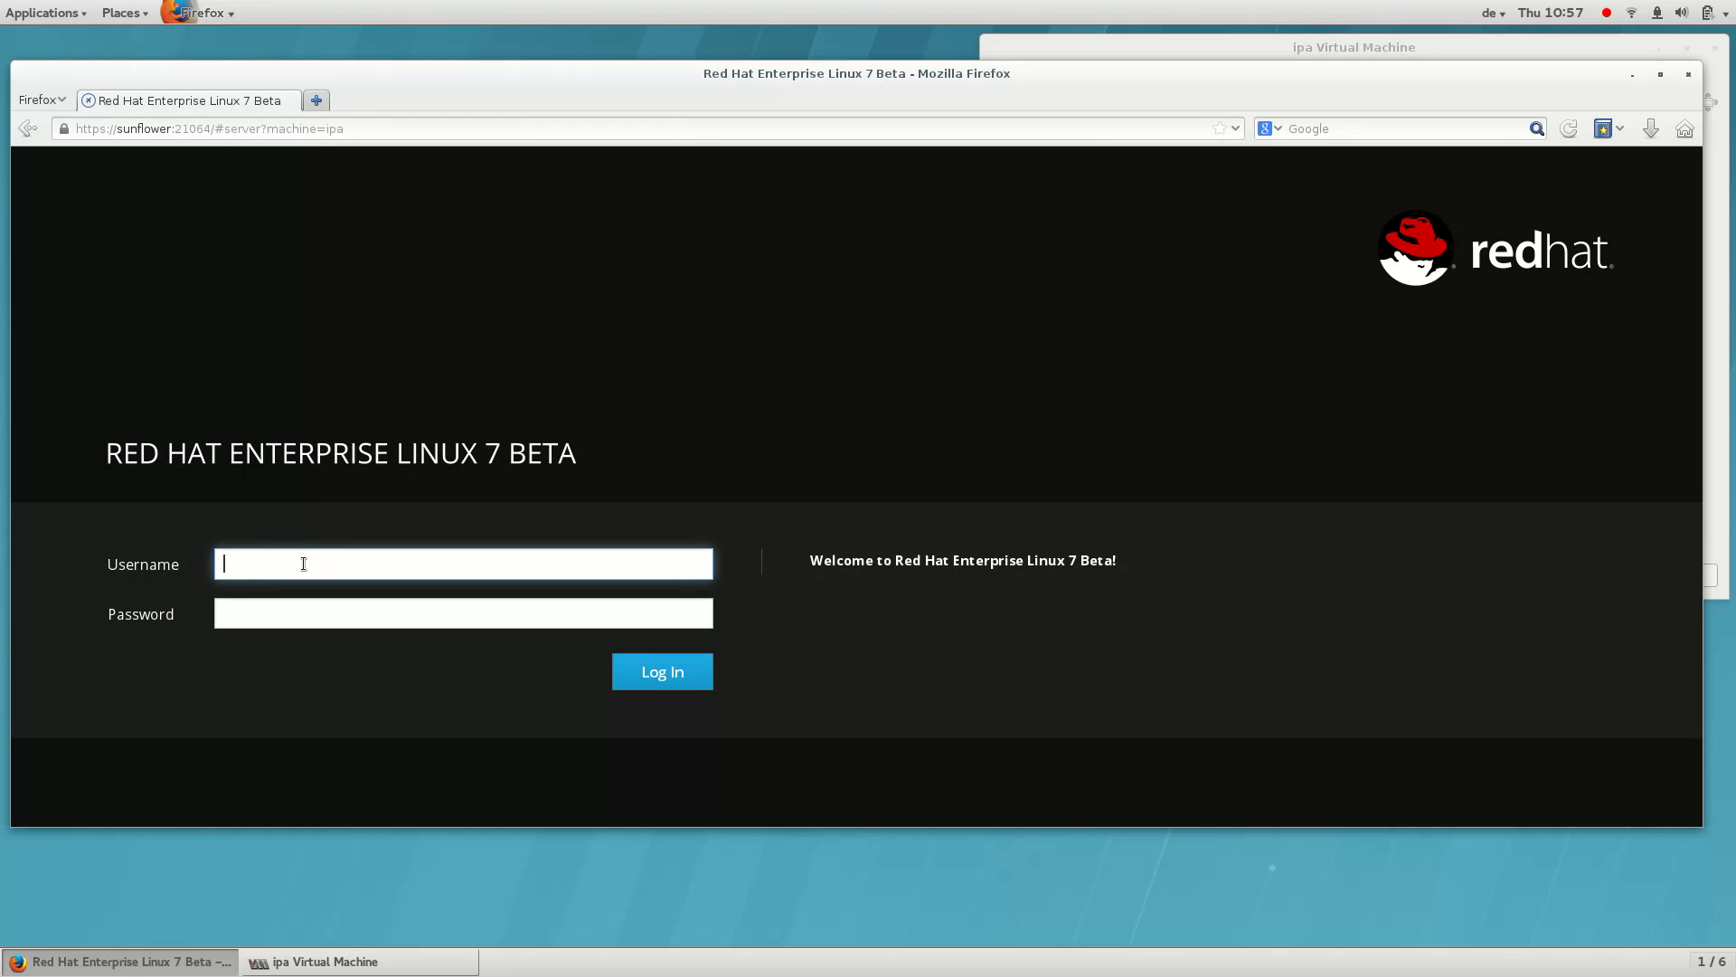
mouse_move(333, 570)
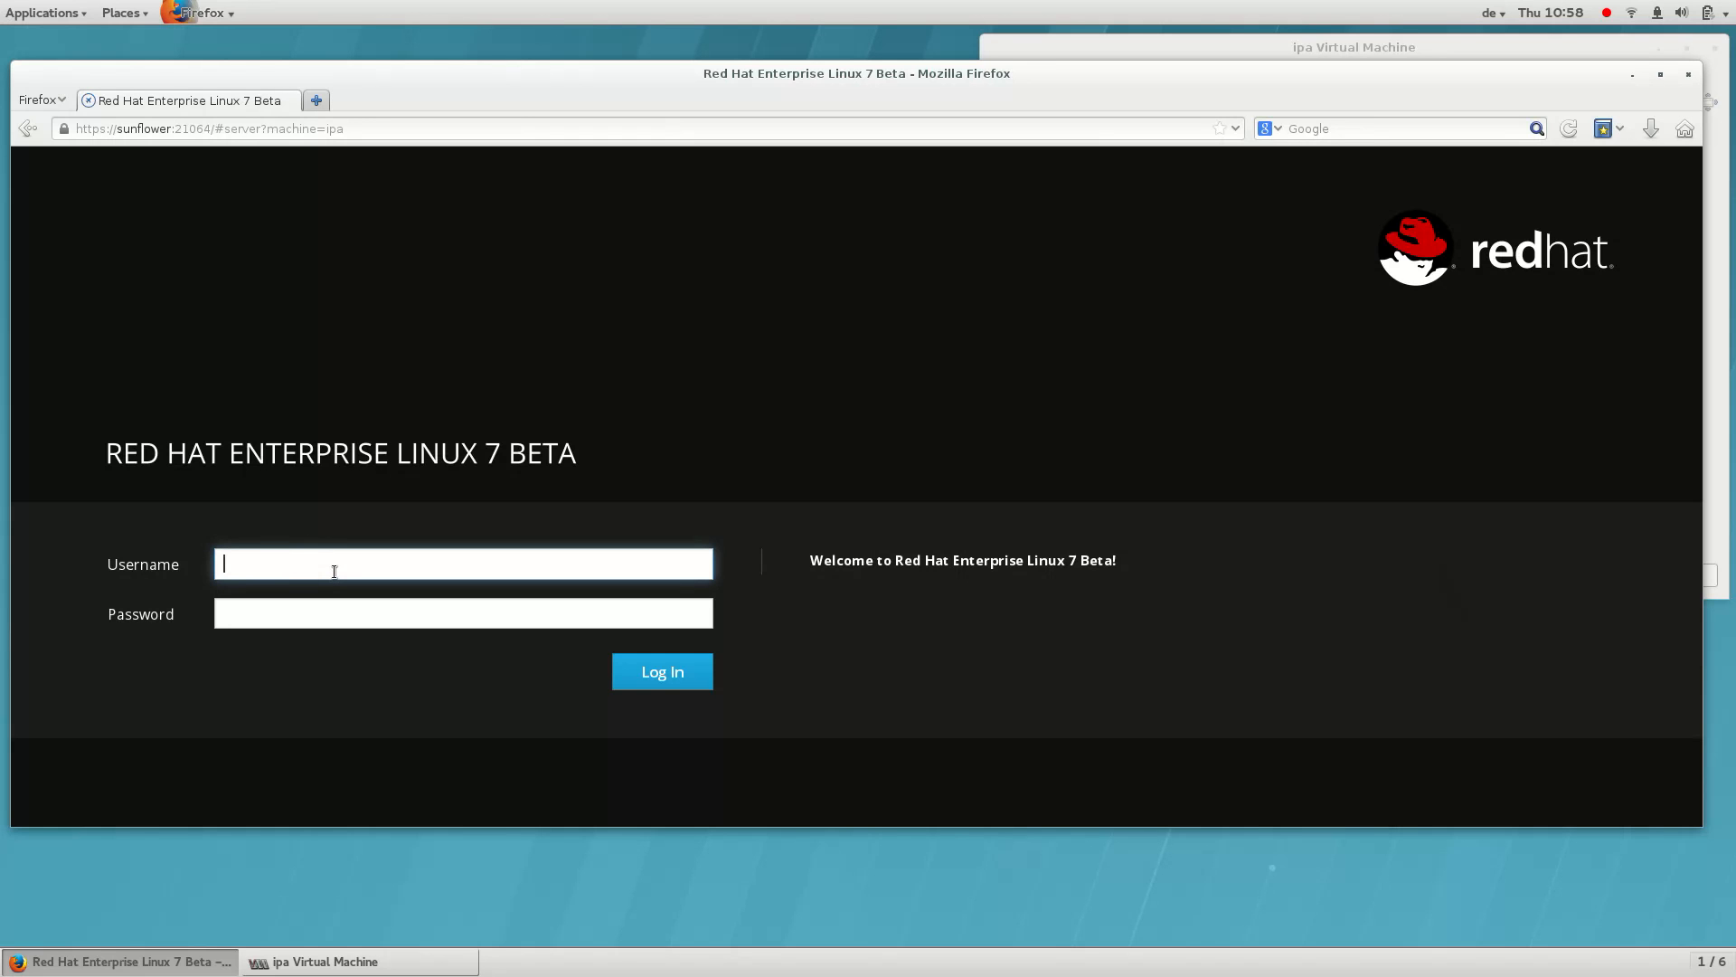
Step: Log in to Cockpit with the admin username and its password
text(admin)
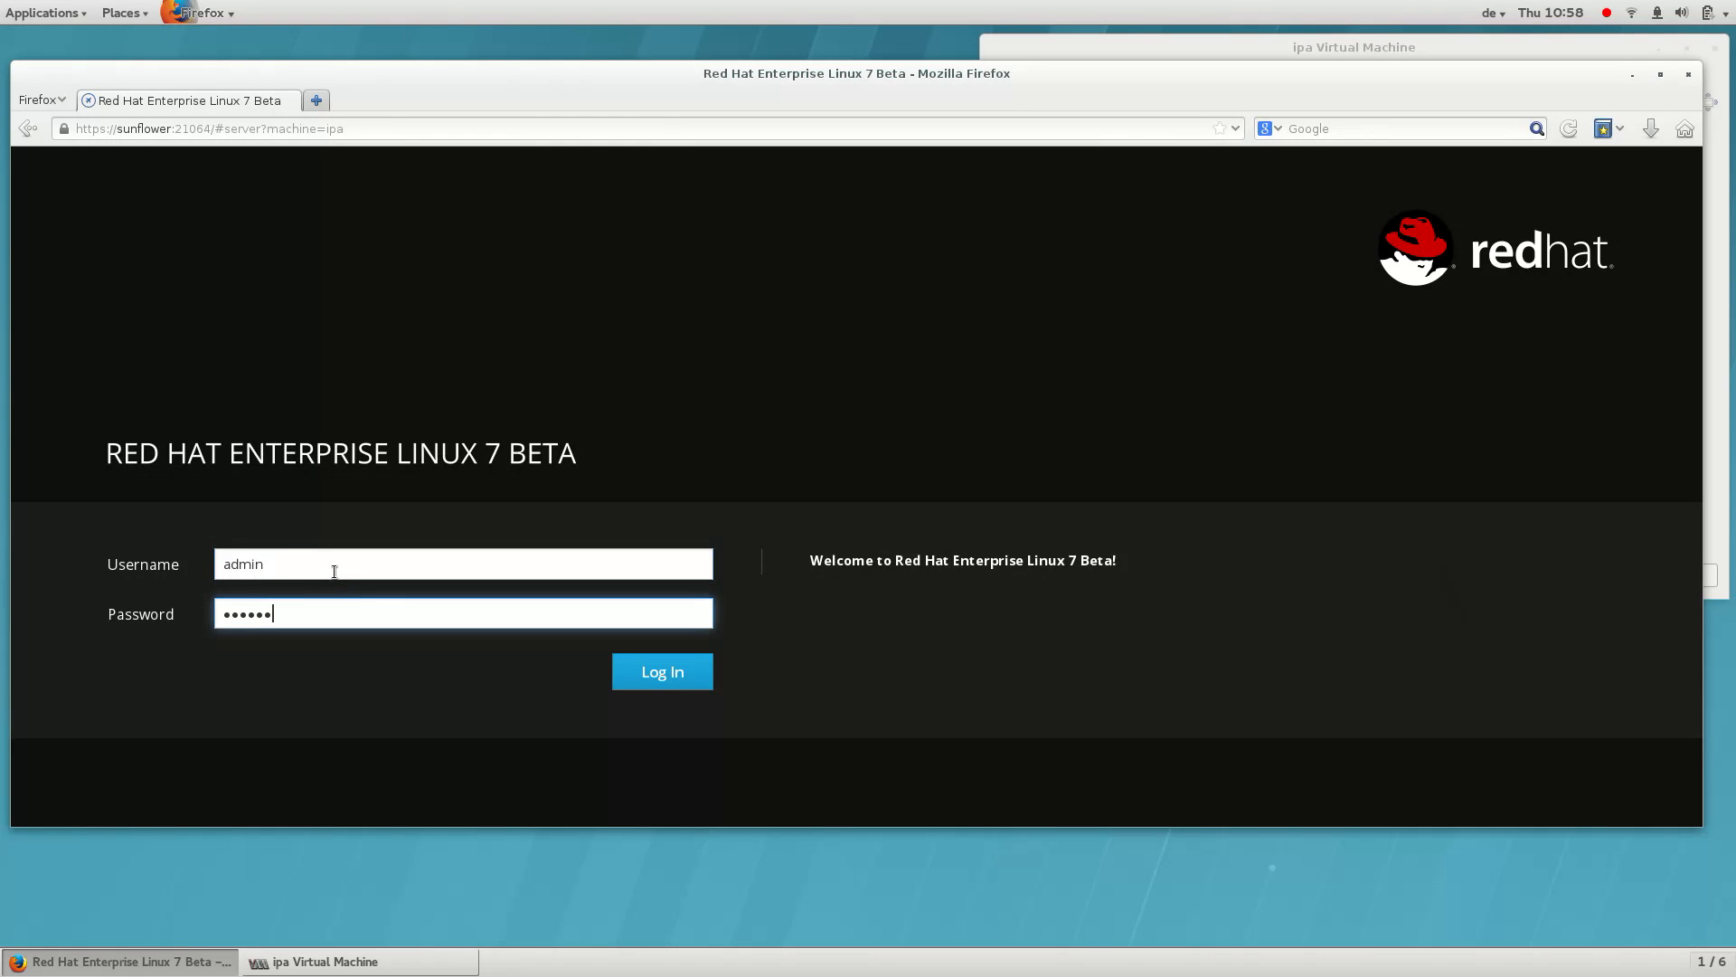
click(662, 672)
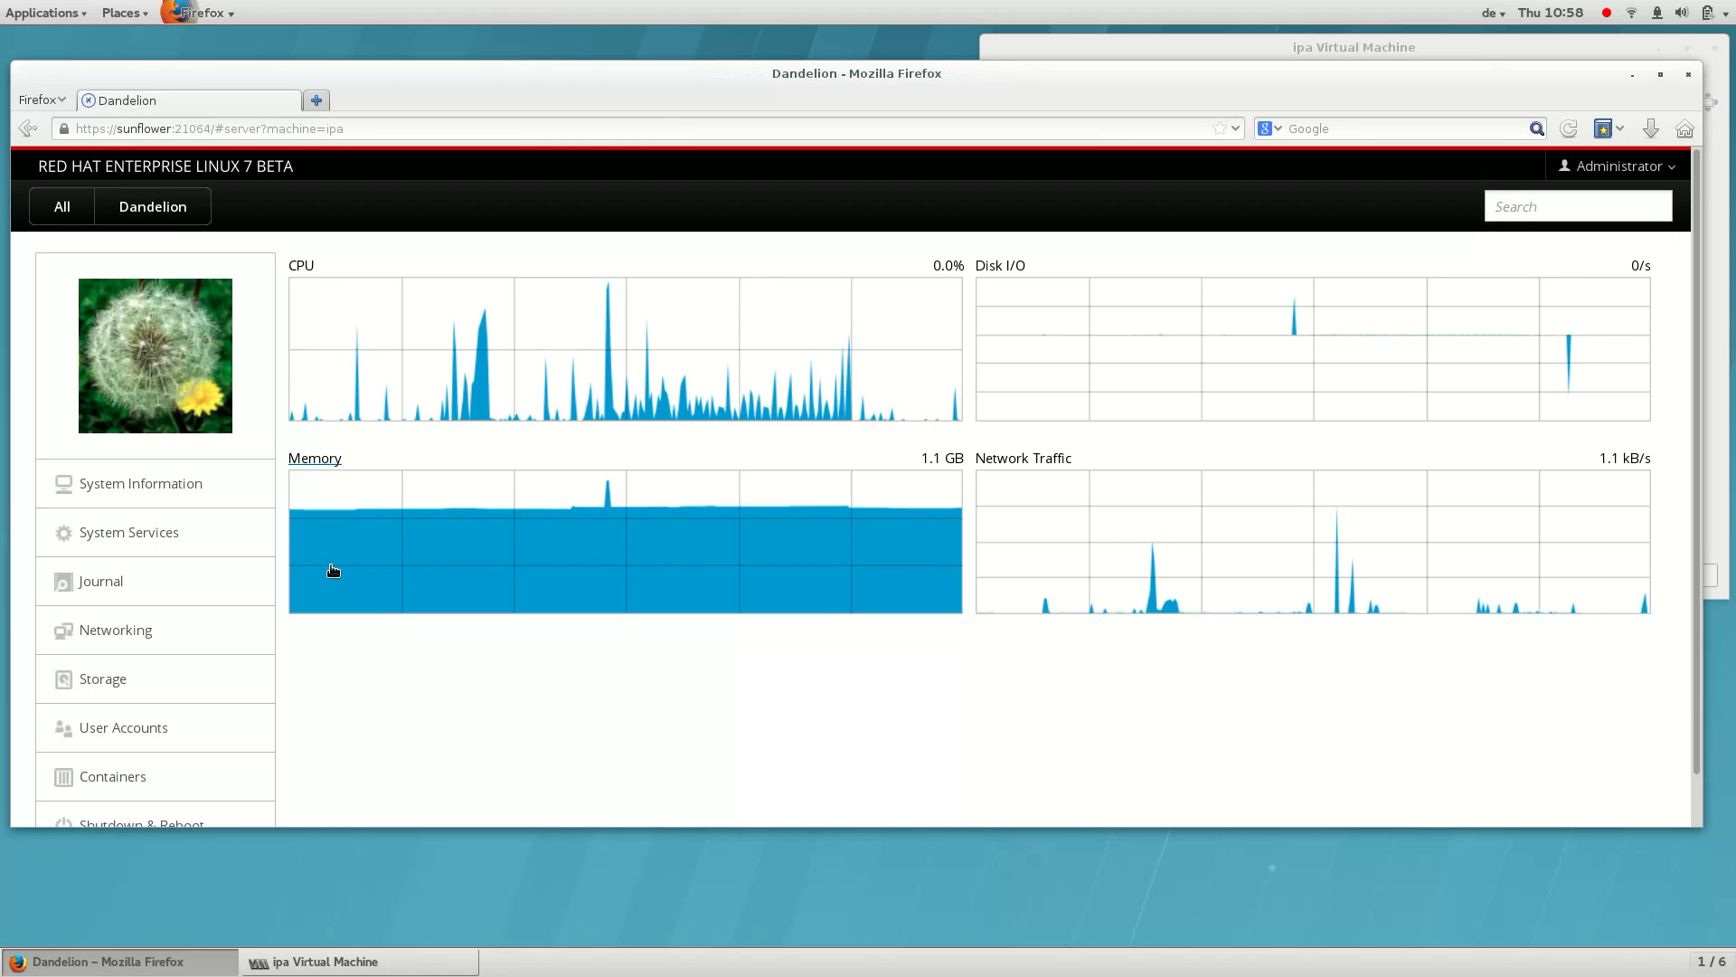
mouse_move(401, 663)
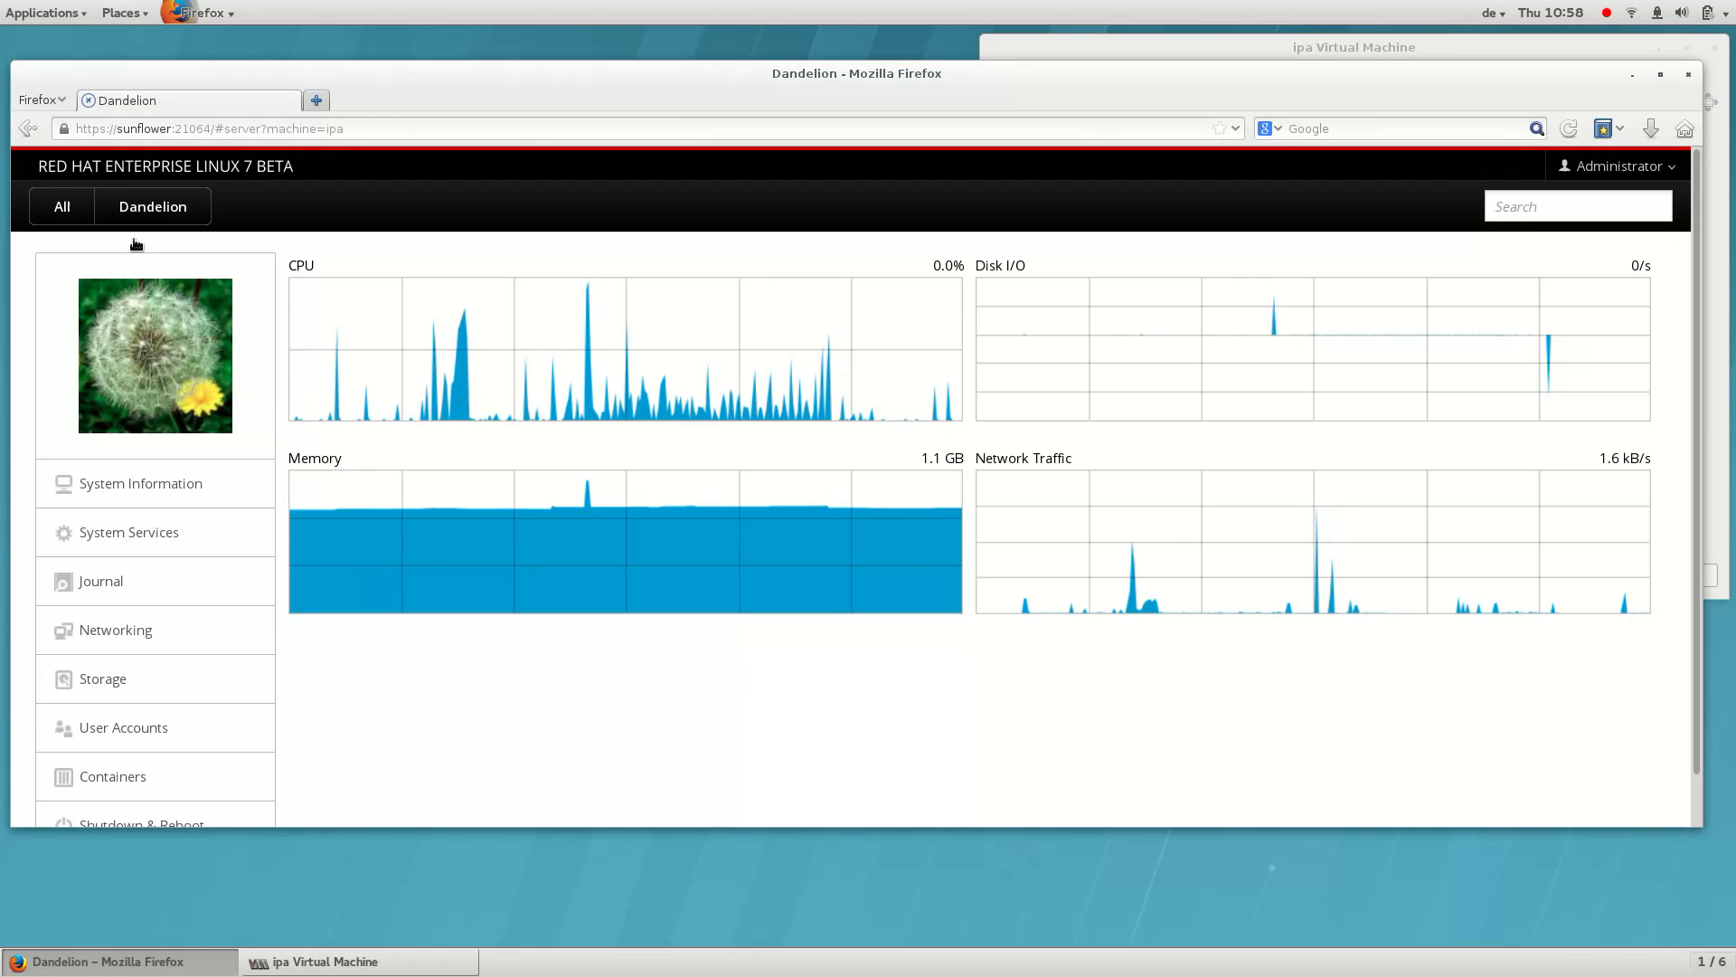
Step: Review the Dandelion dashboard graphs and head to System Services
click(62, 207)
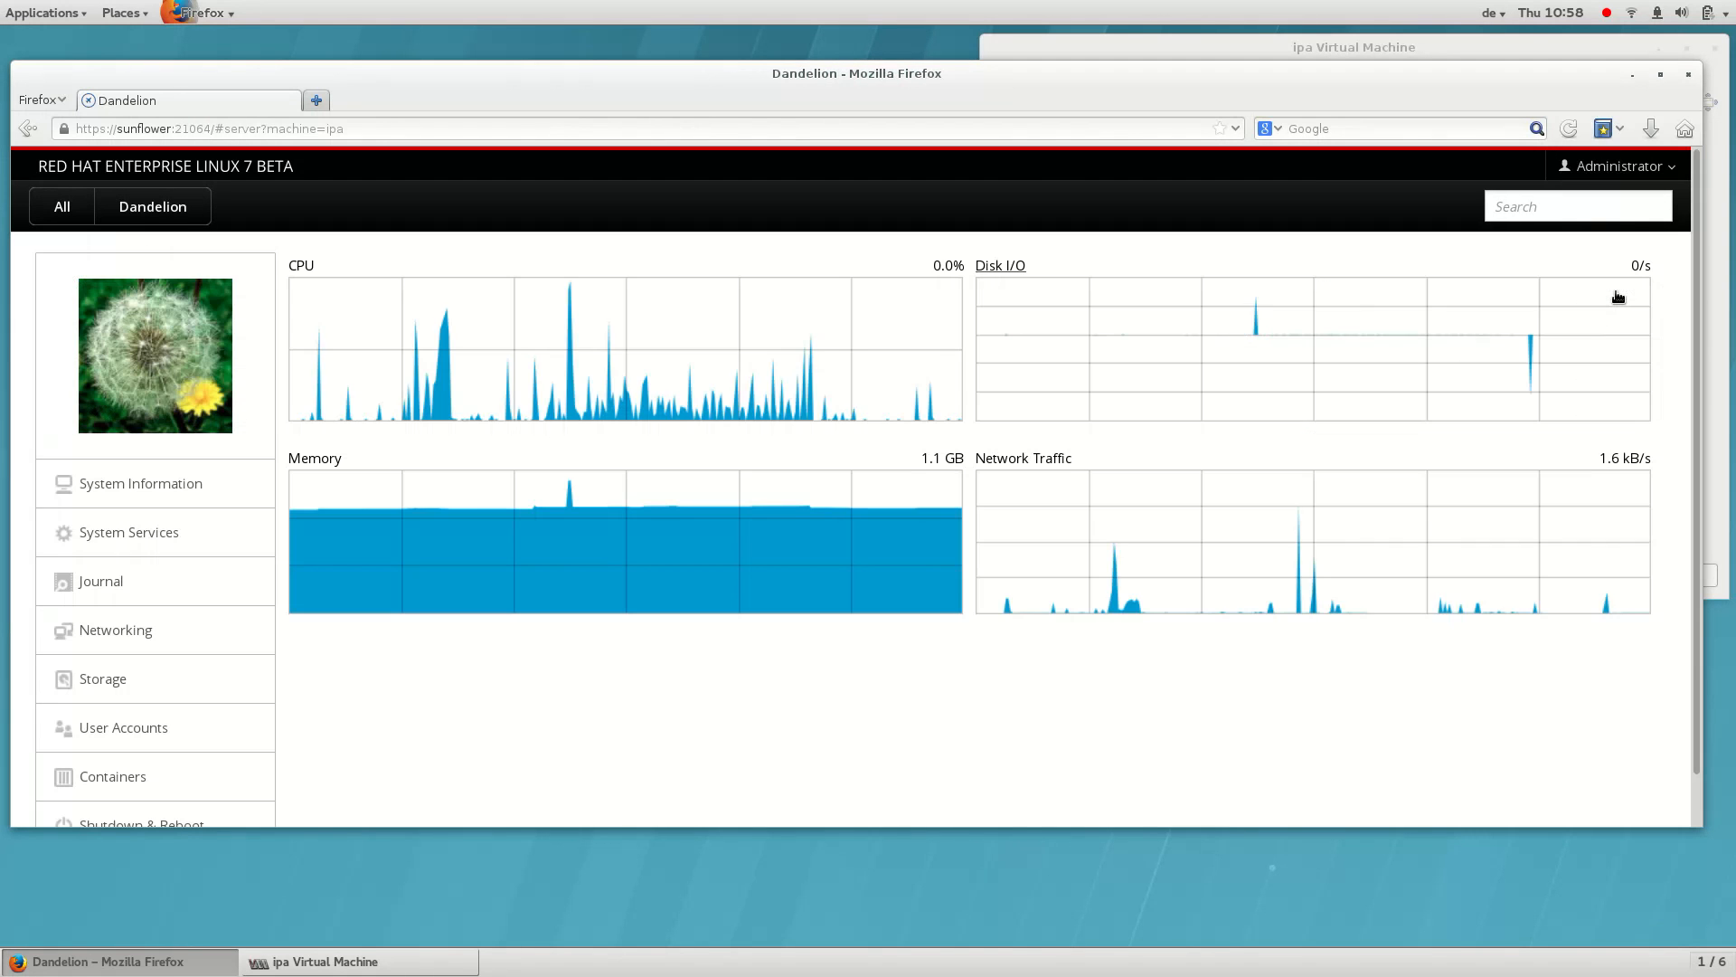
click(129, 533)
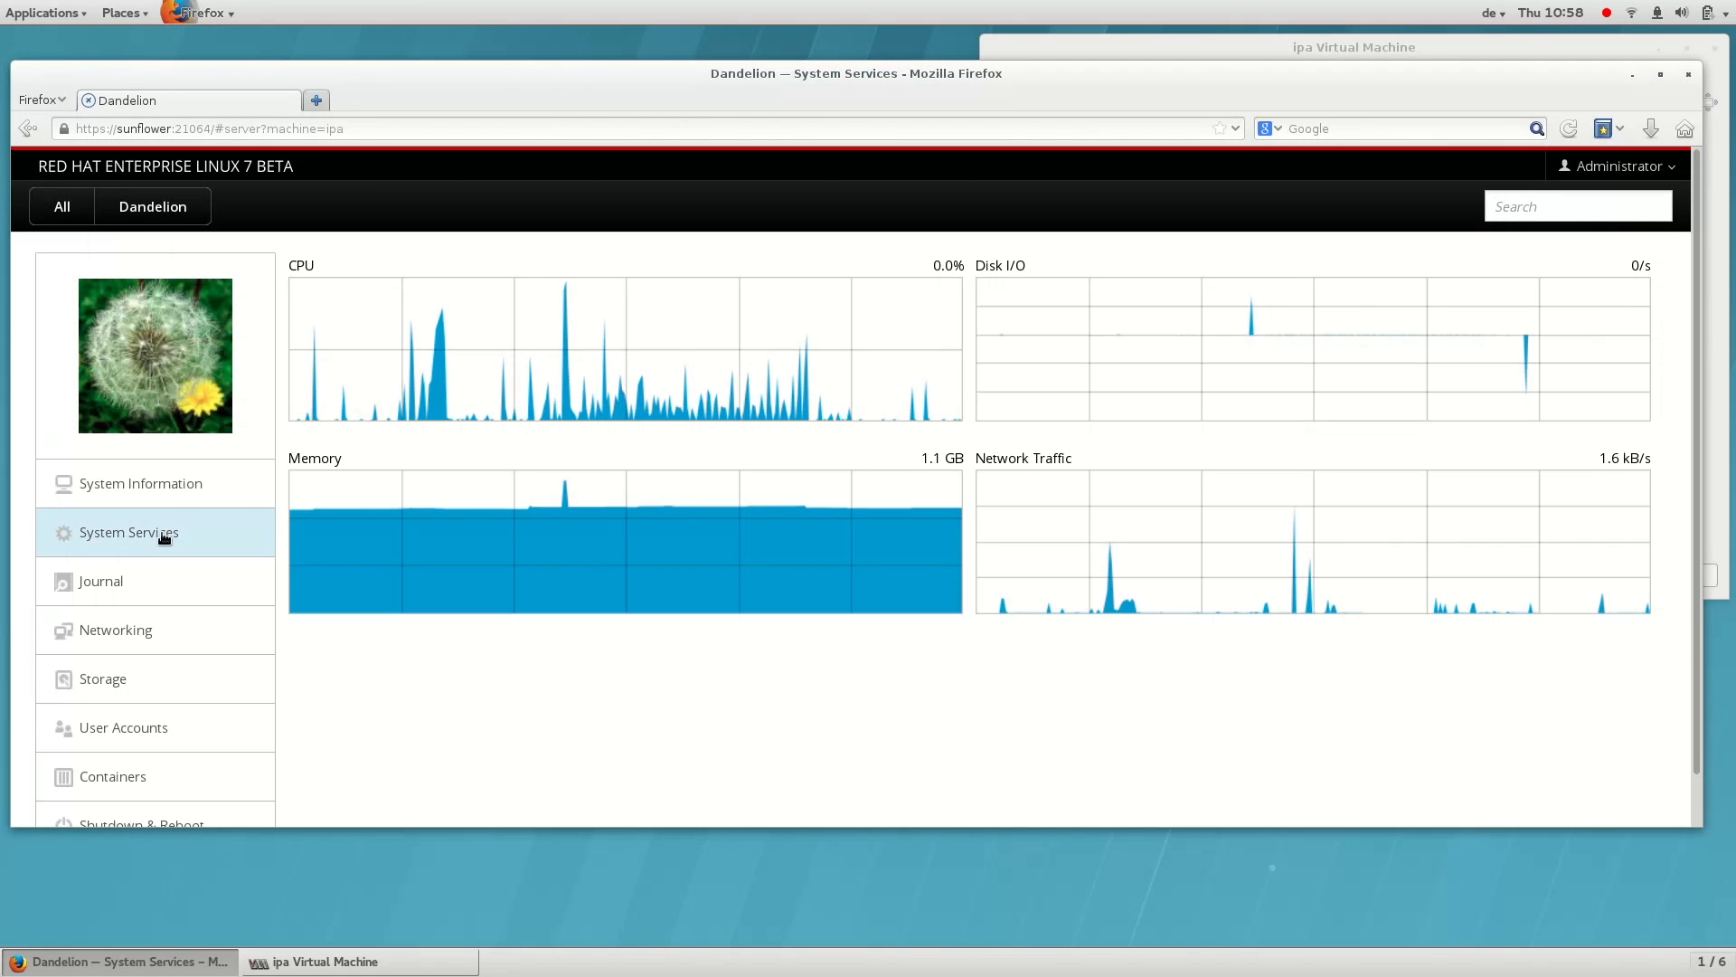
Step: Restart NetworkManager.service from the Services list
click(128, 533)
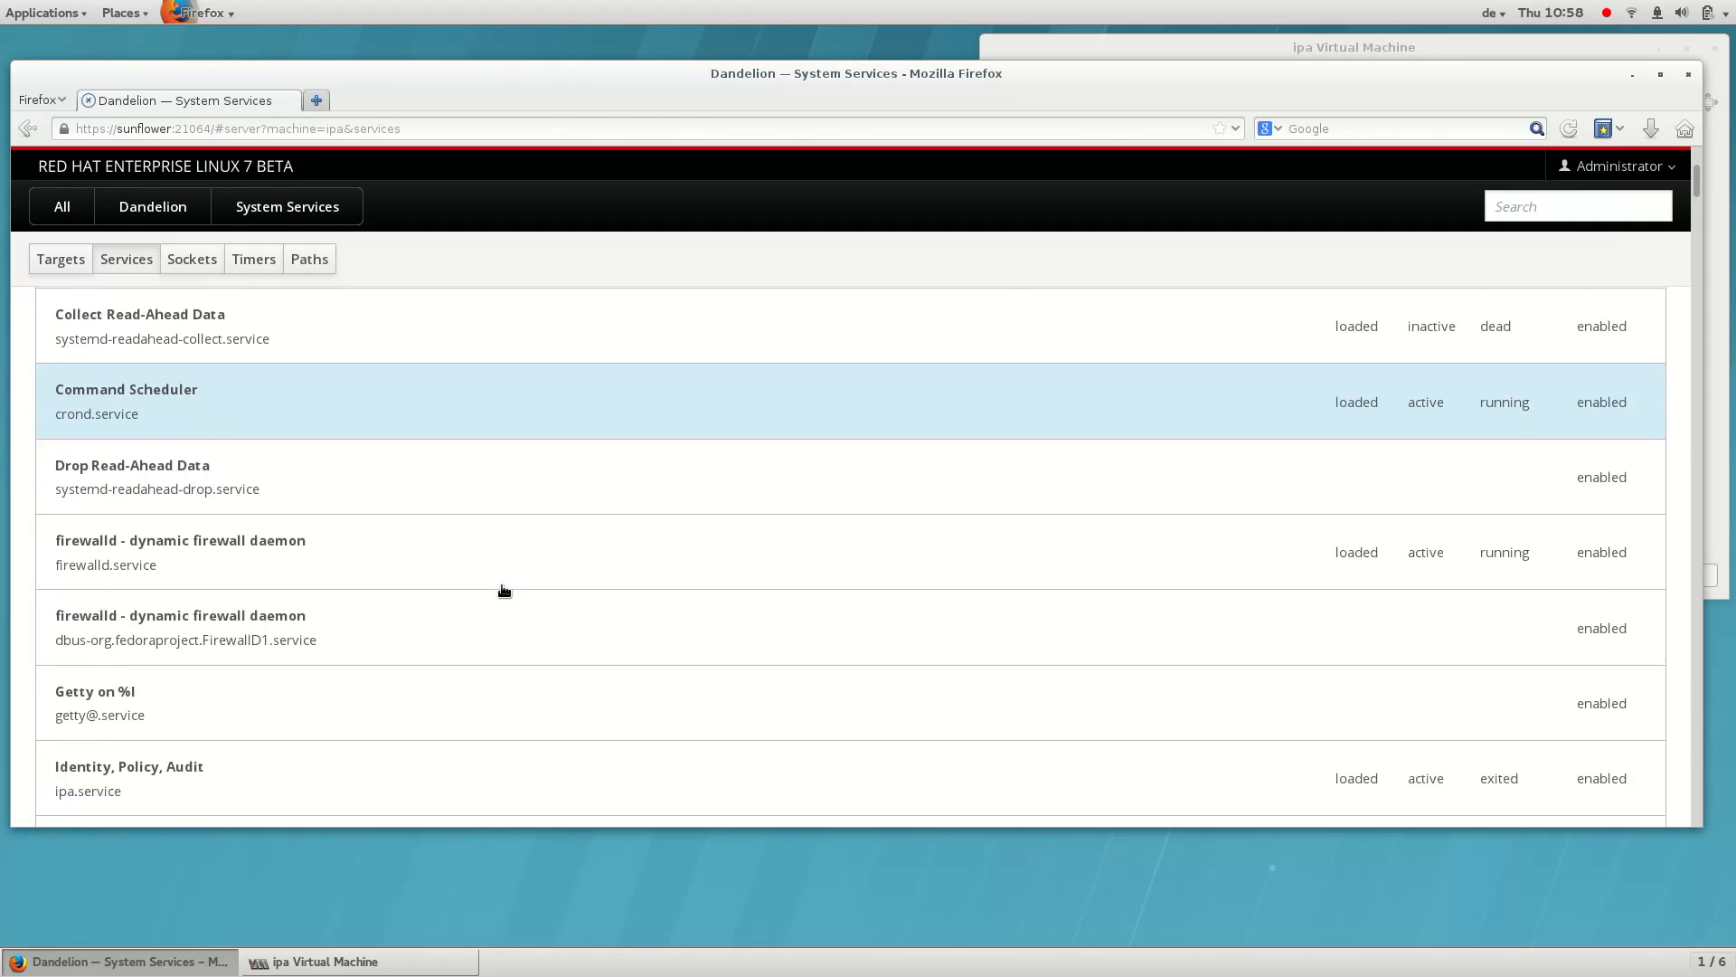
scroll(down, 3)
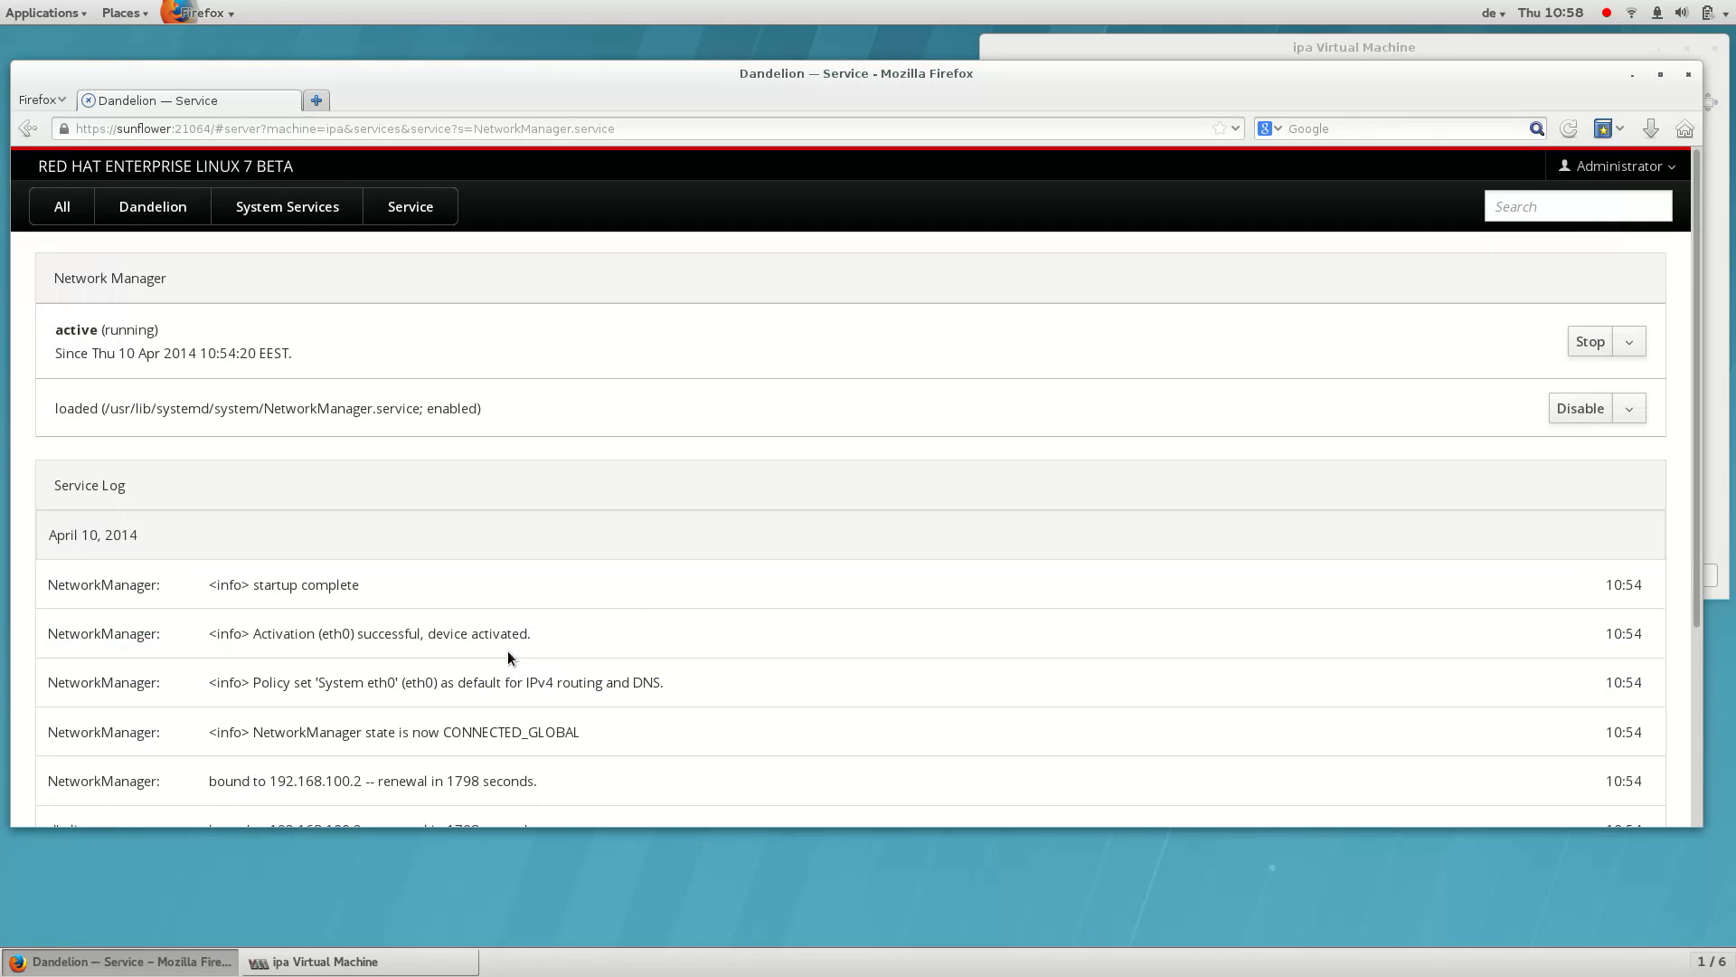
mouse_move(1628, 370)
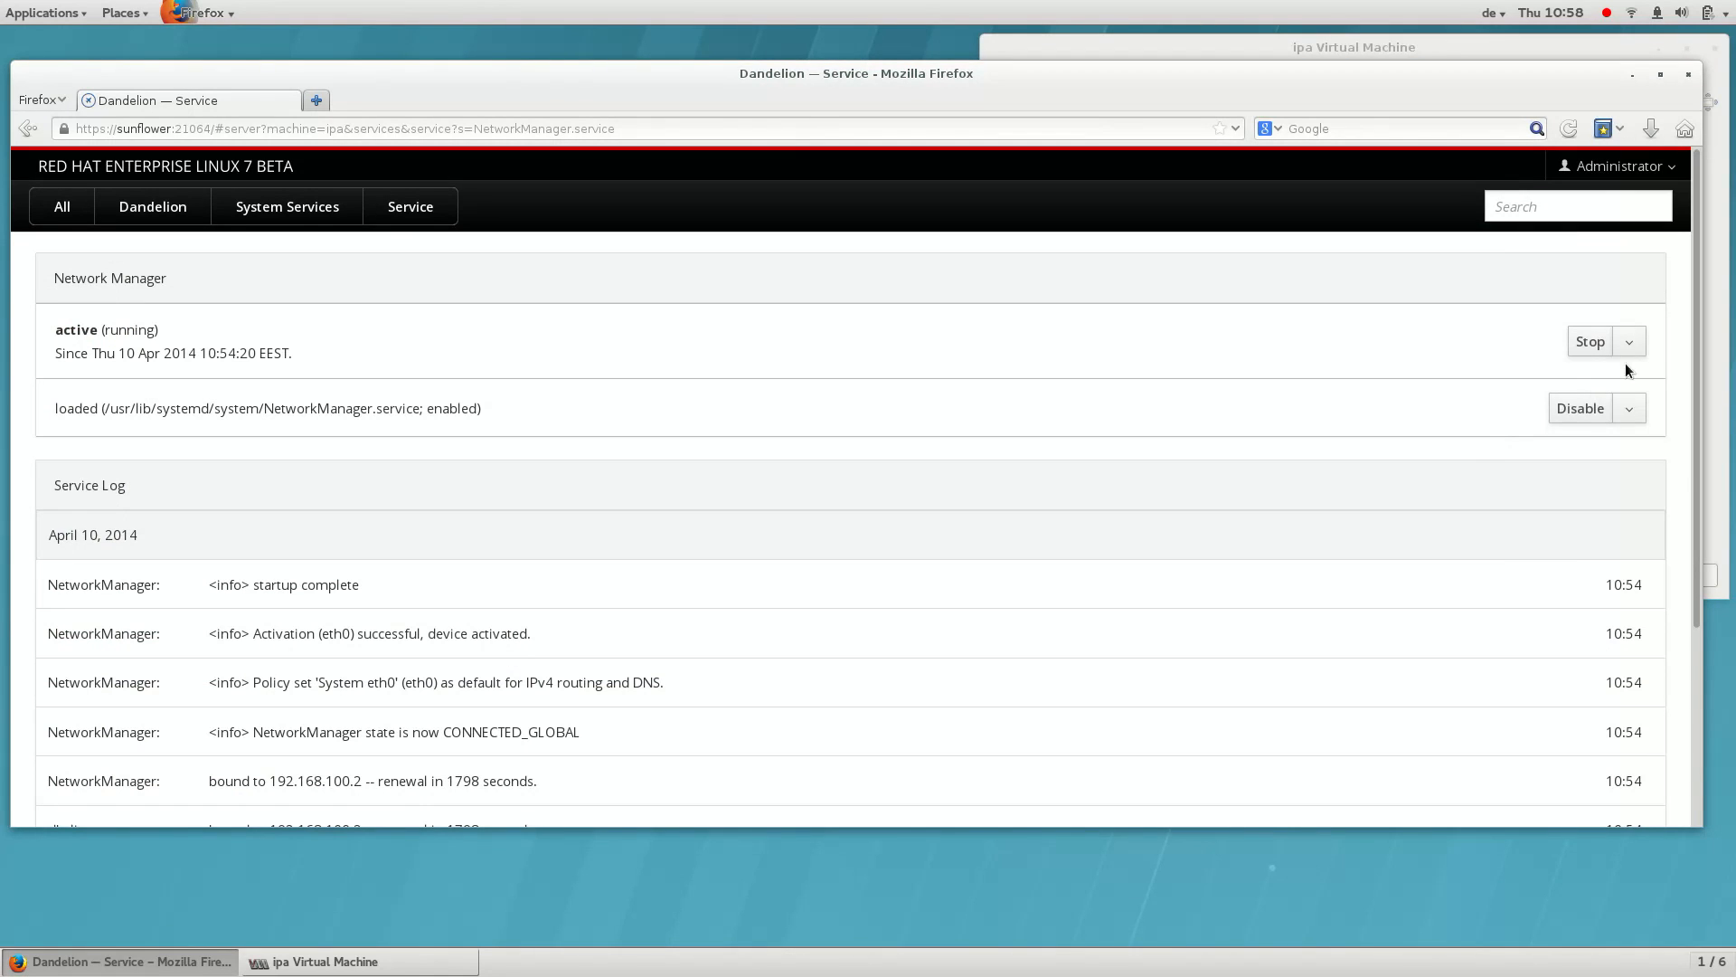
click(1629, 341)
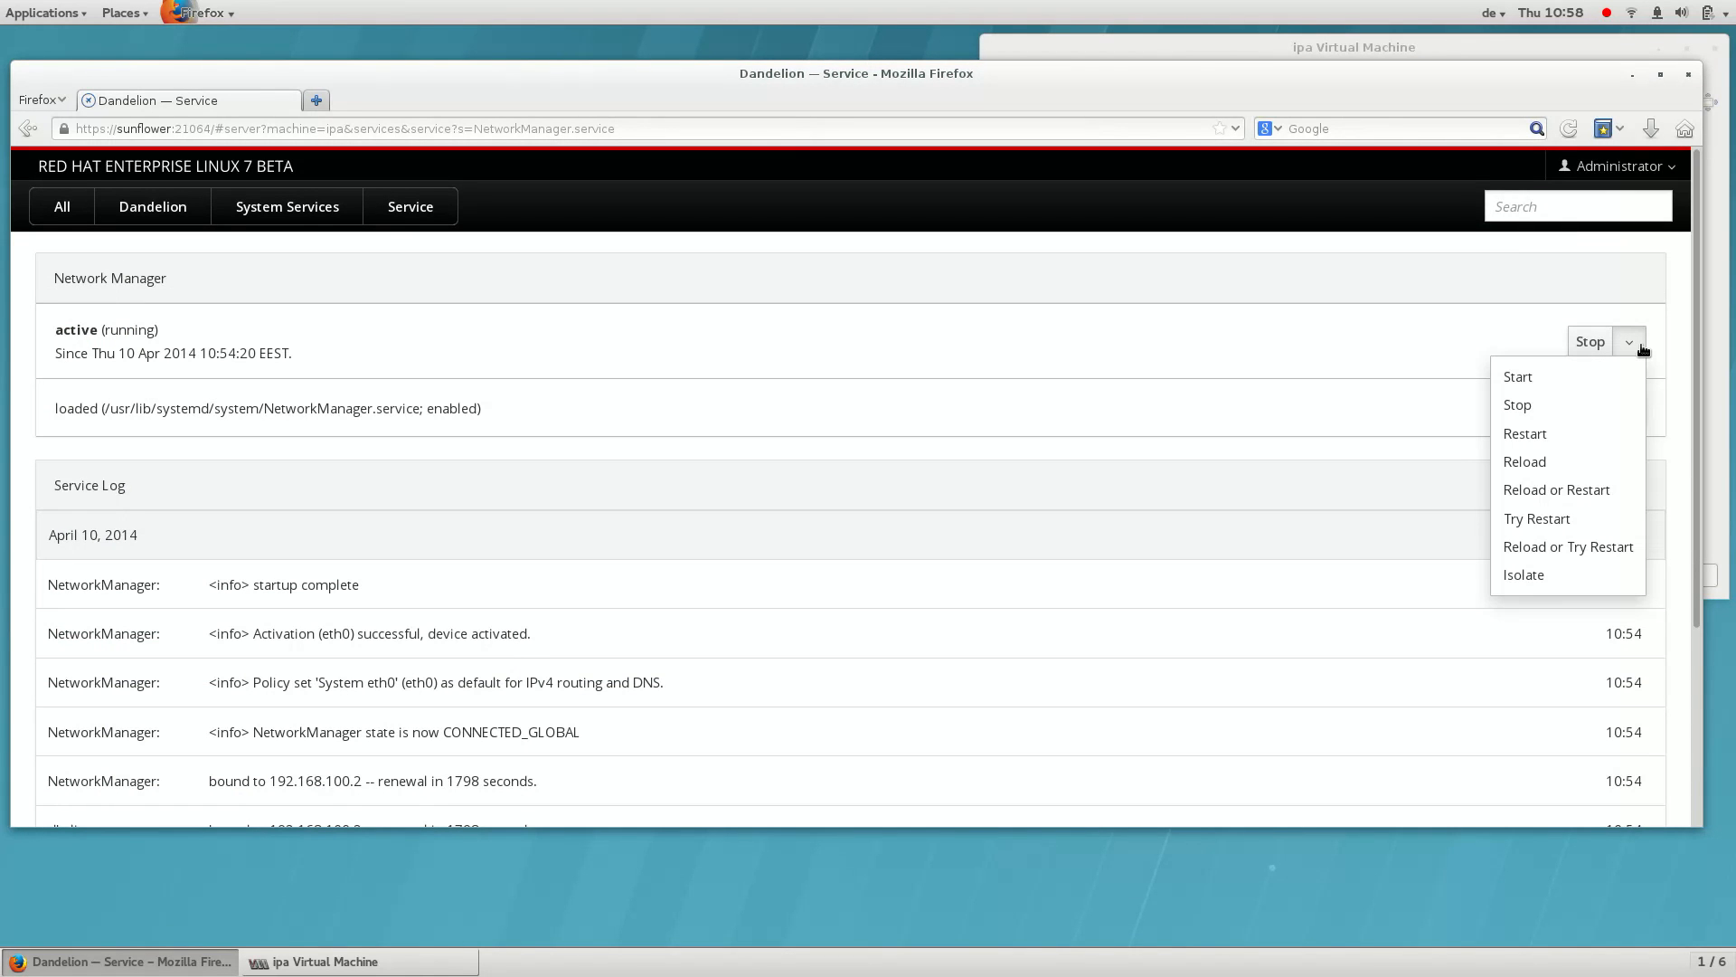
mouse_move(1519, 376)
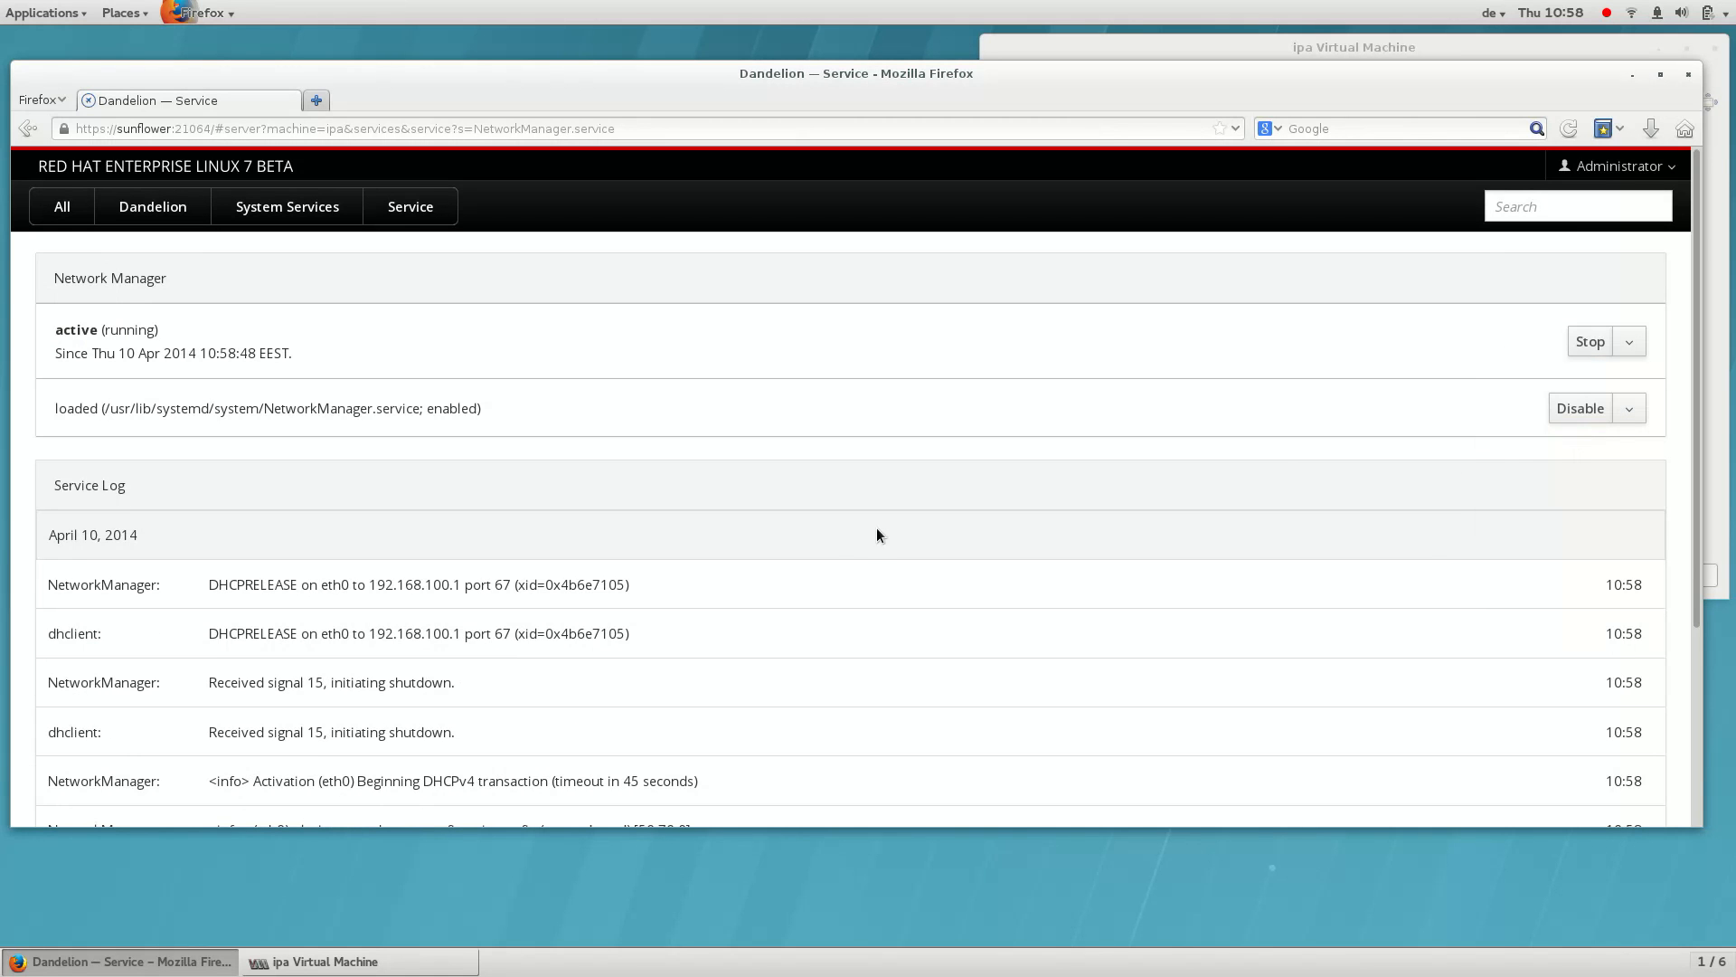
mouse_move(735, 490)
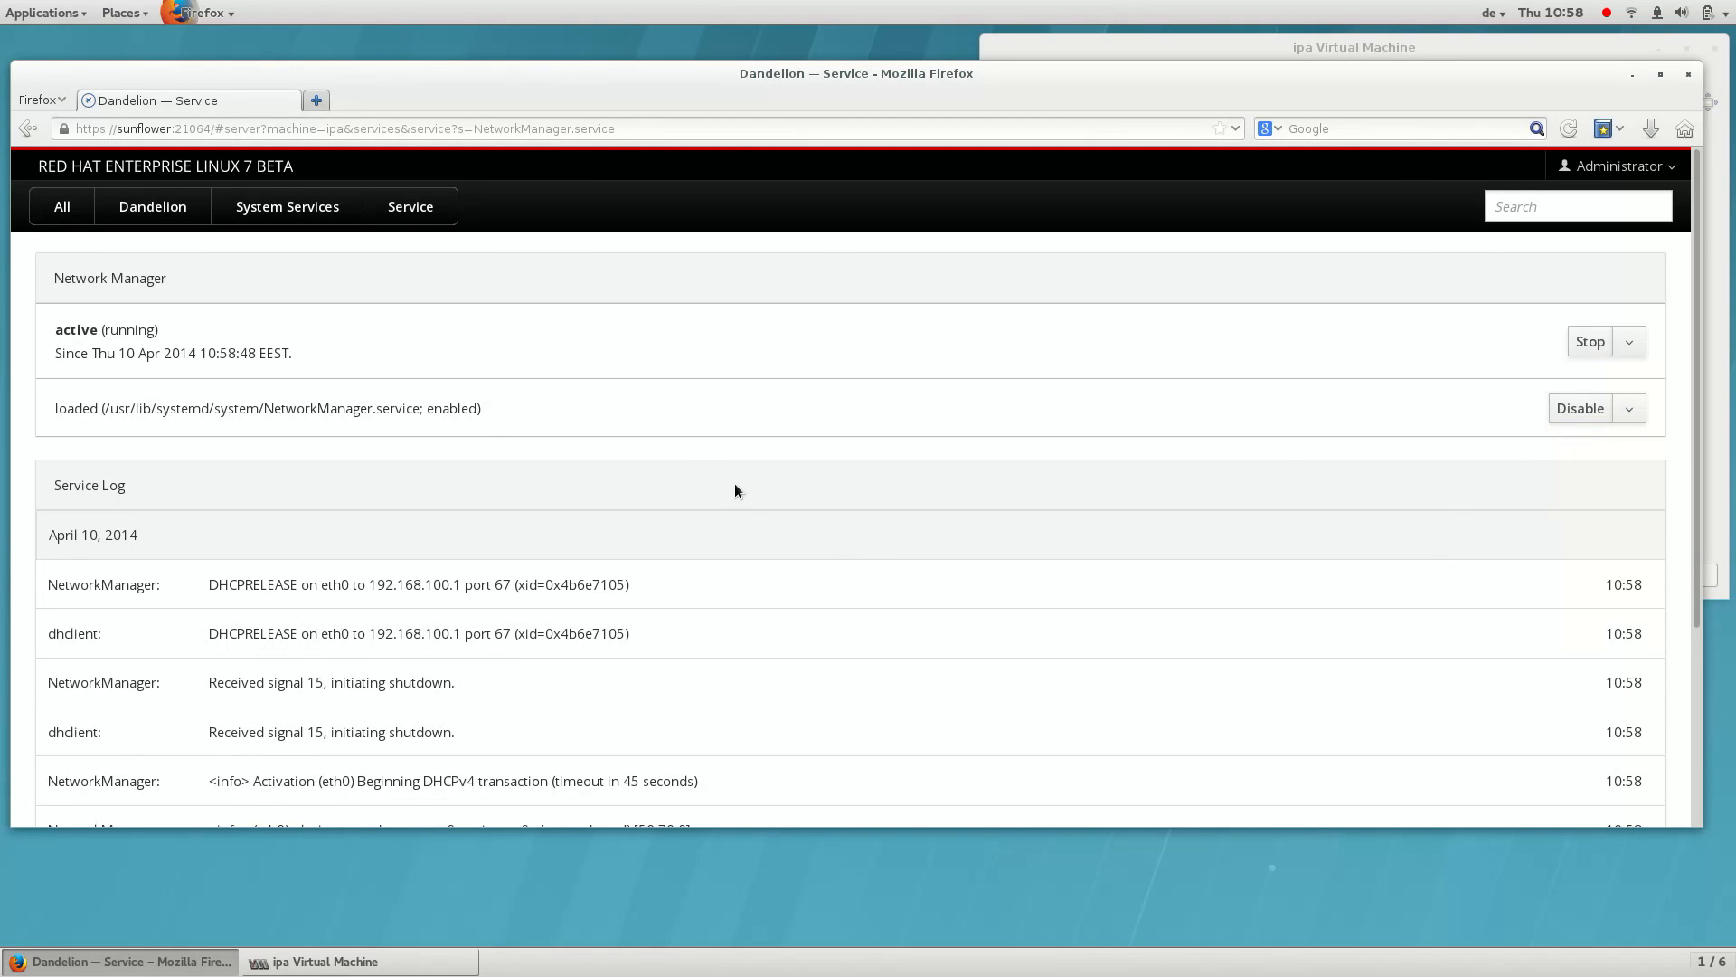
click(152, 206)
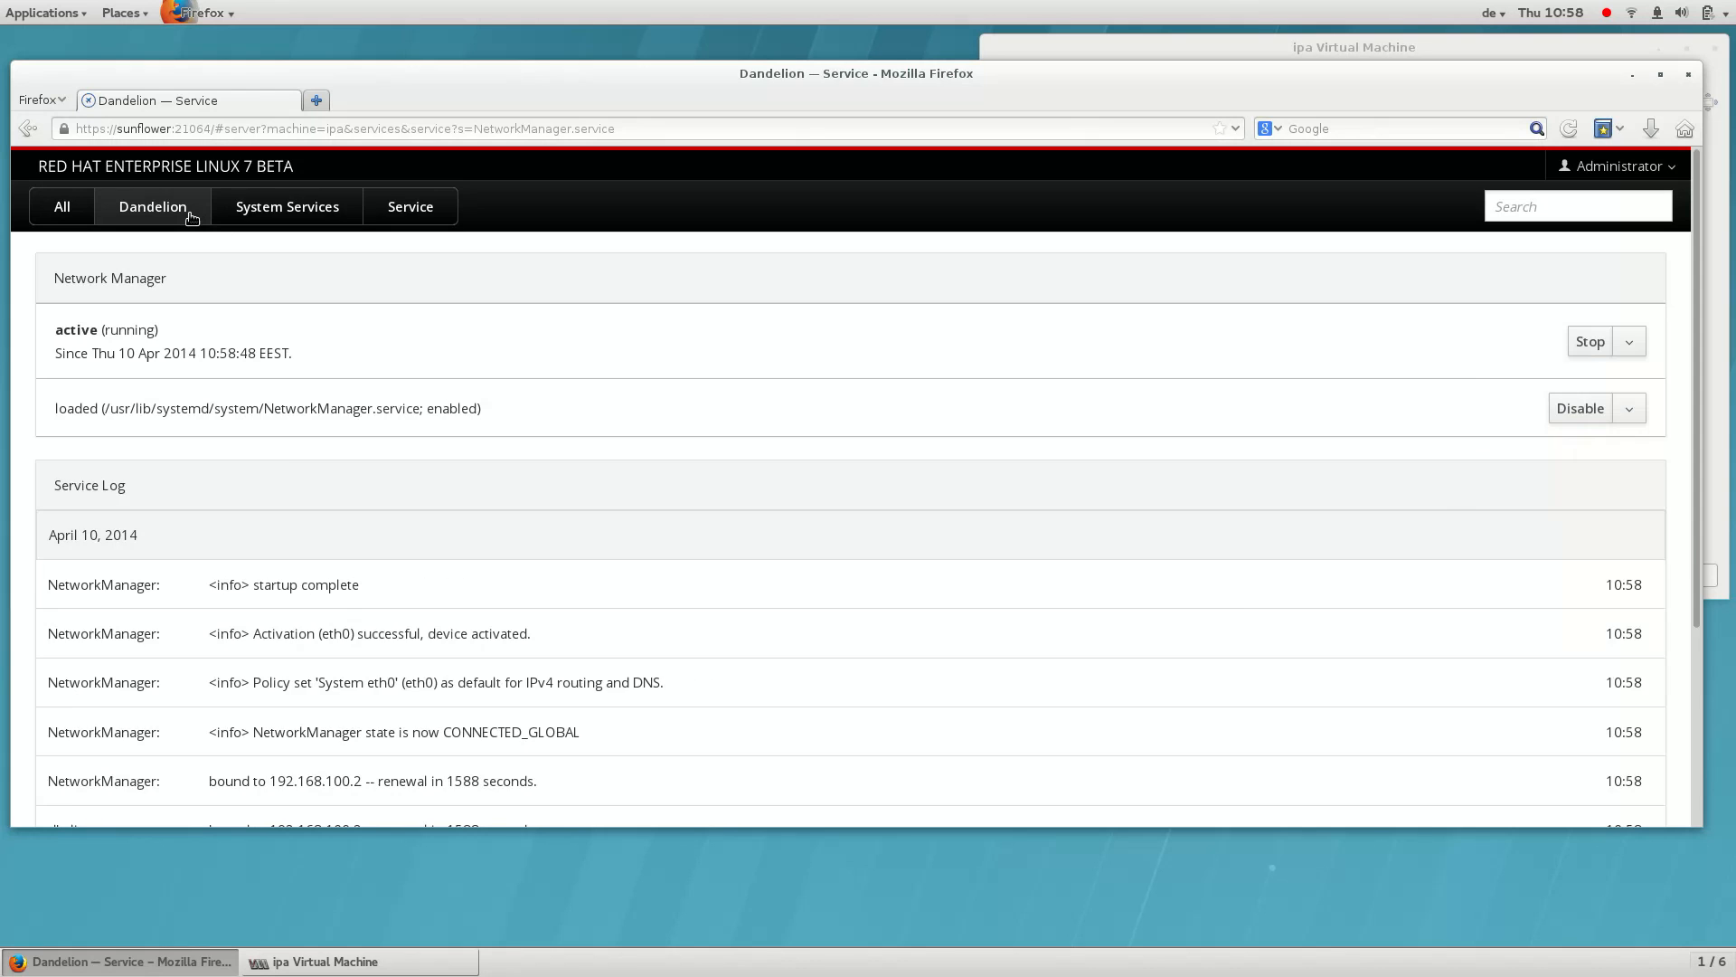
Step: Search the system journal for 'yum', then view the server's Storage page
click(153, 206)
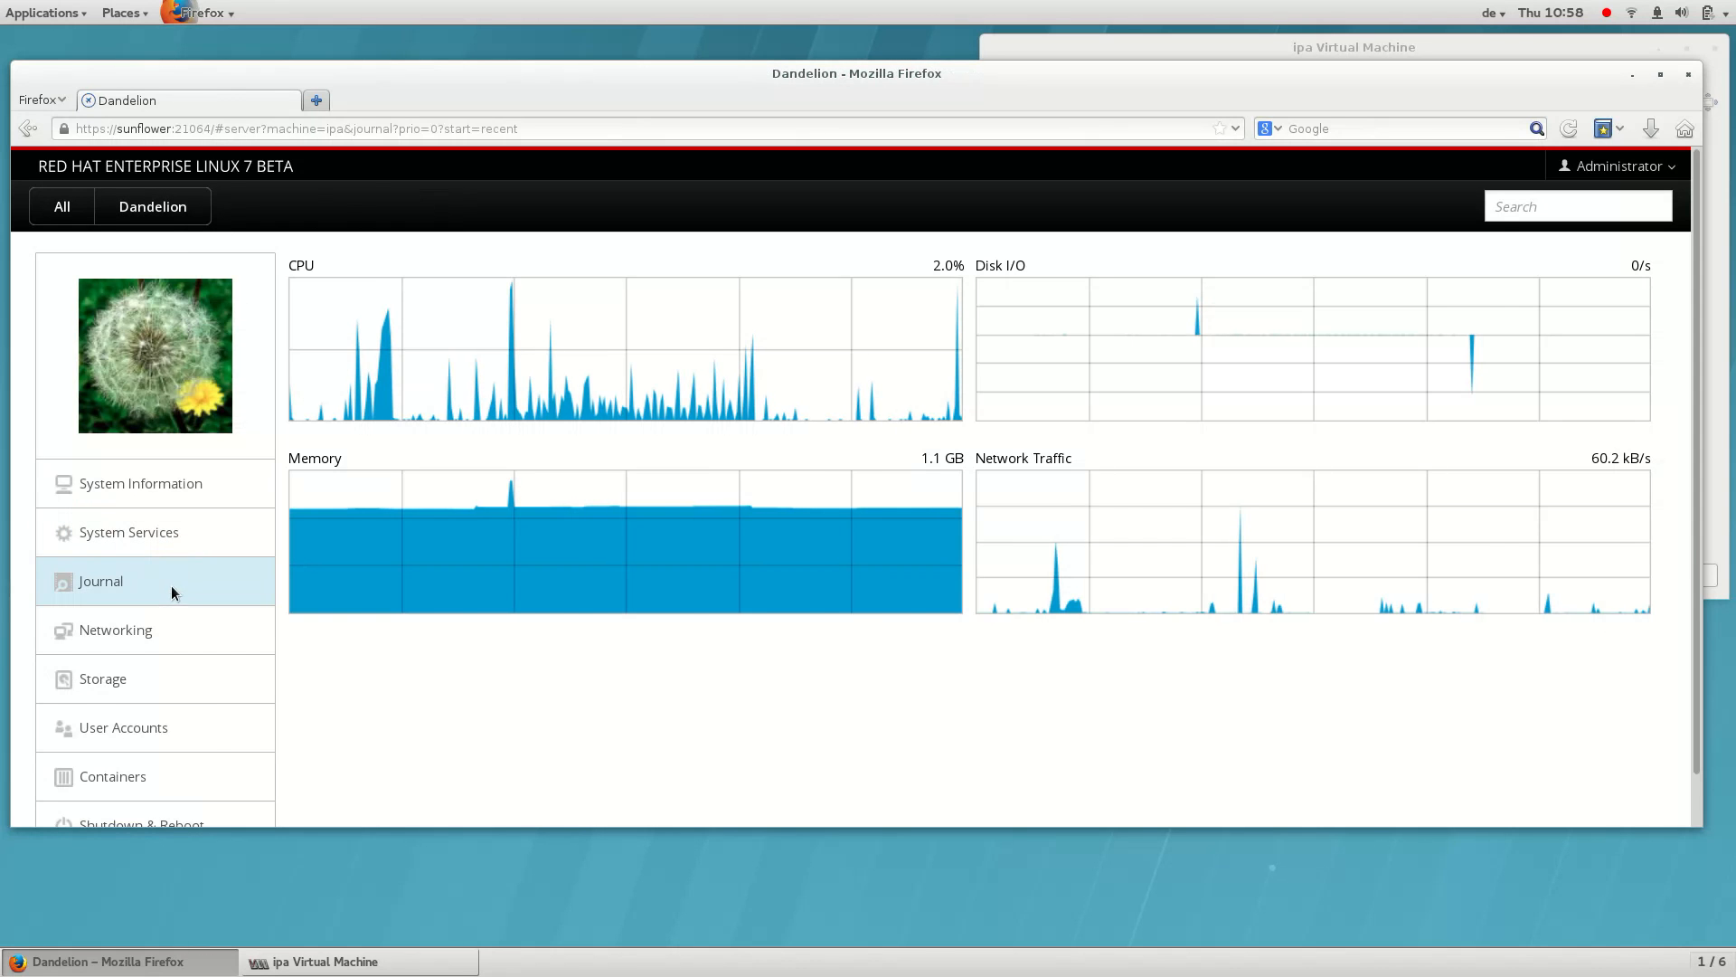
click(100, 581)
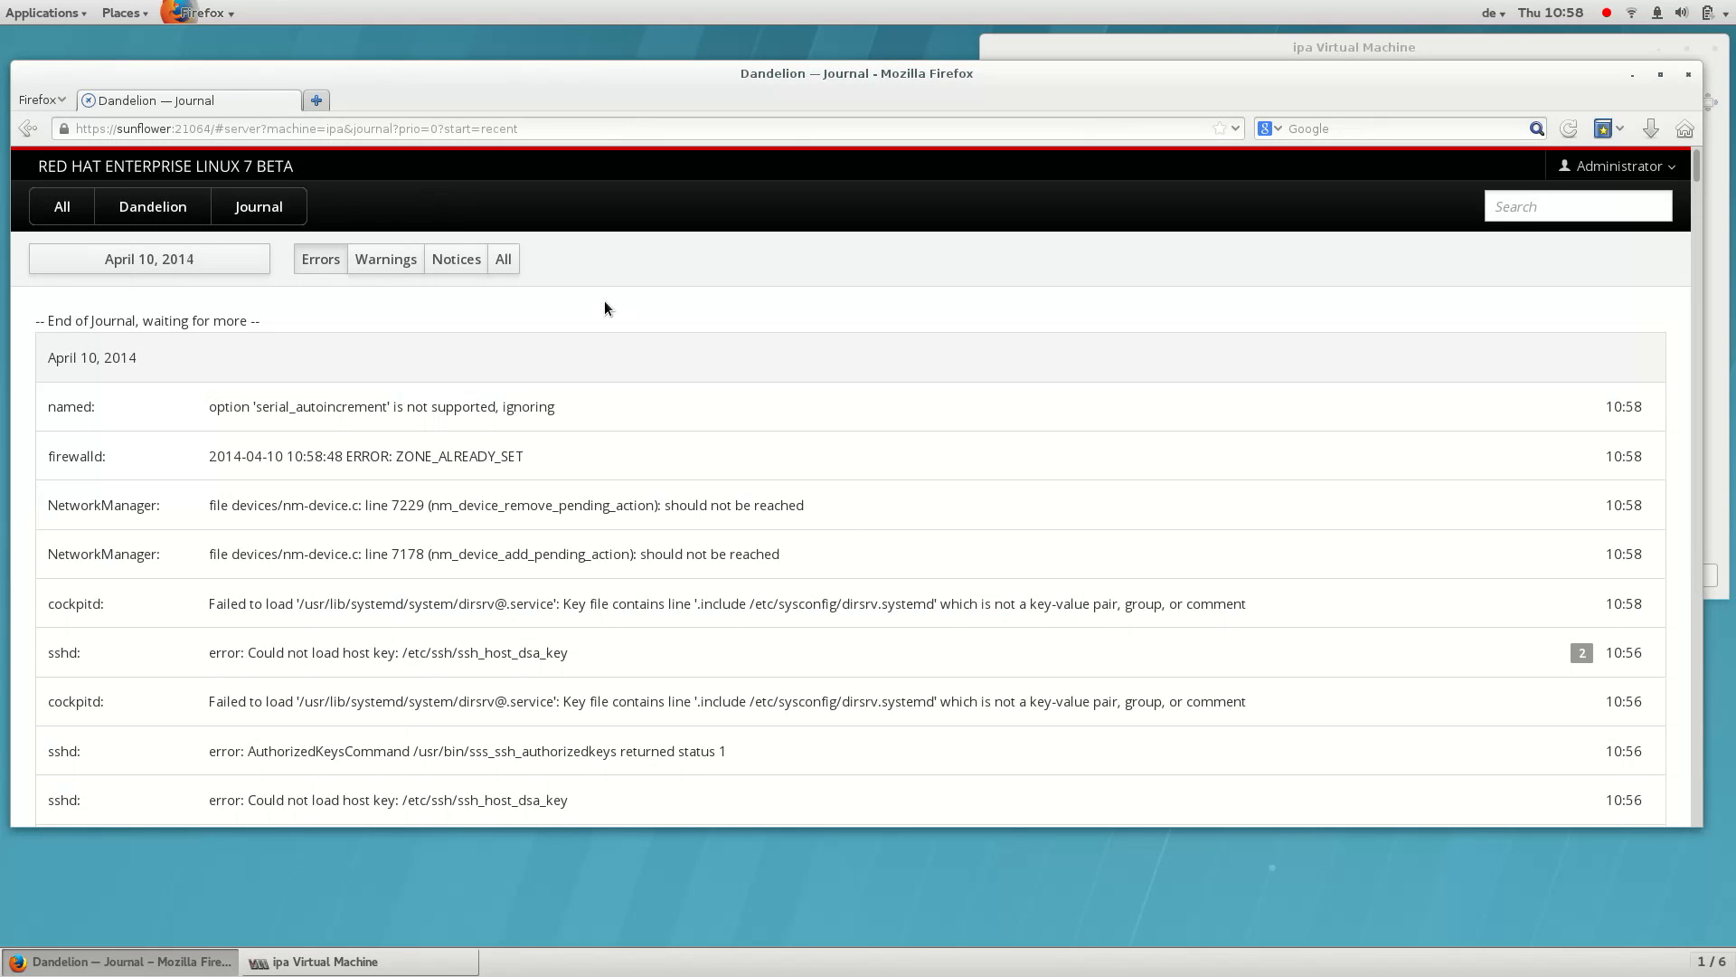
click(503, 257)
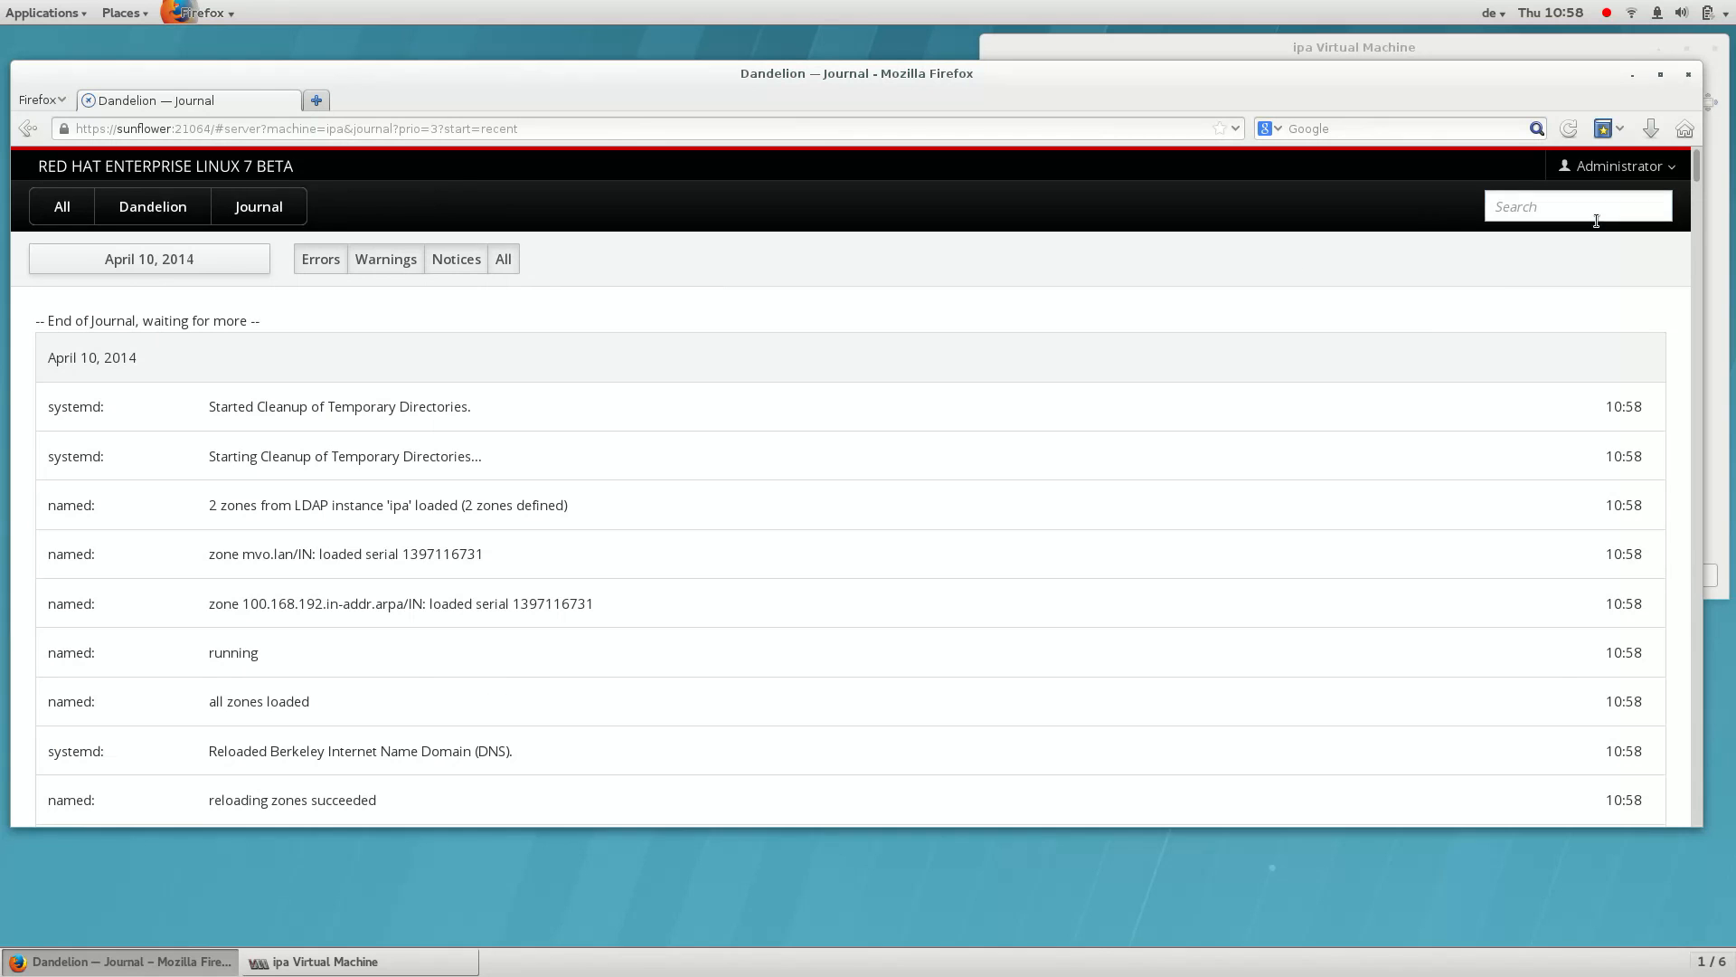
text(yum)
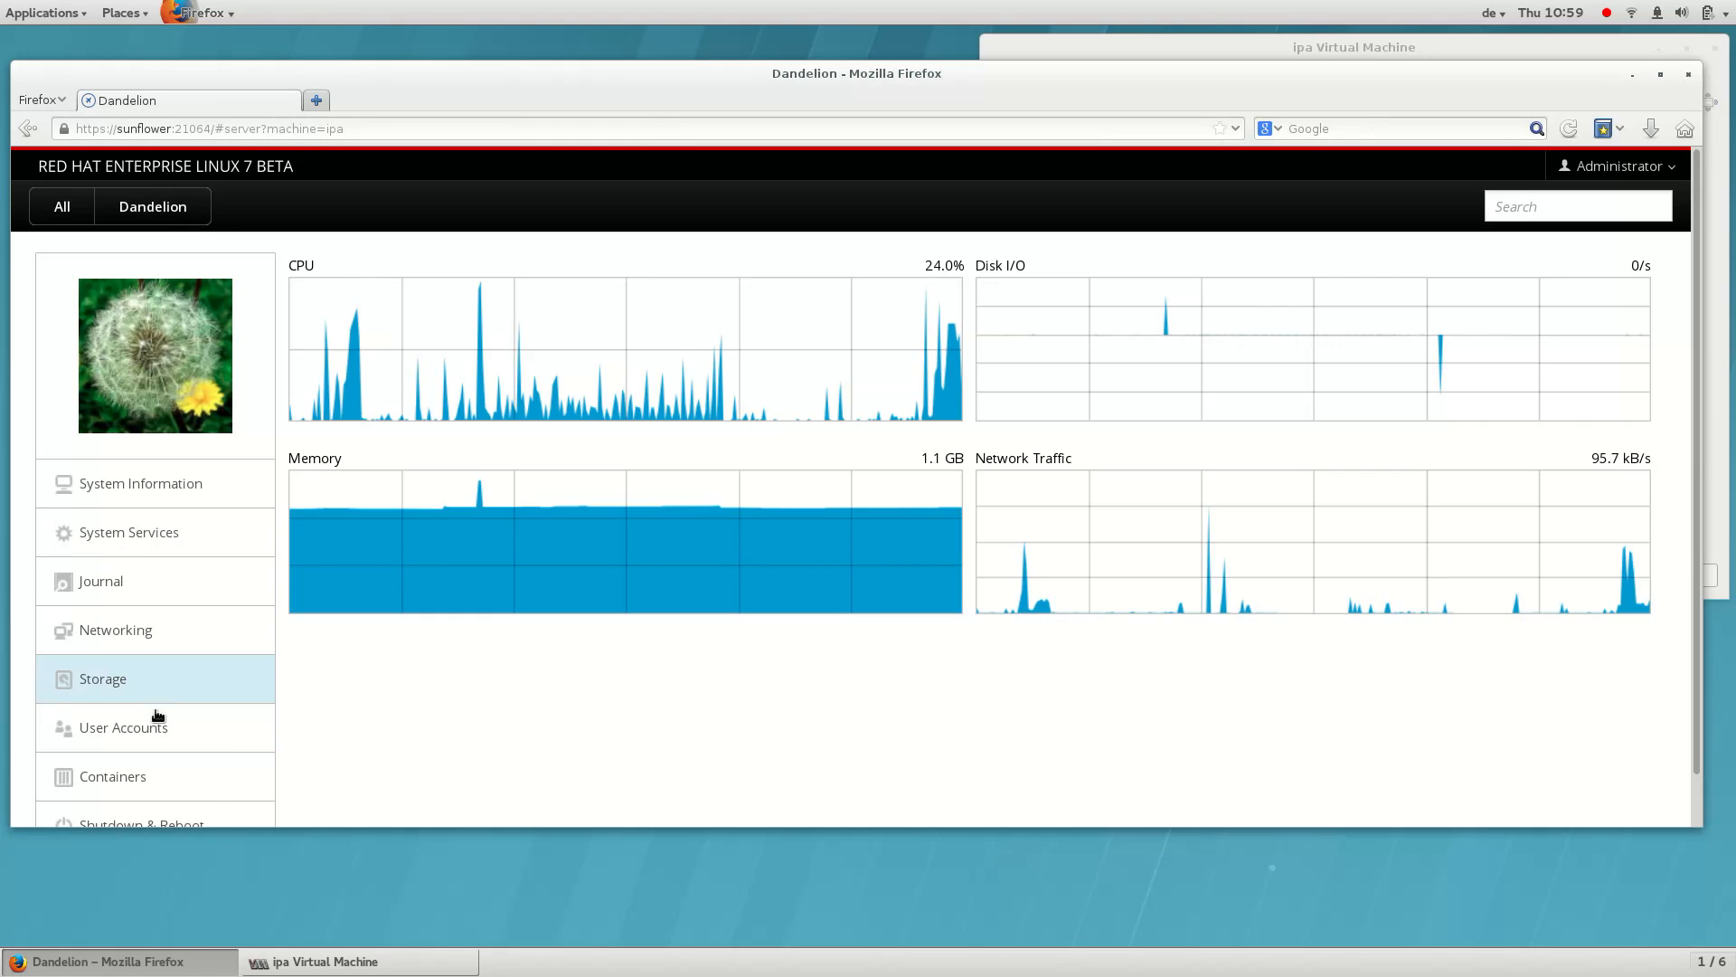
click(103, 678)
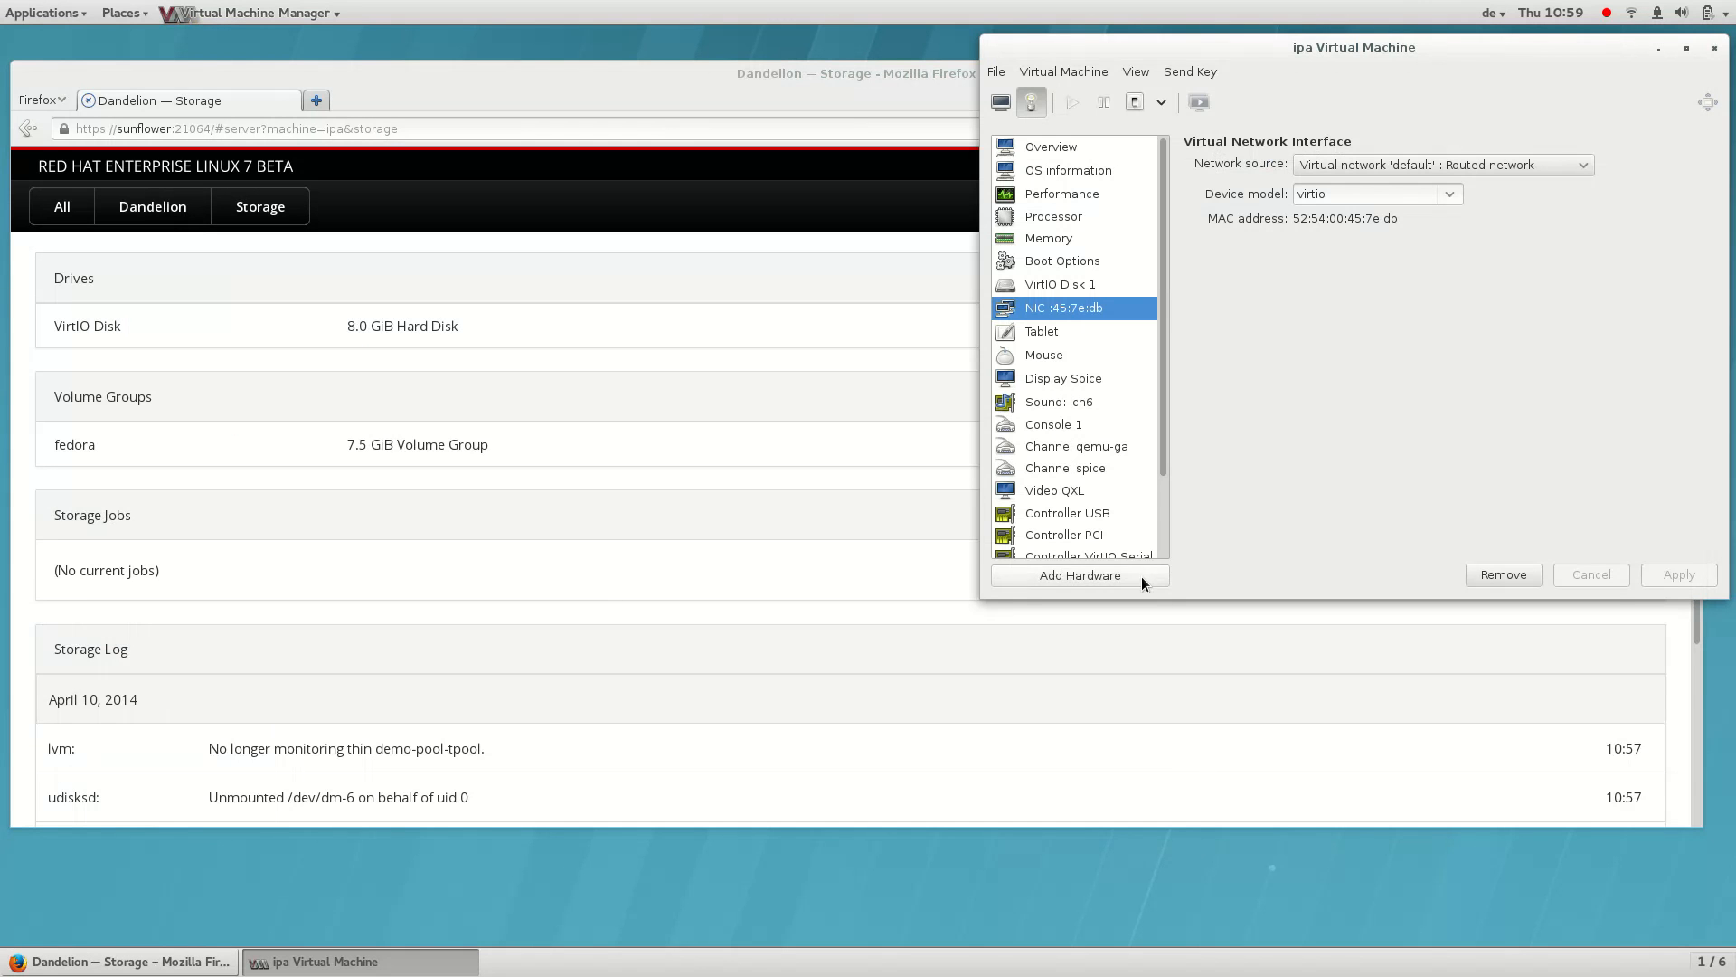
Step: Attach a VirtIO storage disk to the ipa VM using the existing 8 GB image
click(1079, 575)
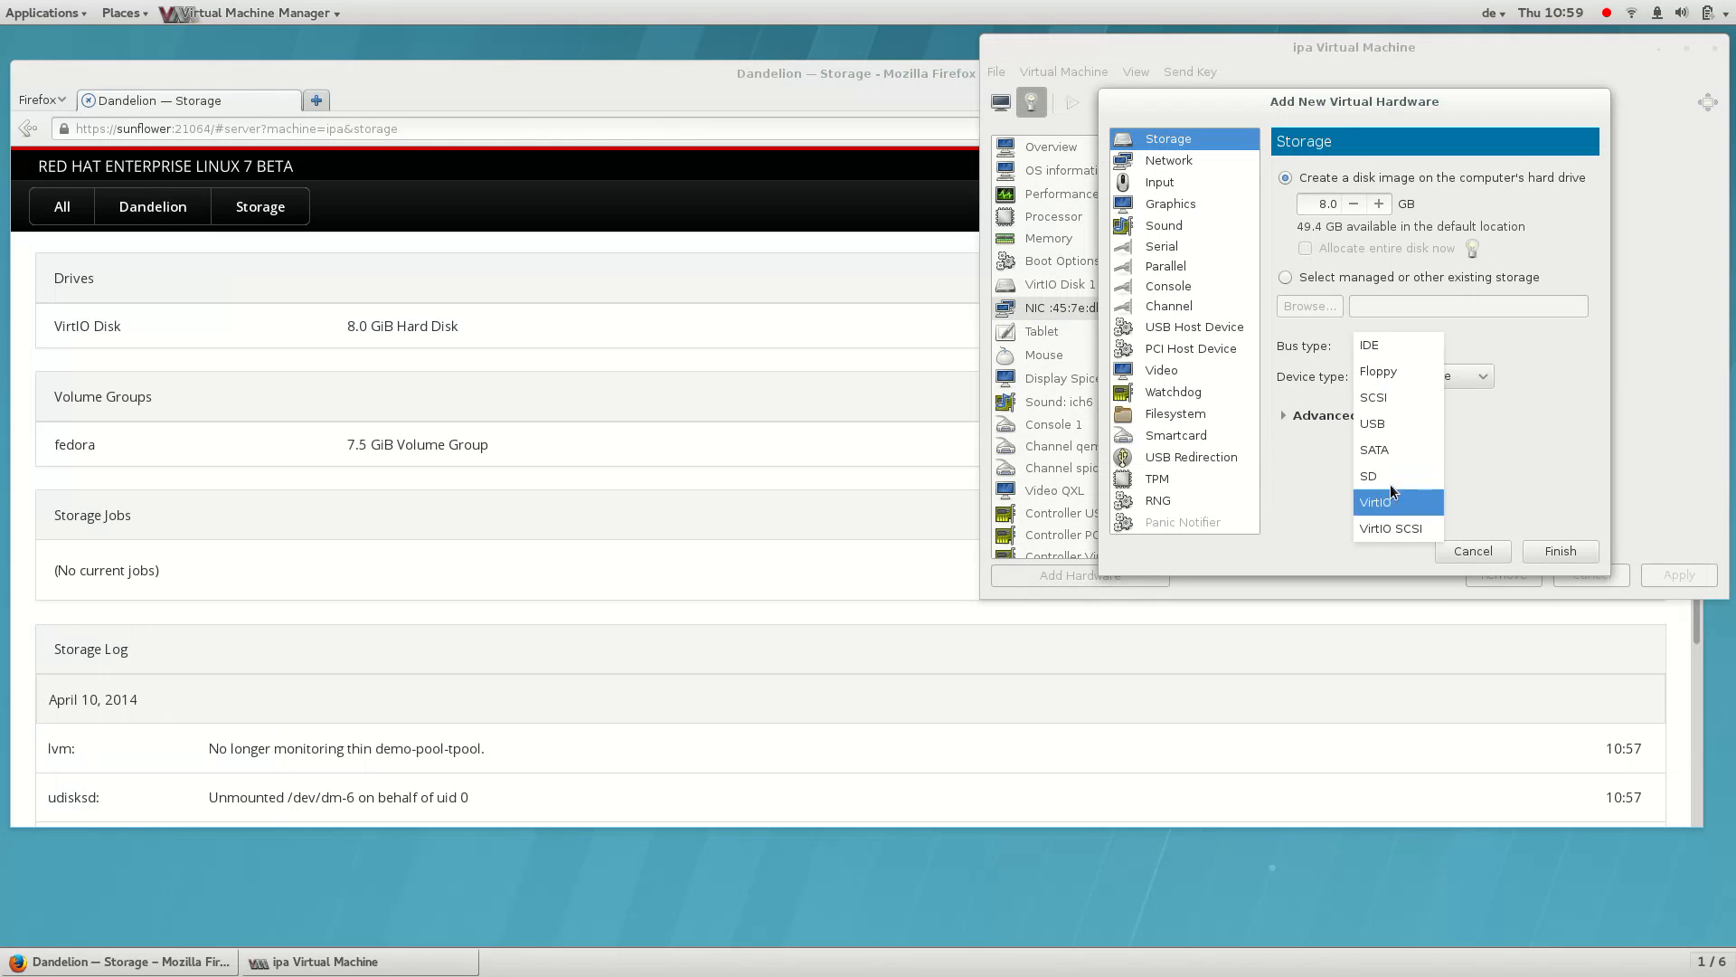
click(1559, 551)
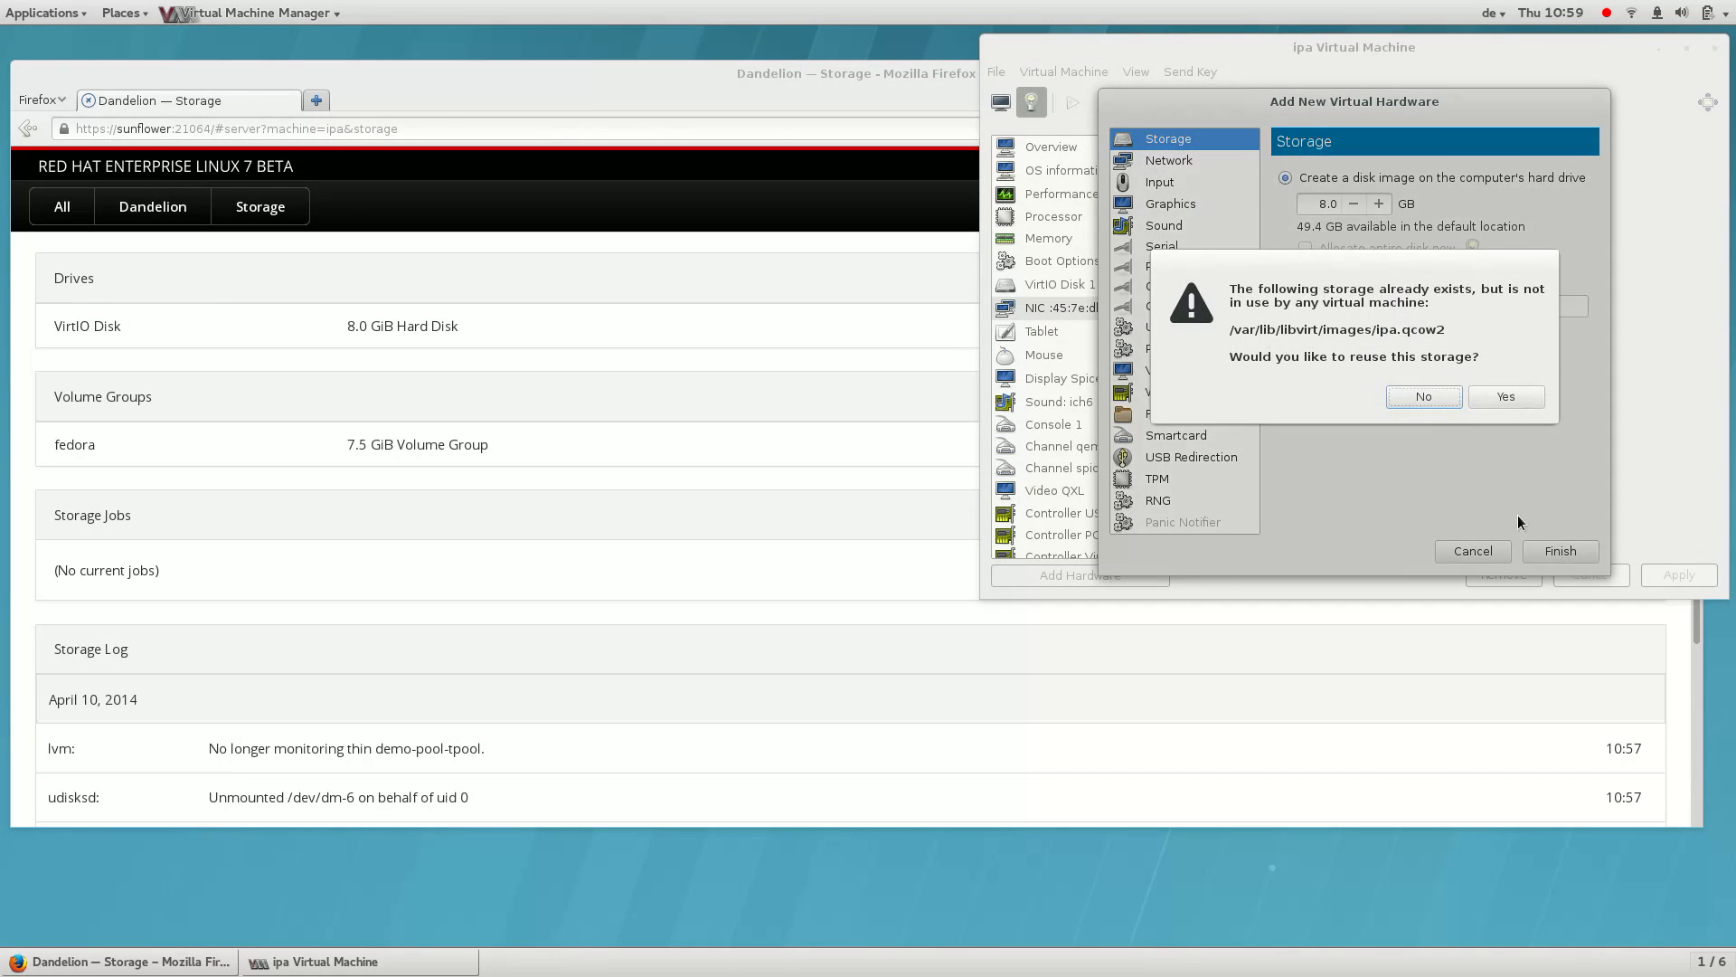
click(1504, 396)
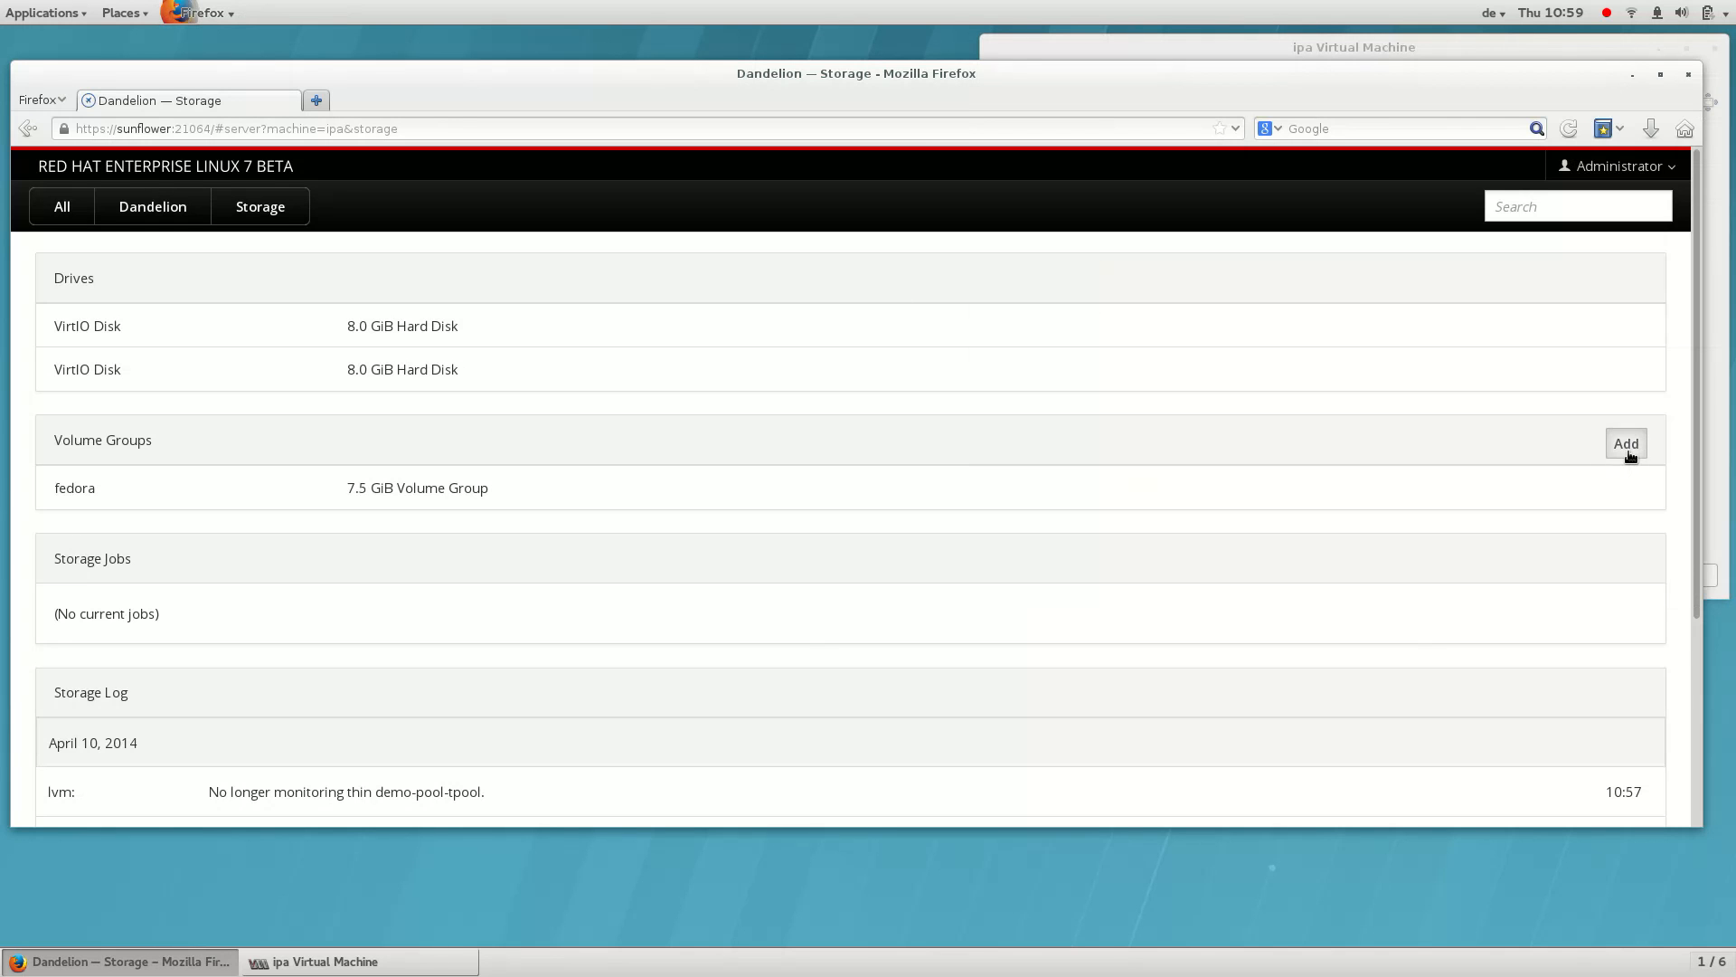
Step: Create volume group 'demo' on the /dev/vdb disk
click(1624, 444)
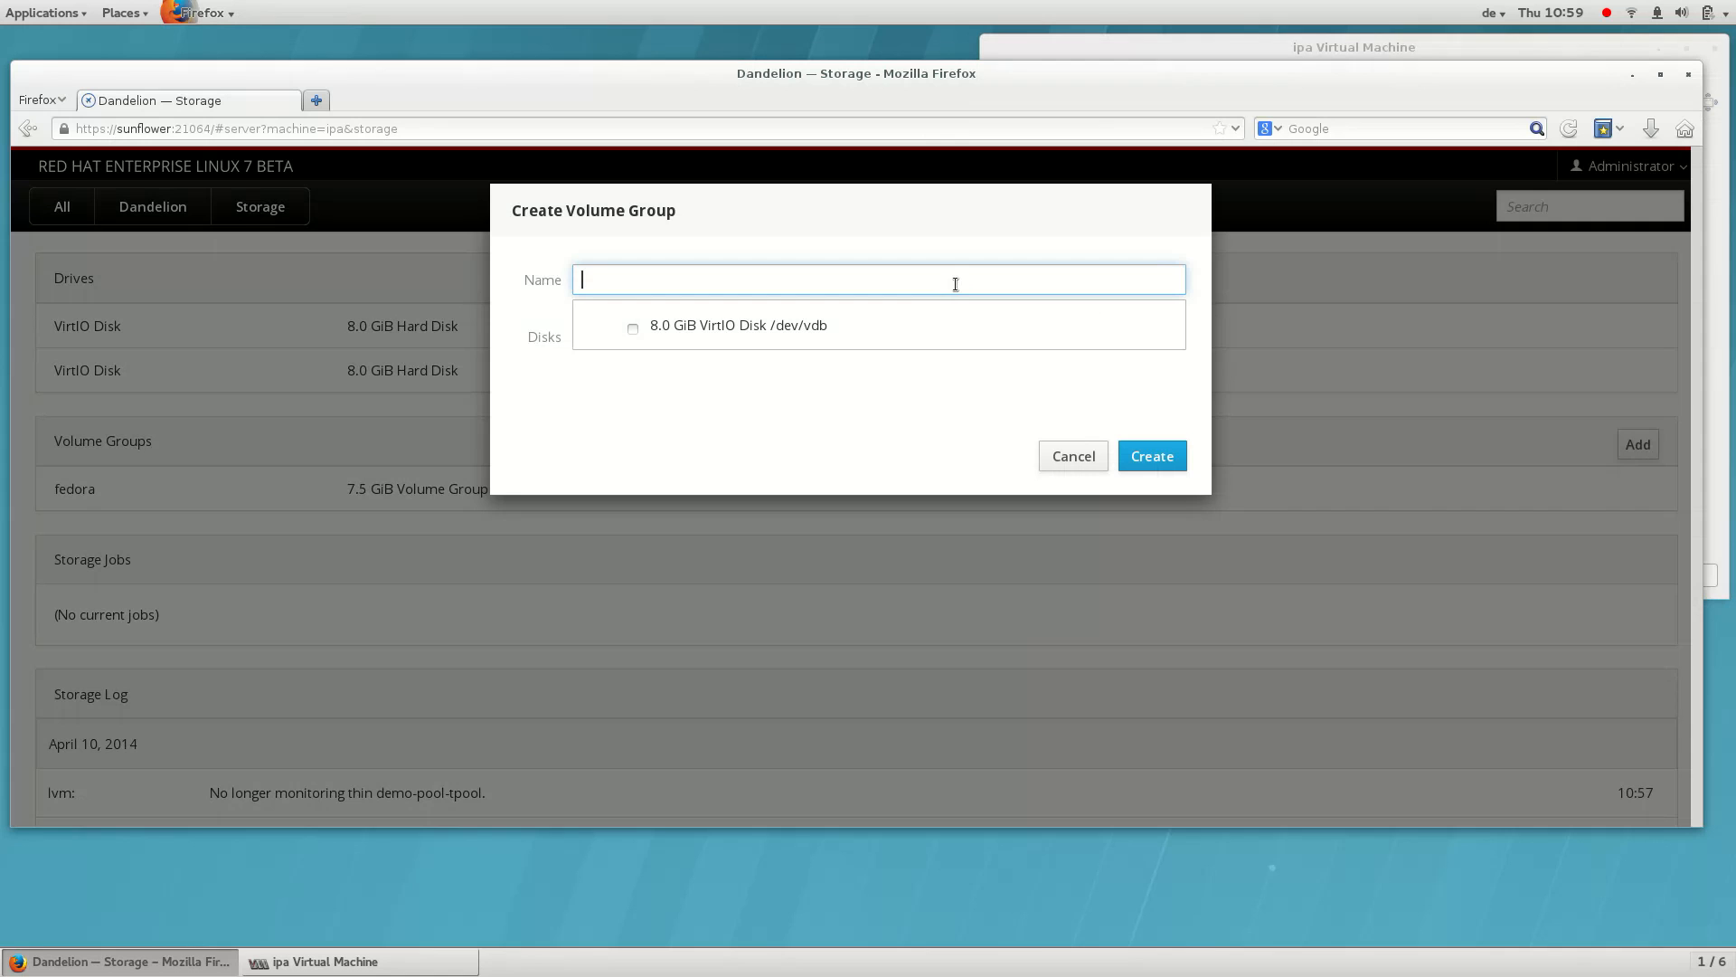
text(demo)
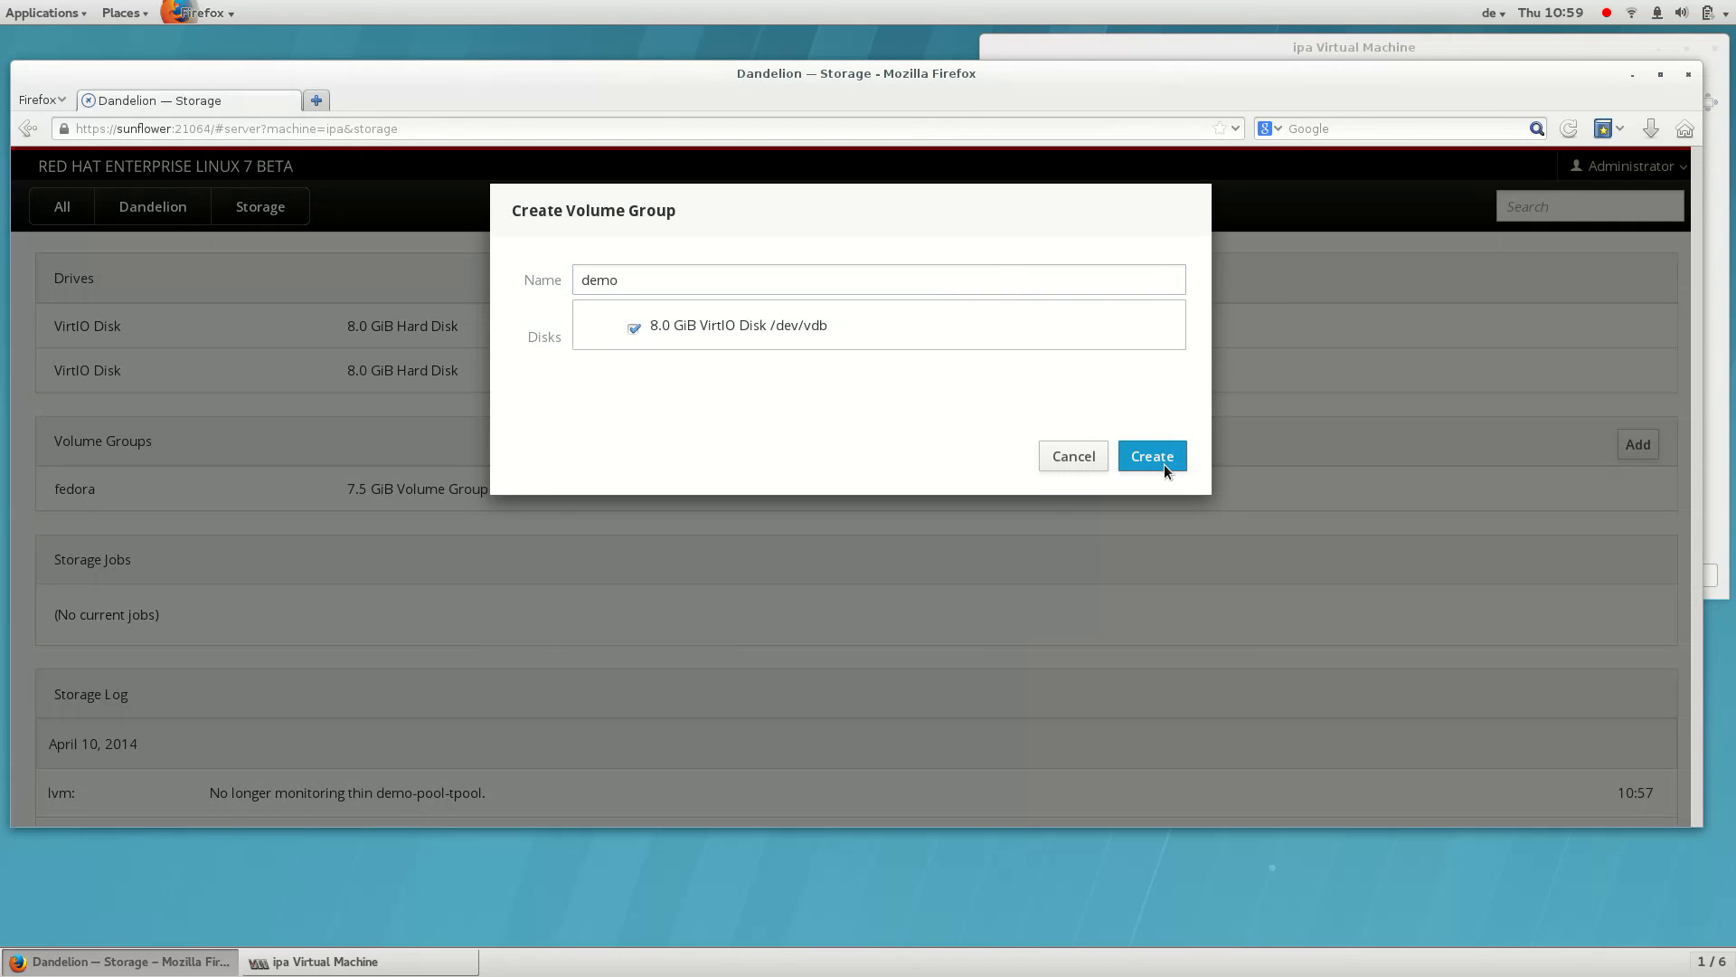
click(1152, 454)
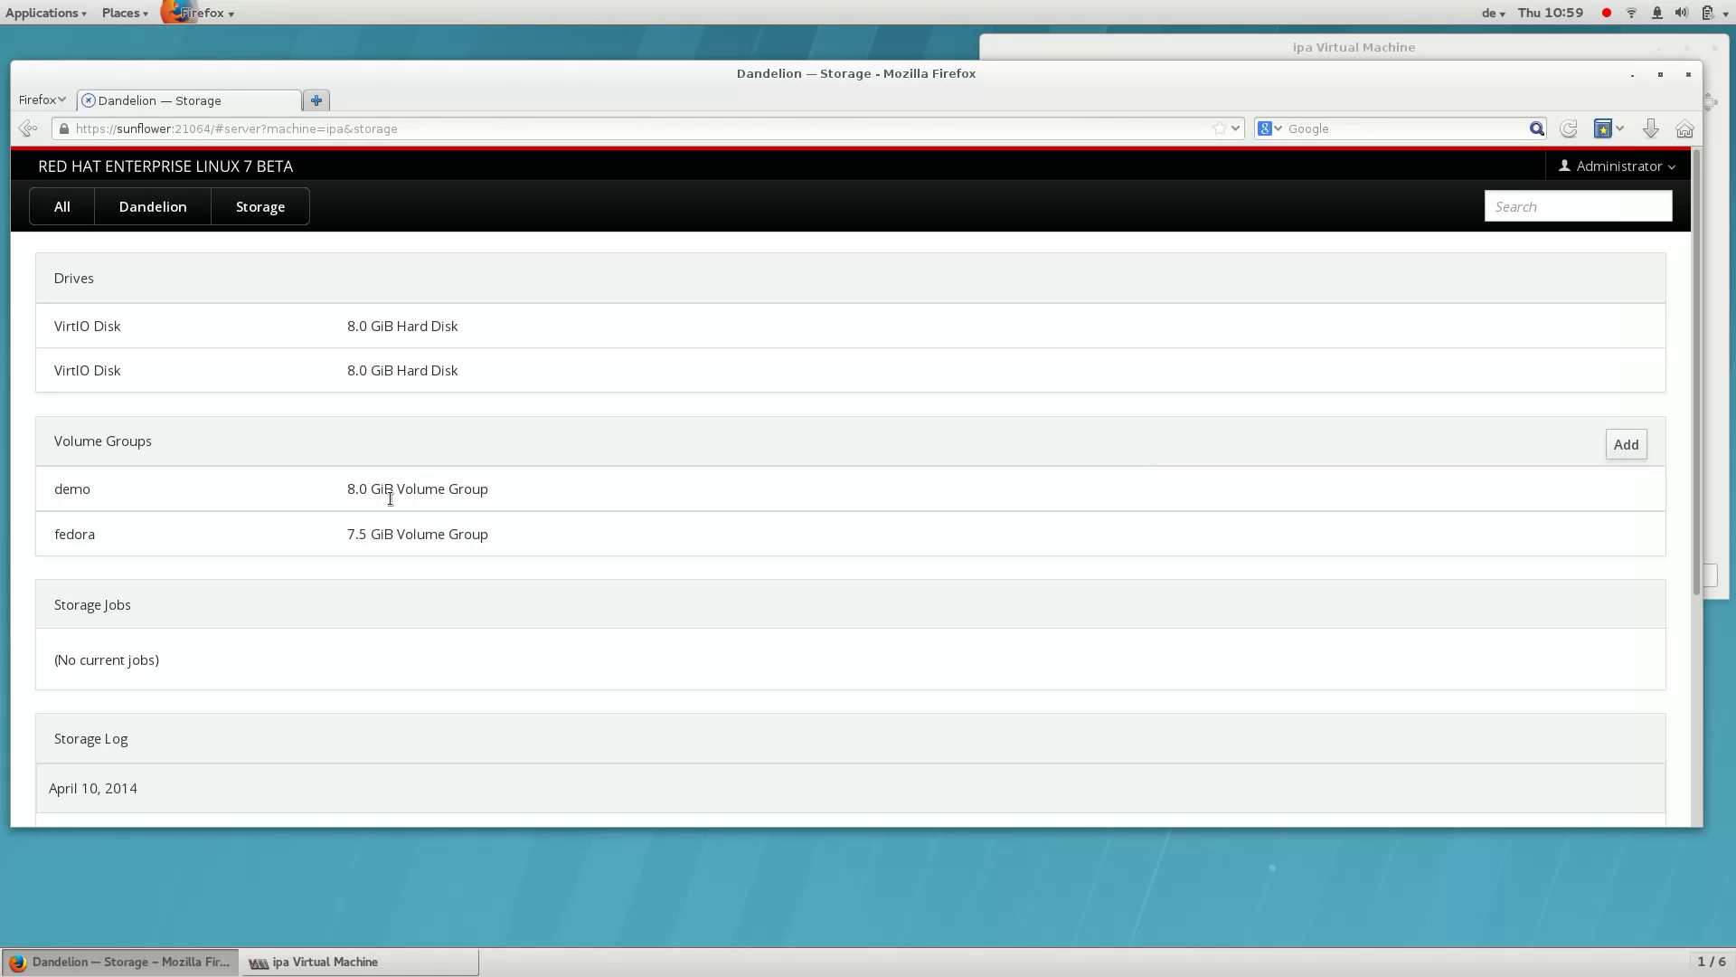
Step: Add a 500 MiB thin-volume pool named 'pool' to the demo volume group
click(72, 489)
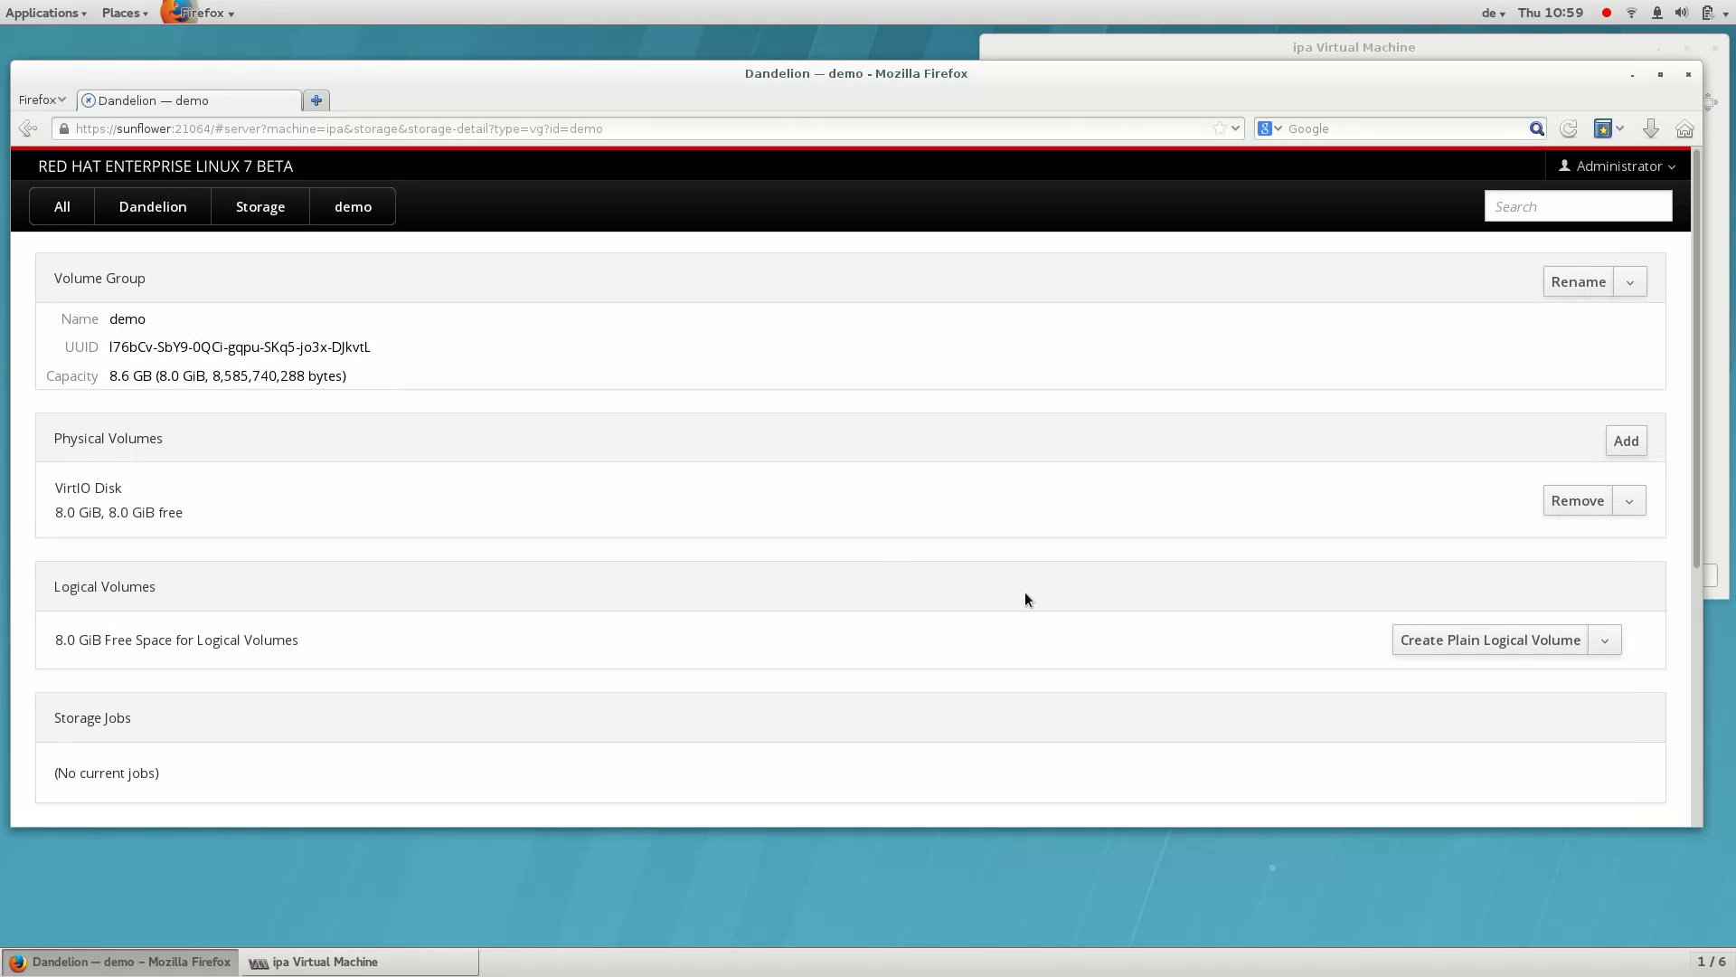
click(1603, 639)
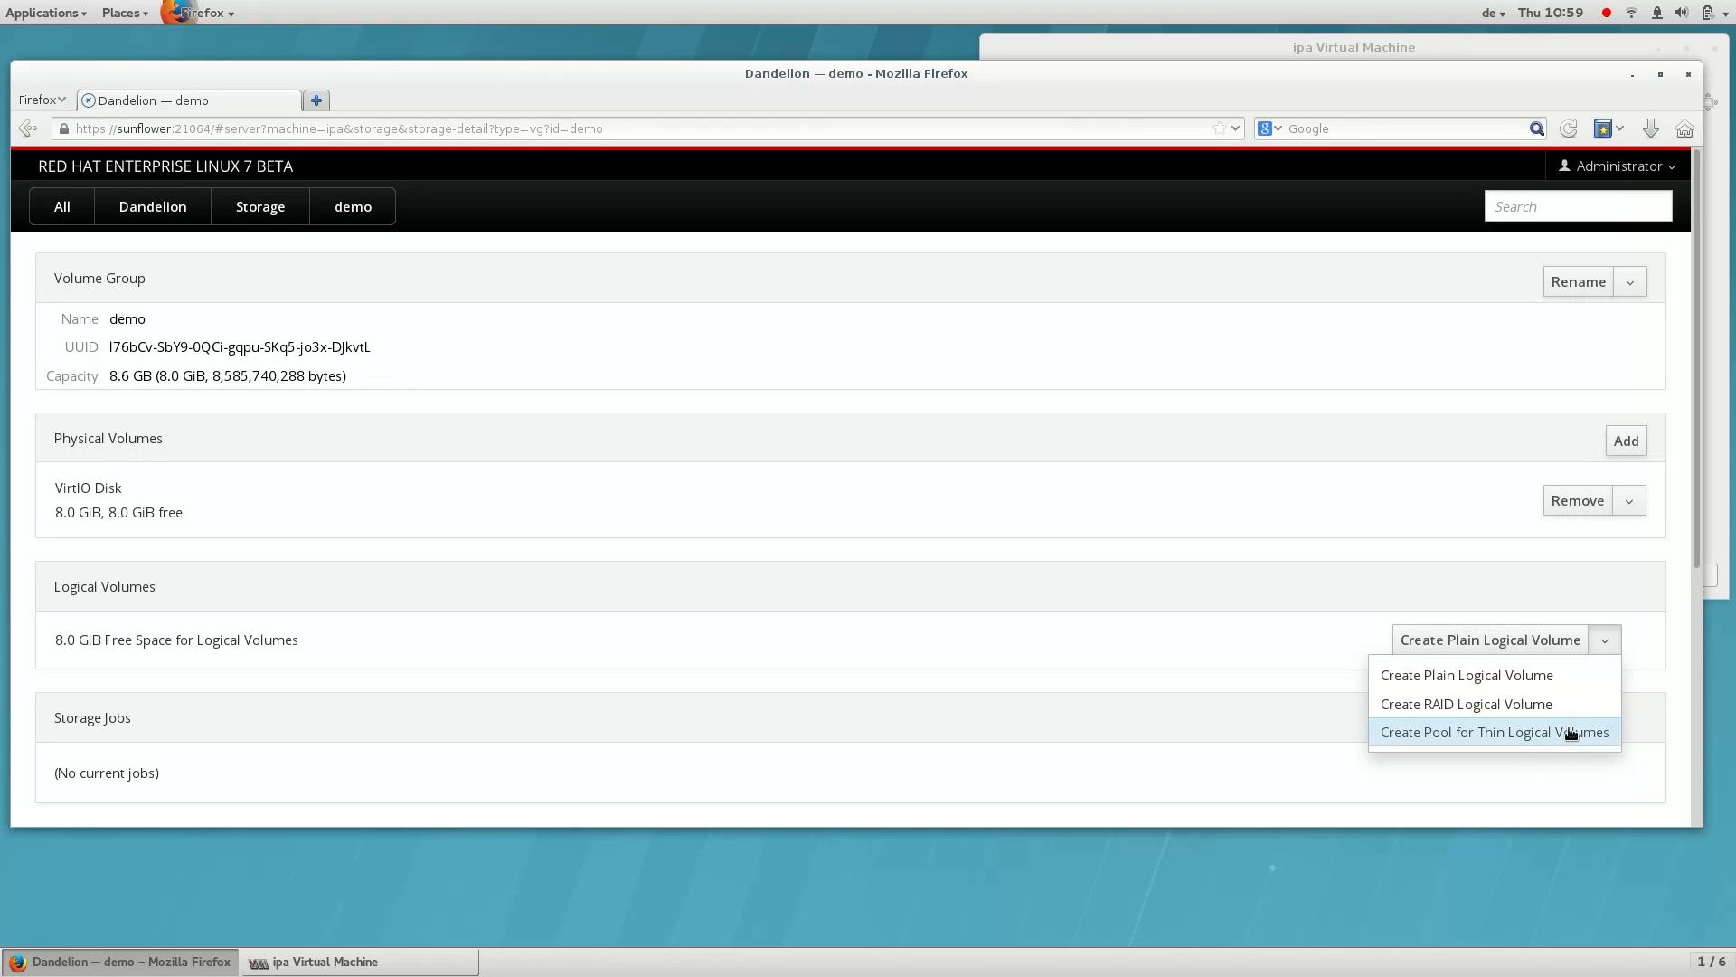
click(1493, 732)
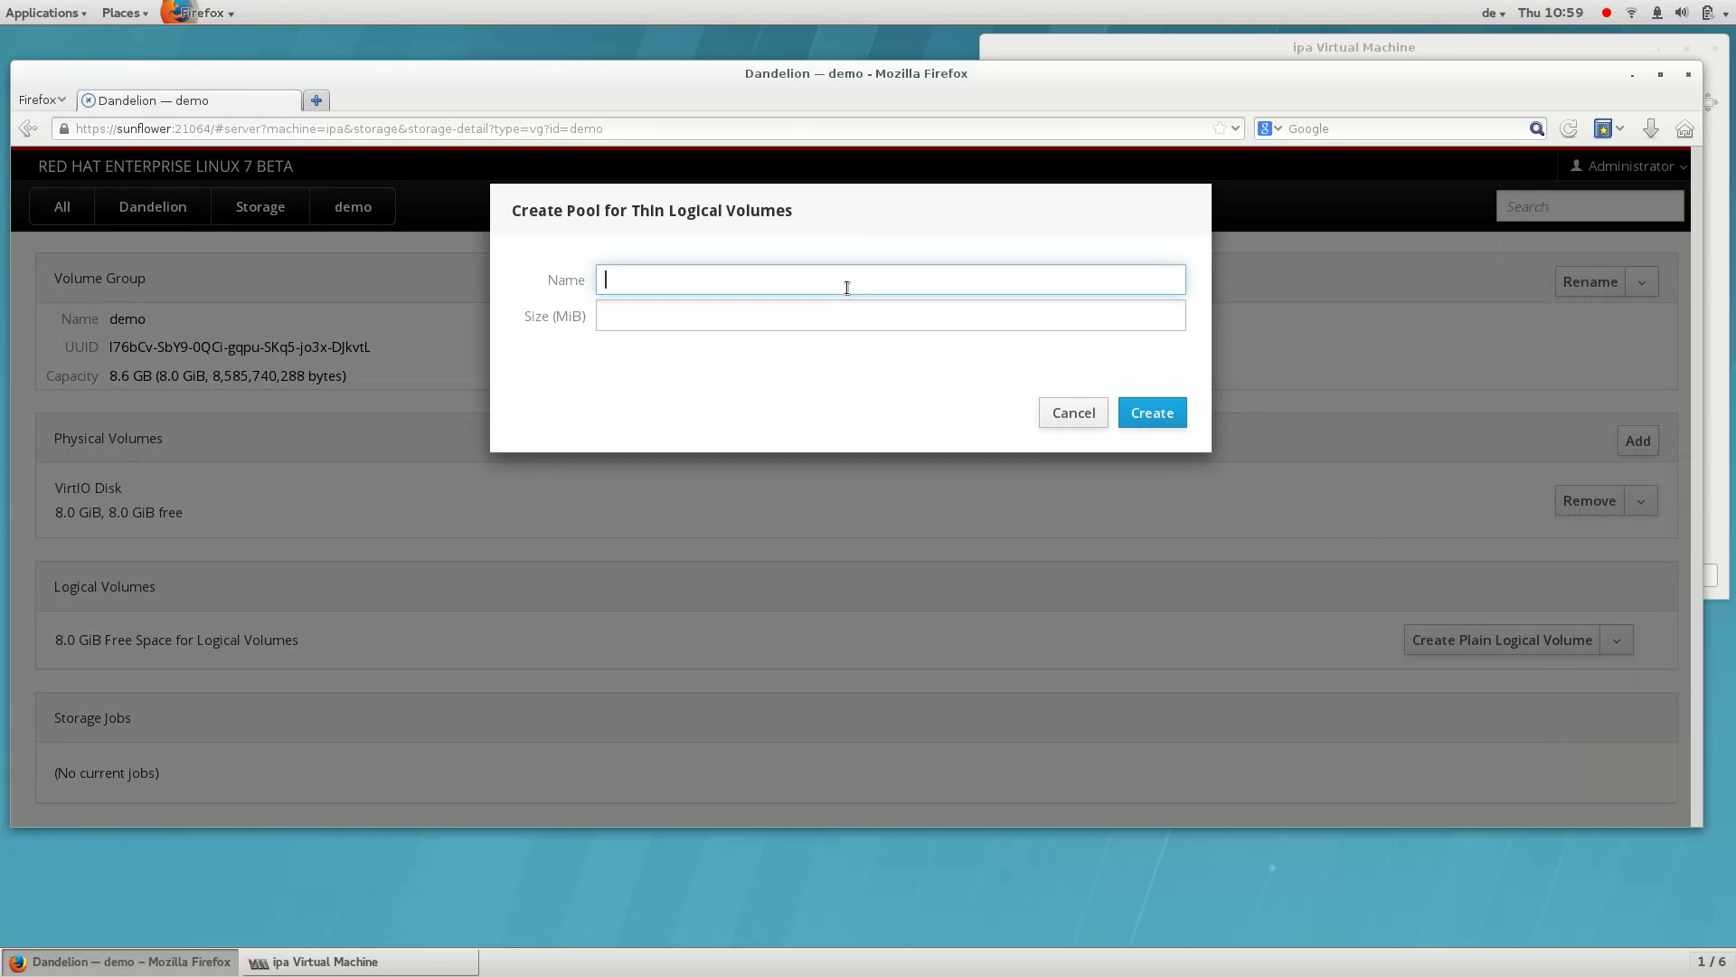
text(pool)
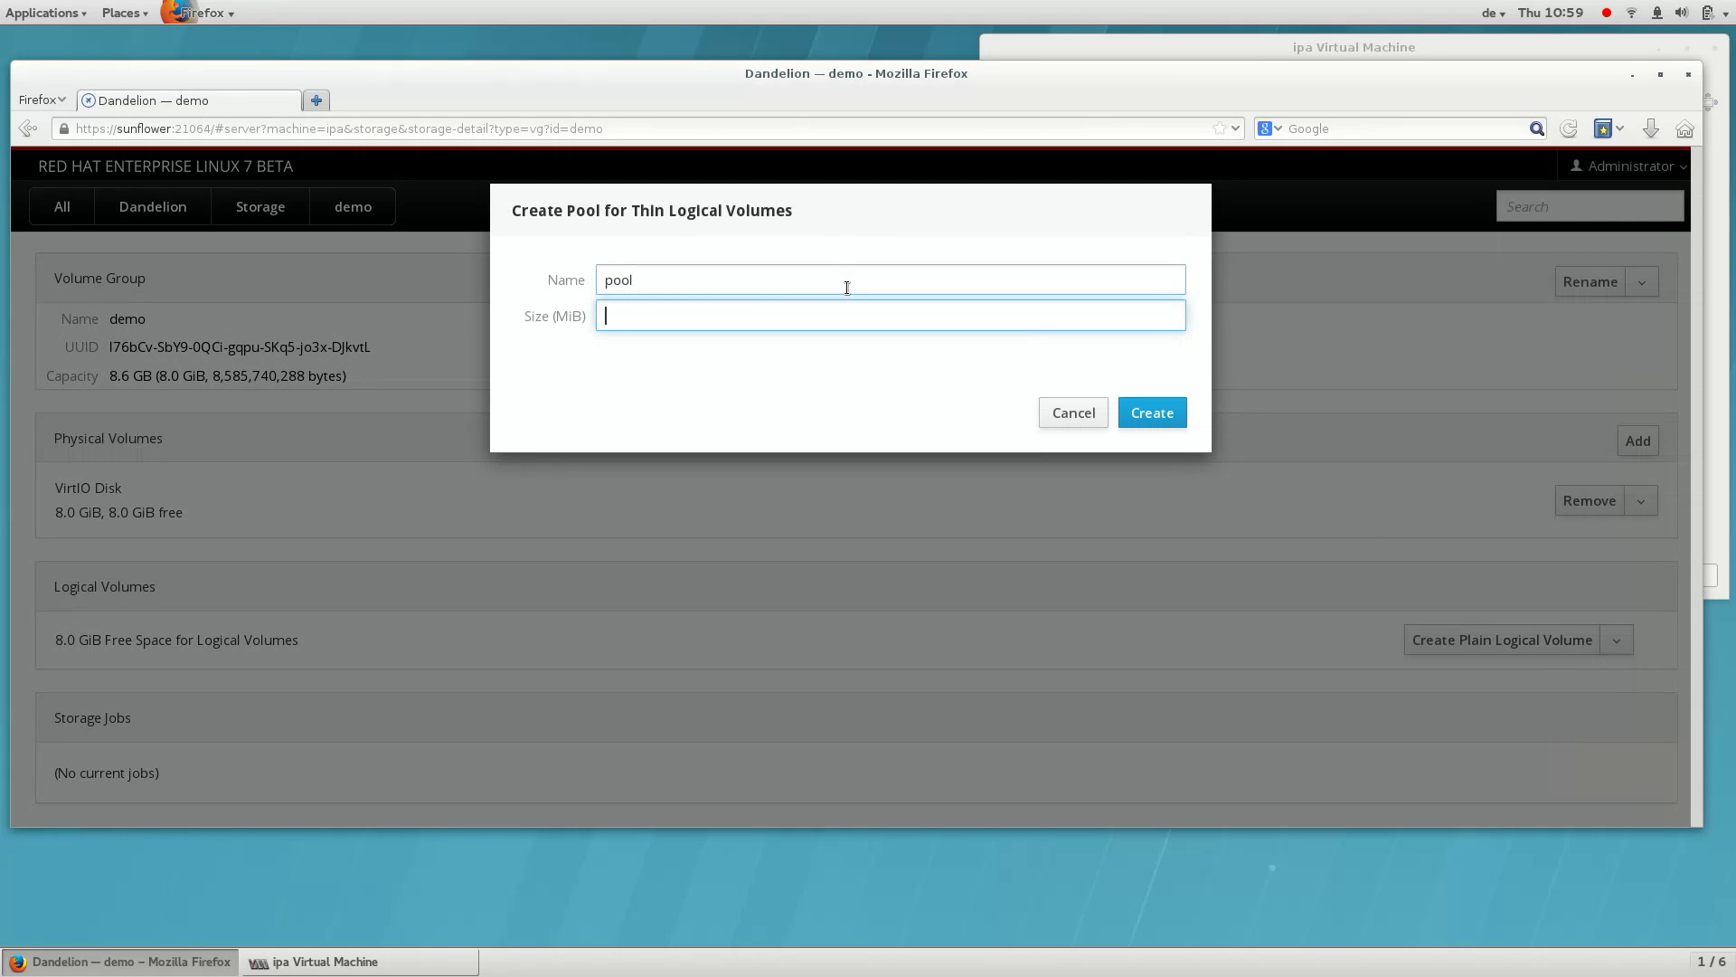
text(500)
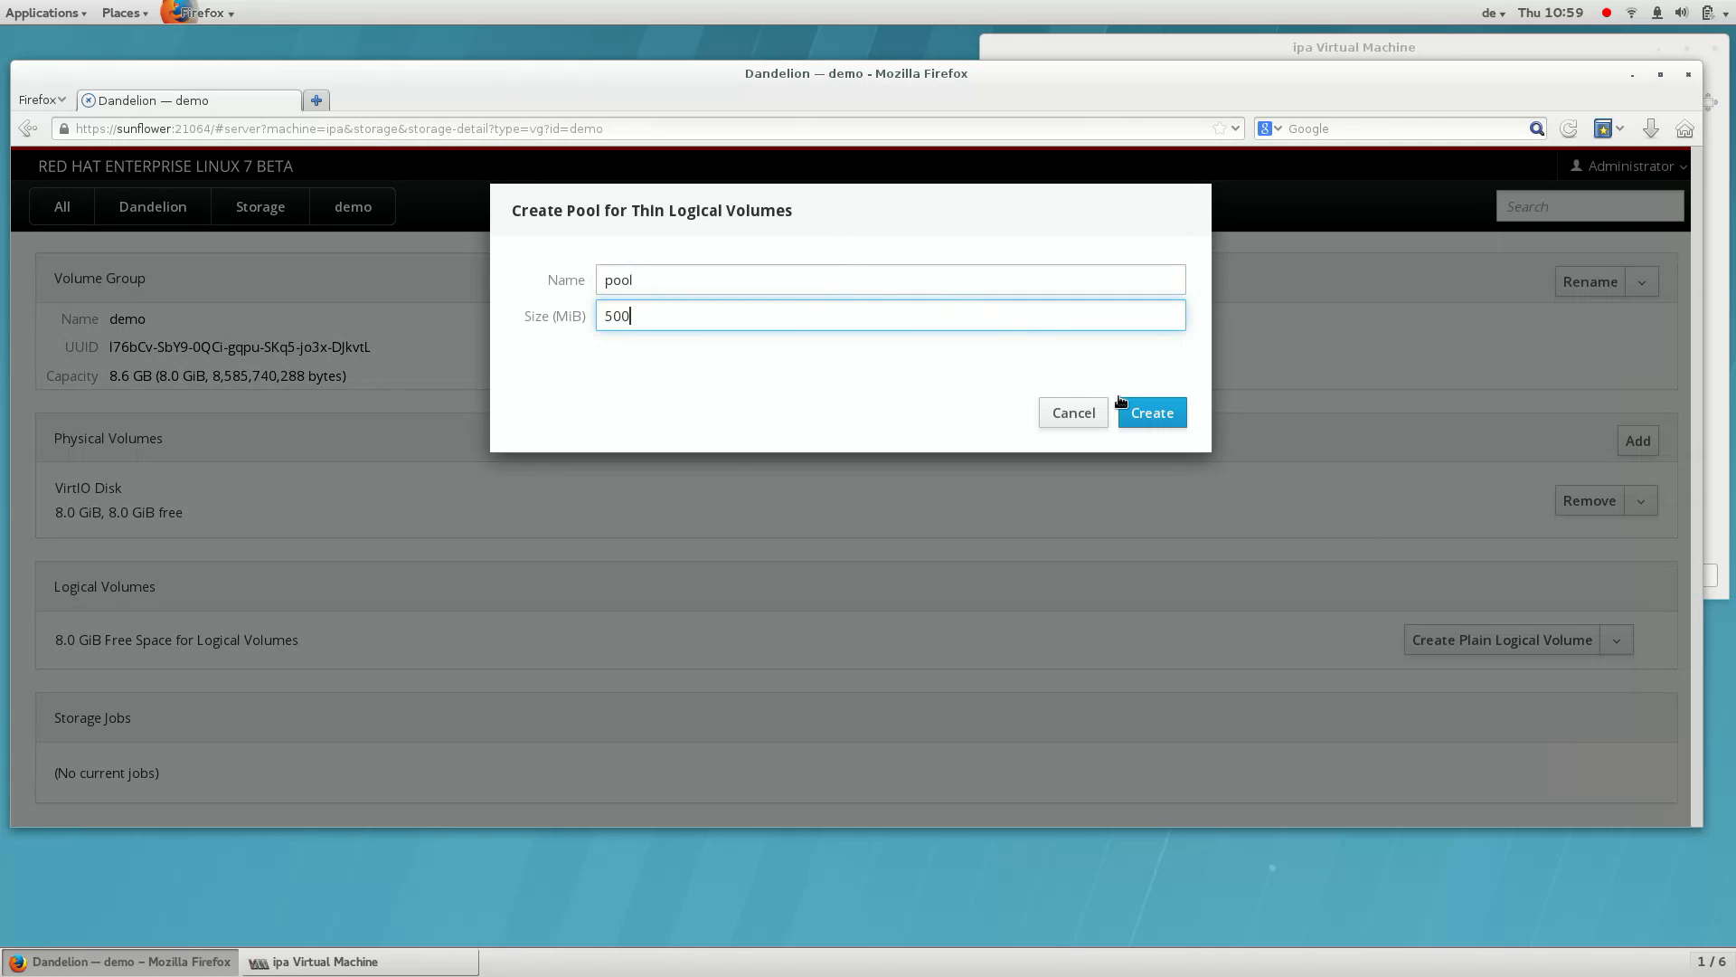
click(1149, 413)
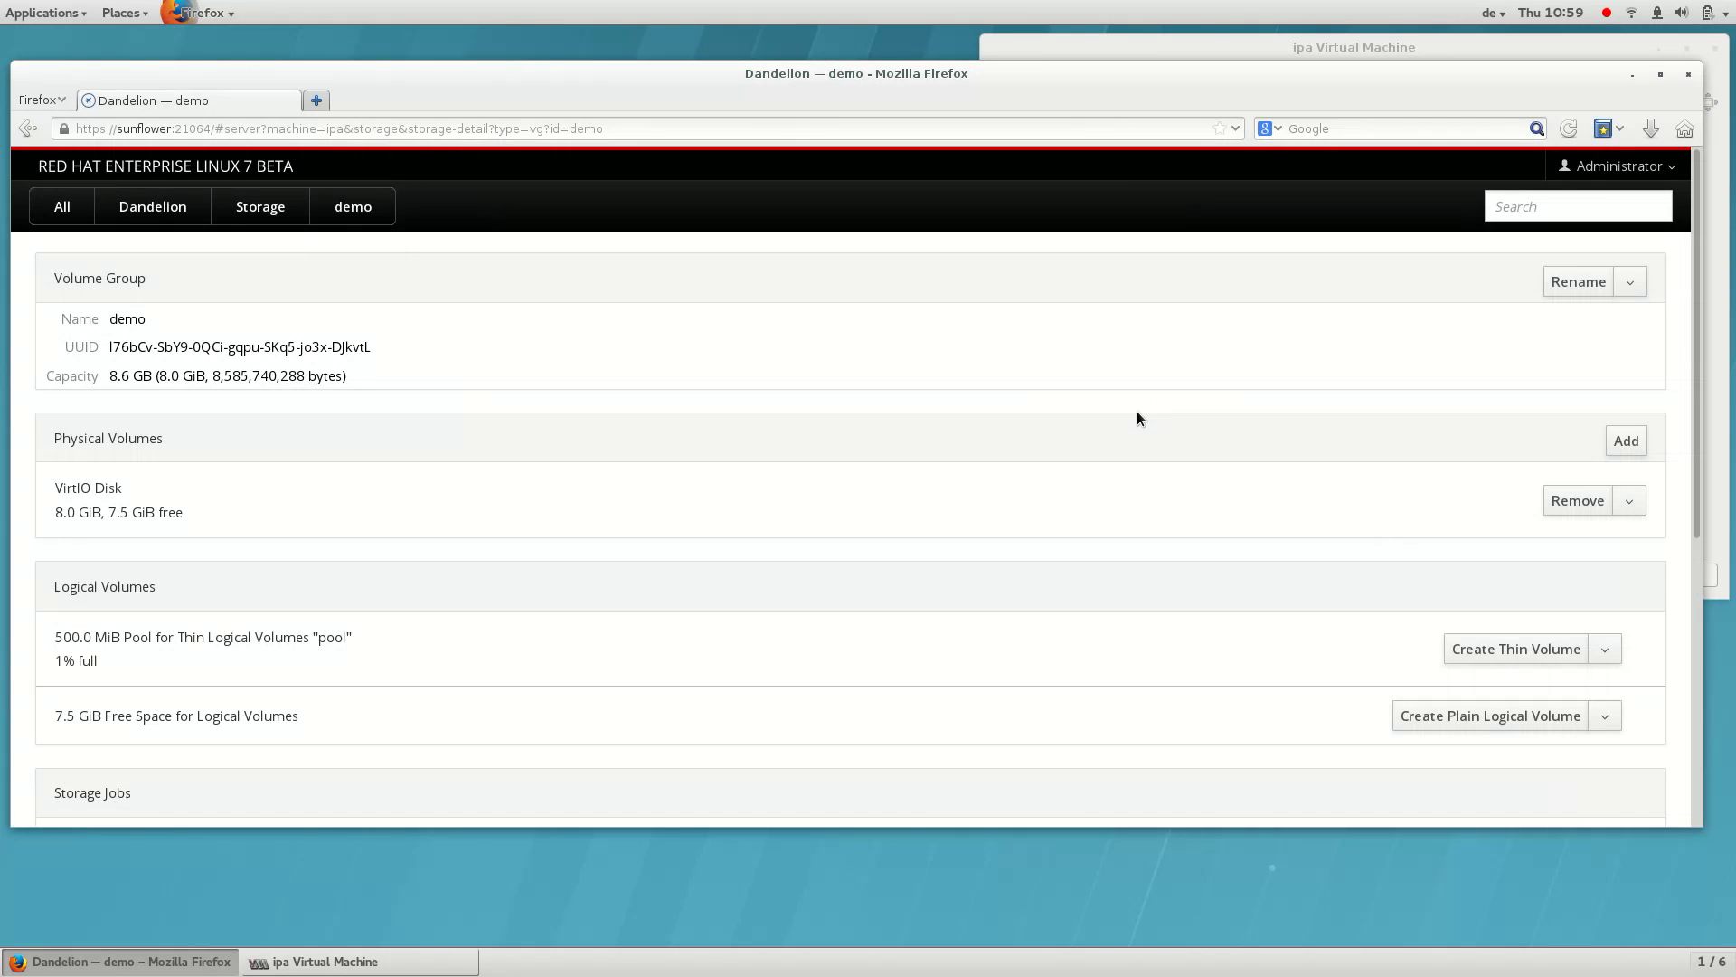
Step: Create a 10000 MiB thin volume named 'thin' inside the pool
click(1515, 648)
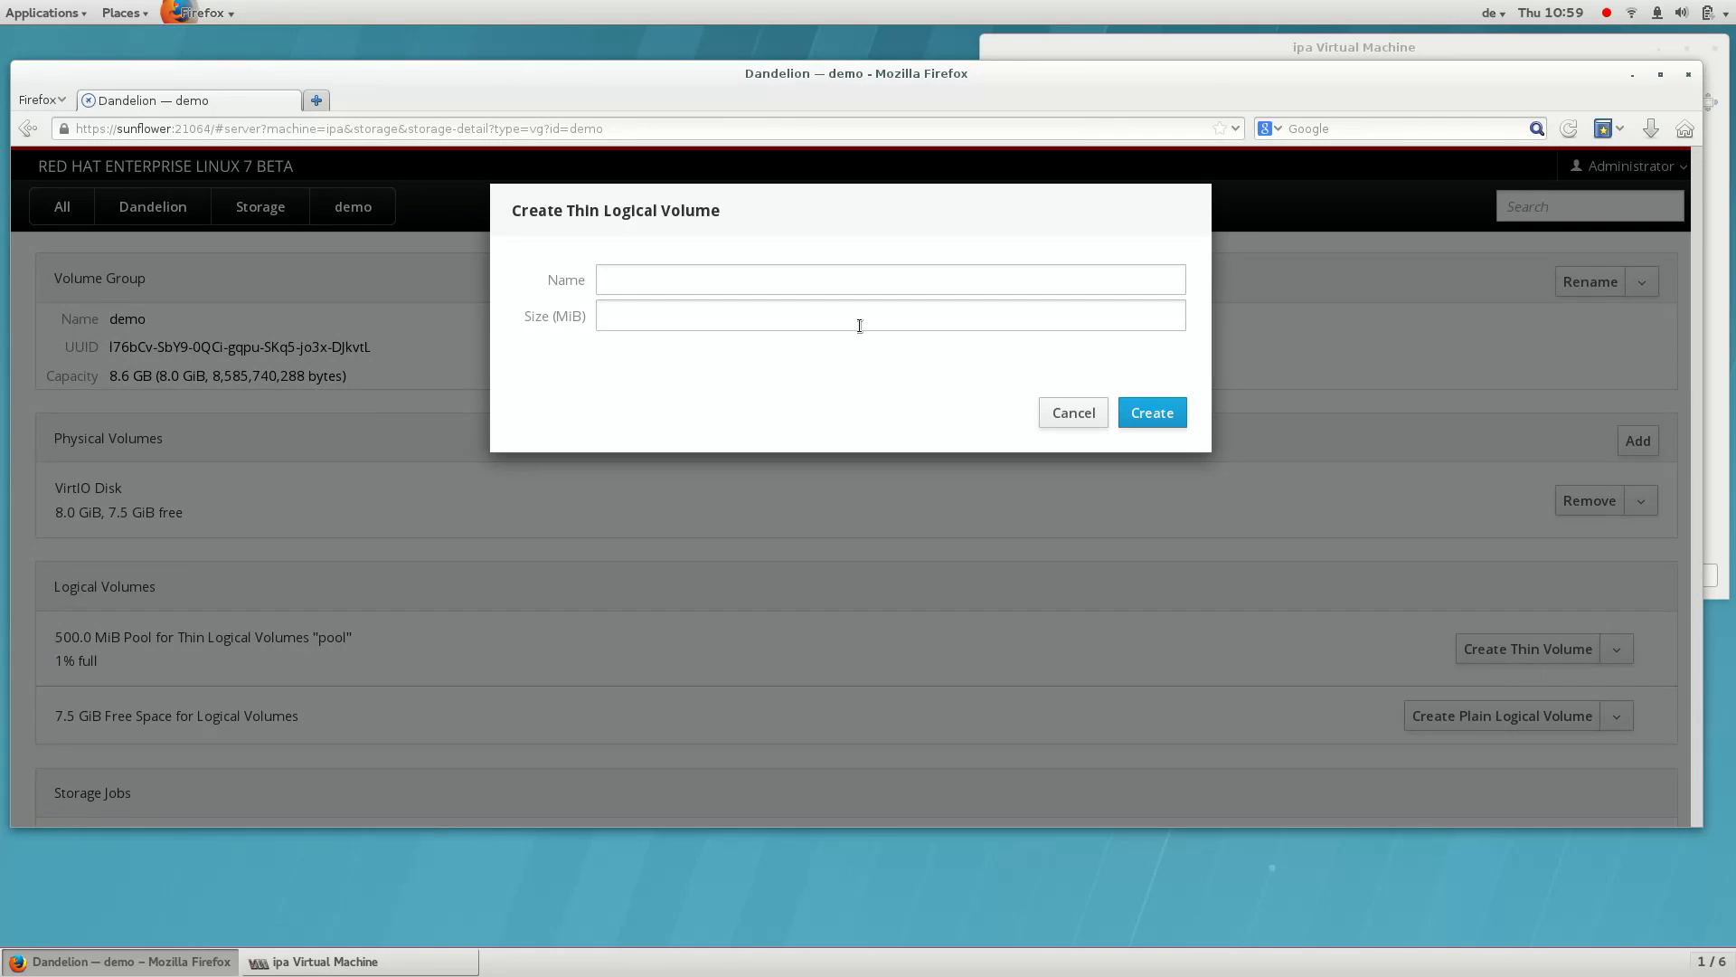
text(2)
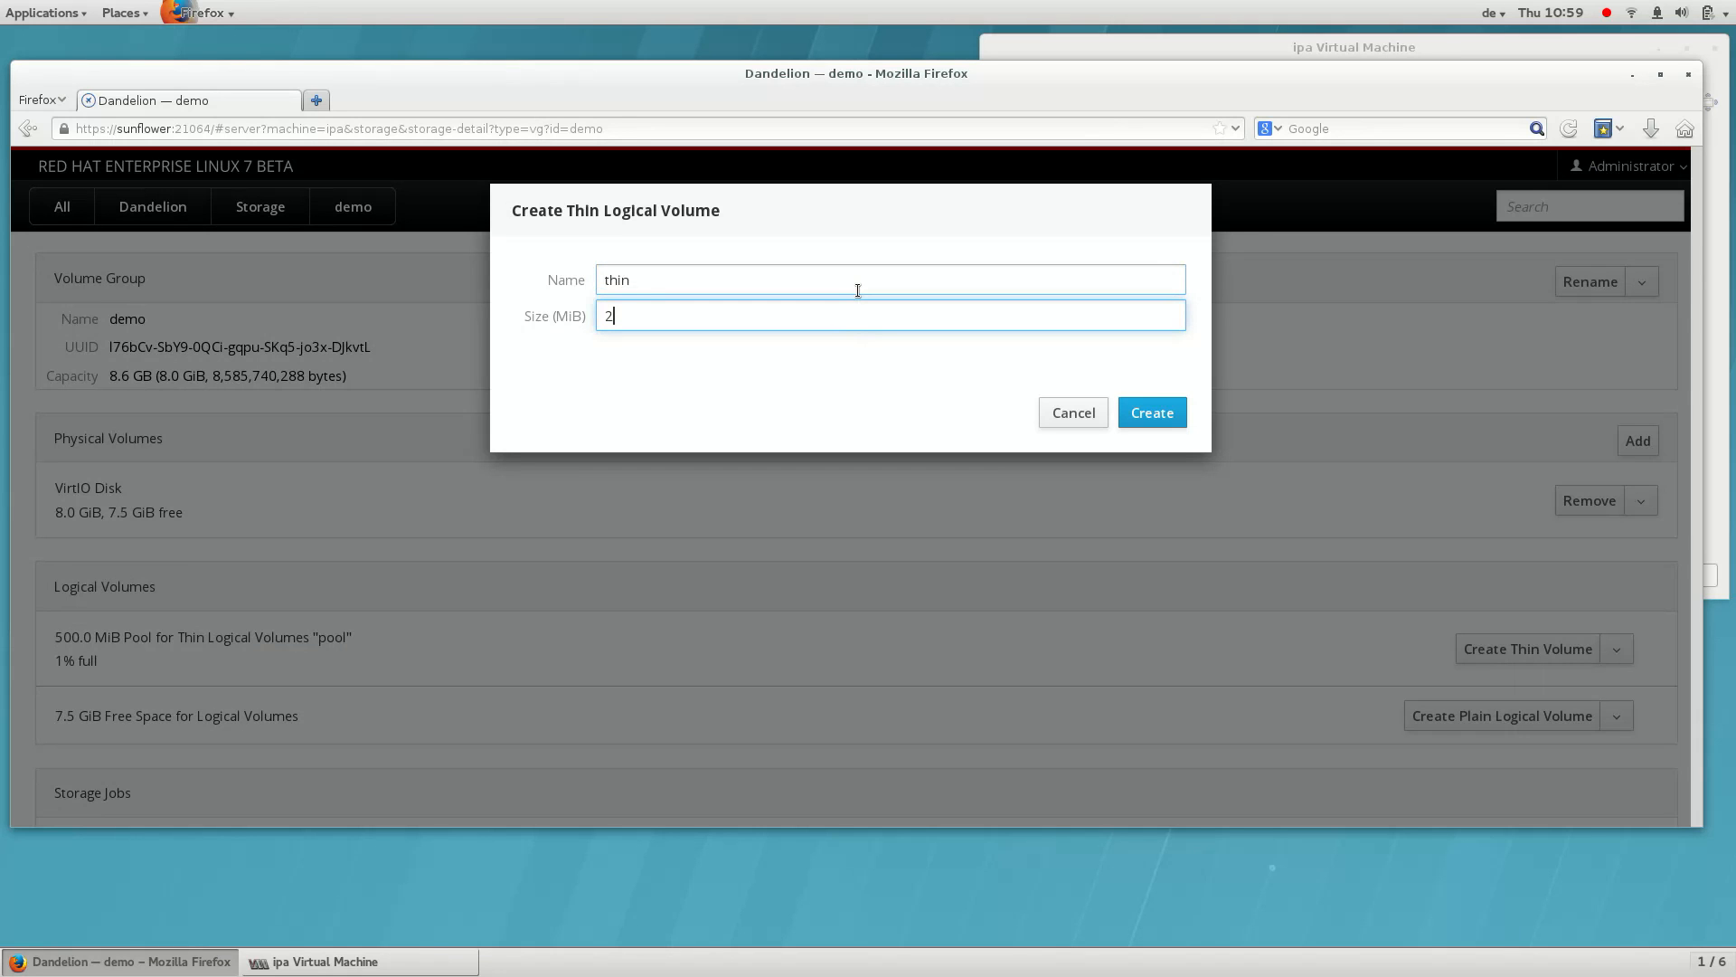
text(0000)
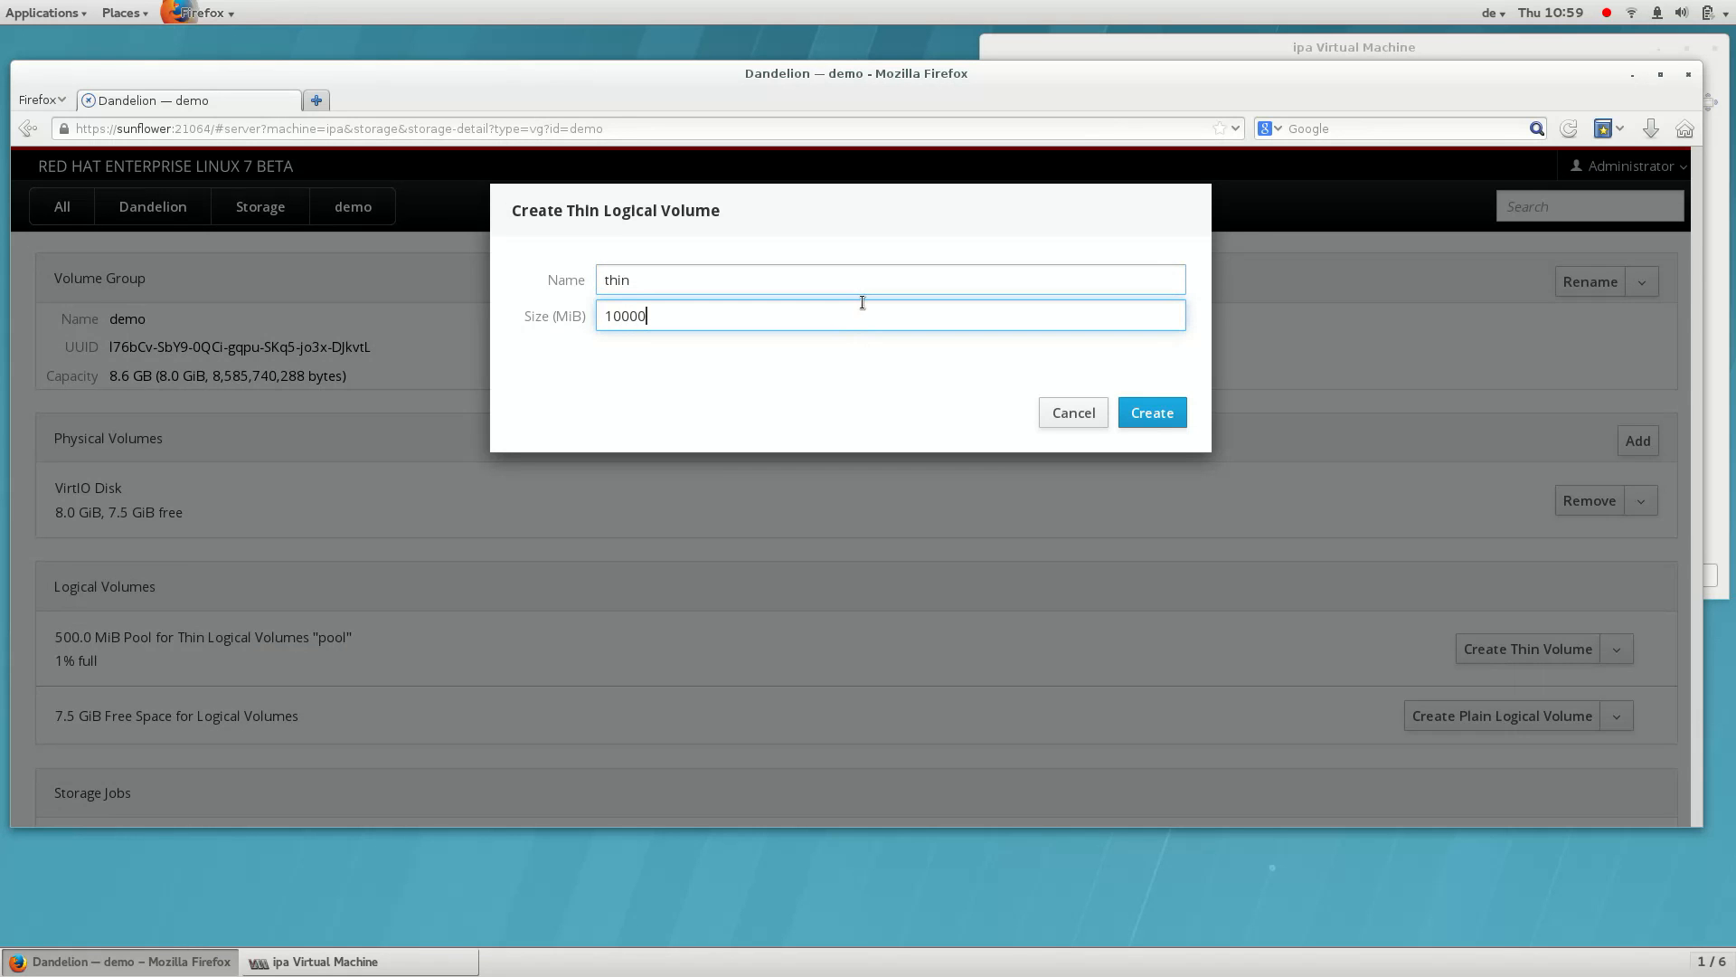
click(1152, 412)
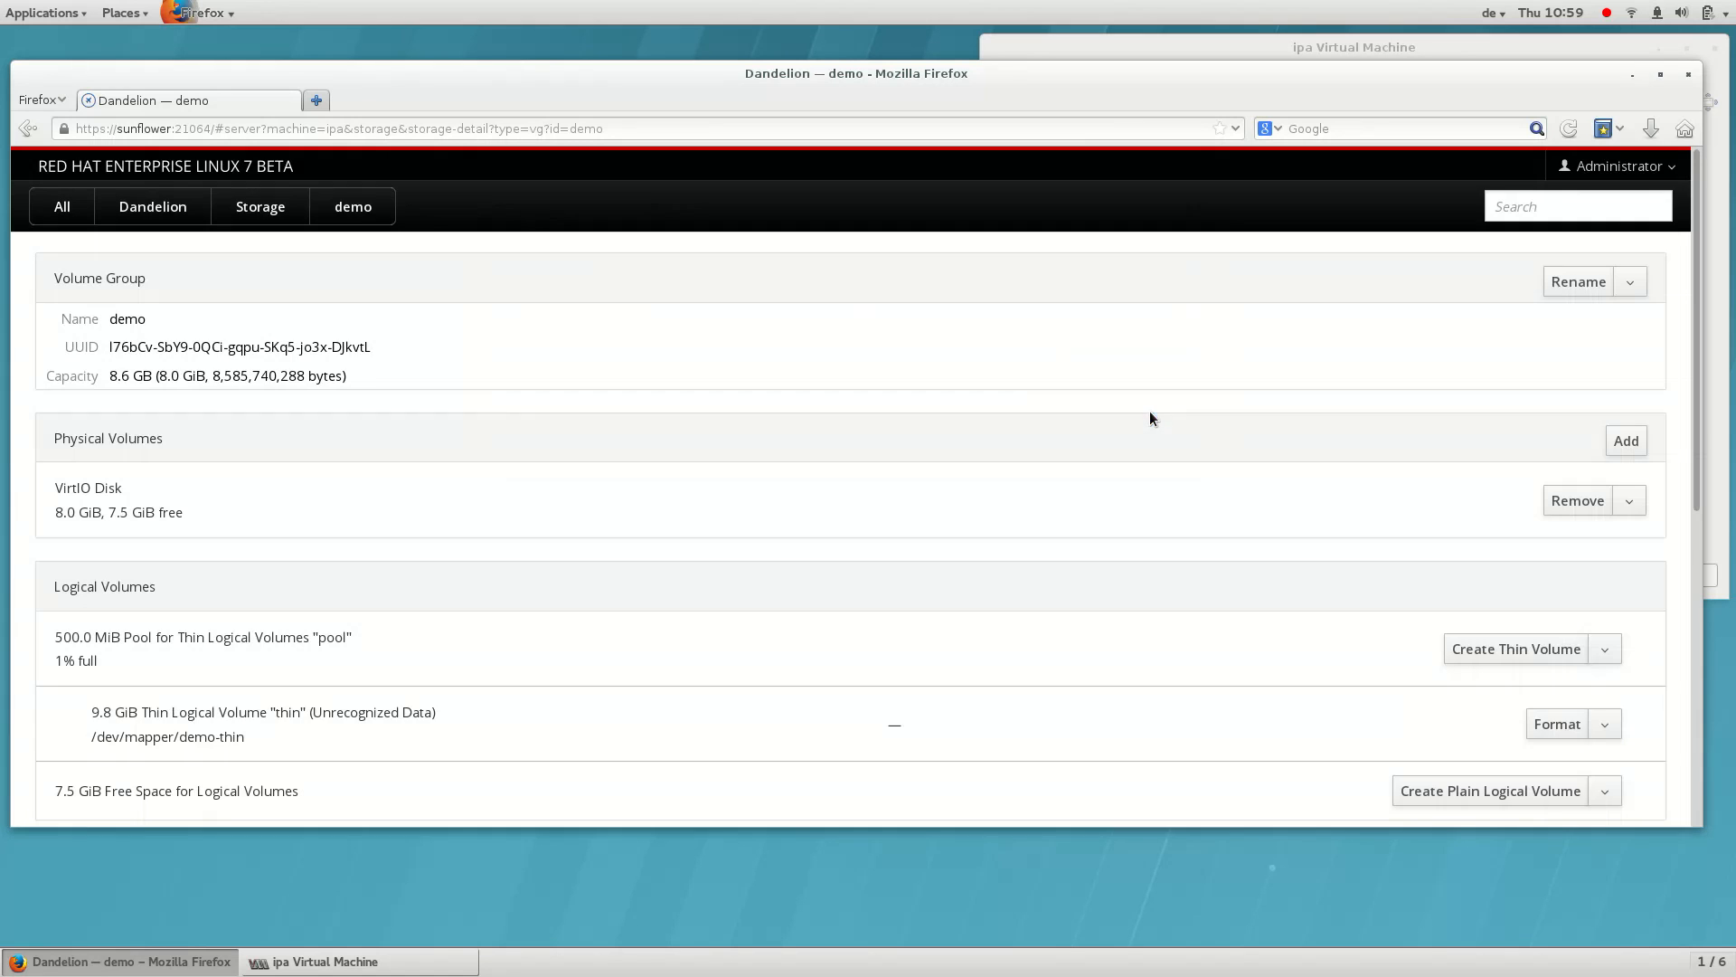
Step: Format the thin volume as ext4 with mount point /demo and mount it
click(1556, 724)
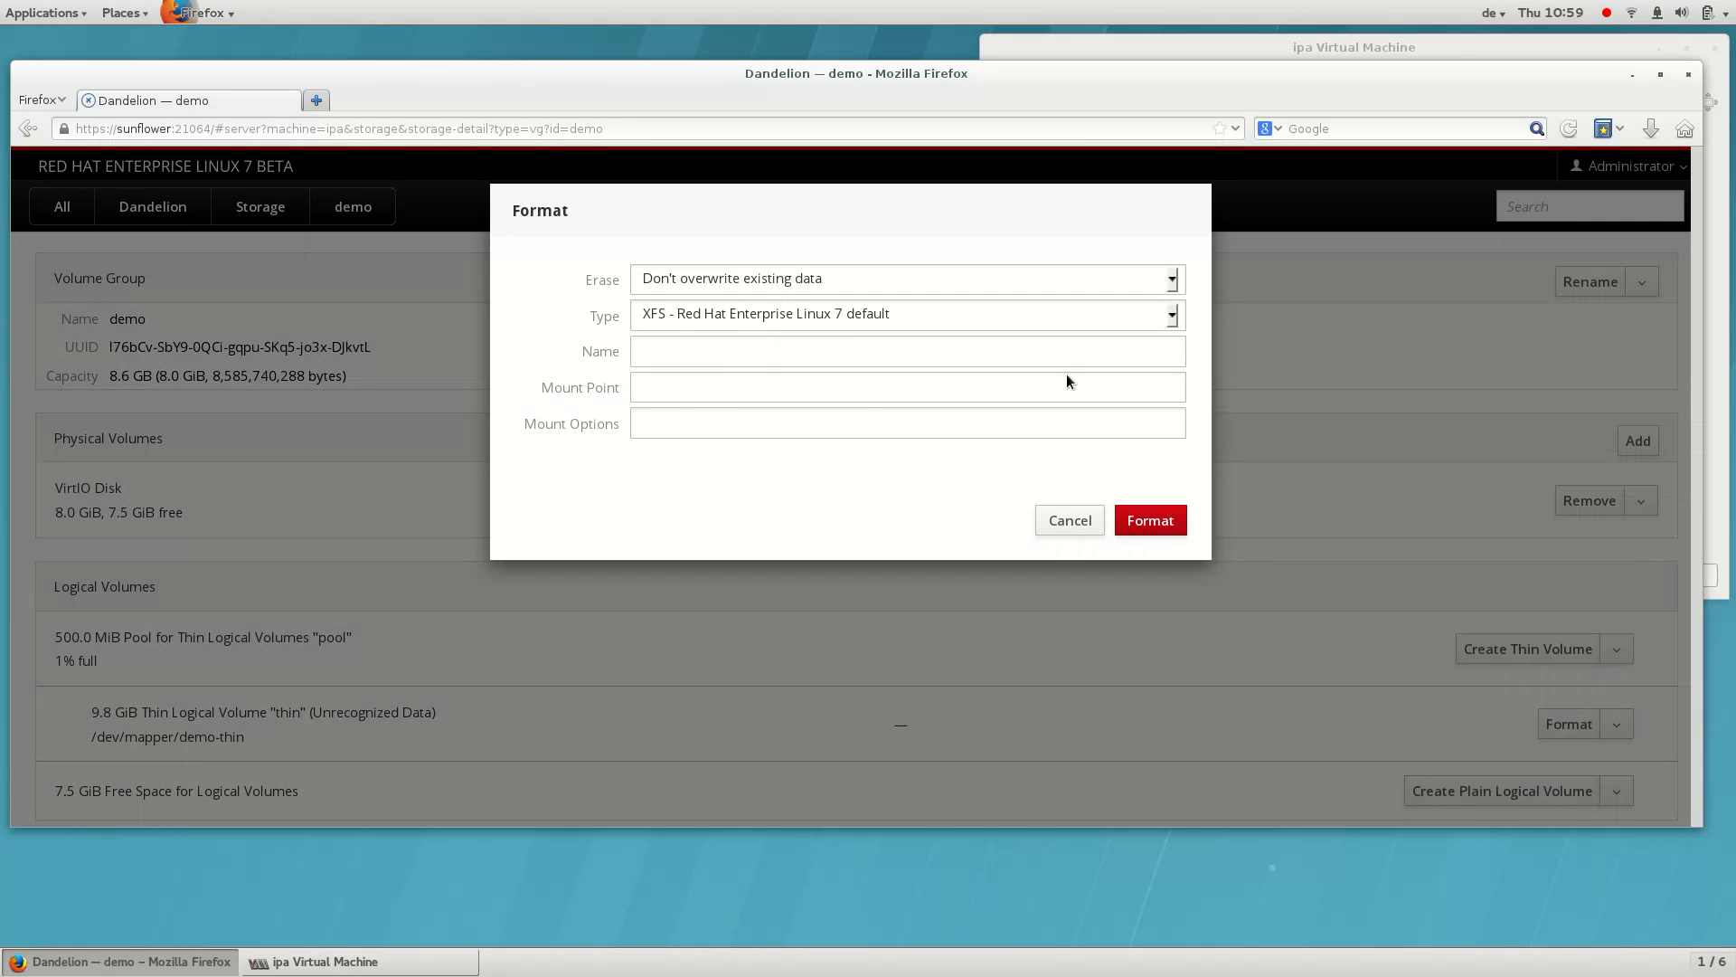
click(907, 314)
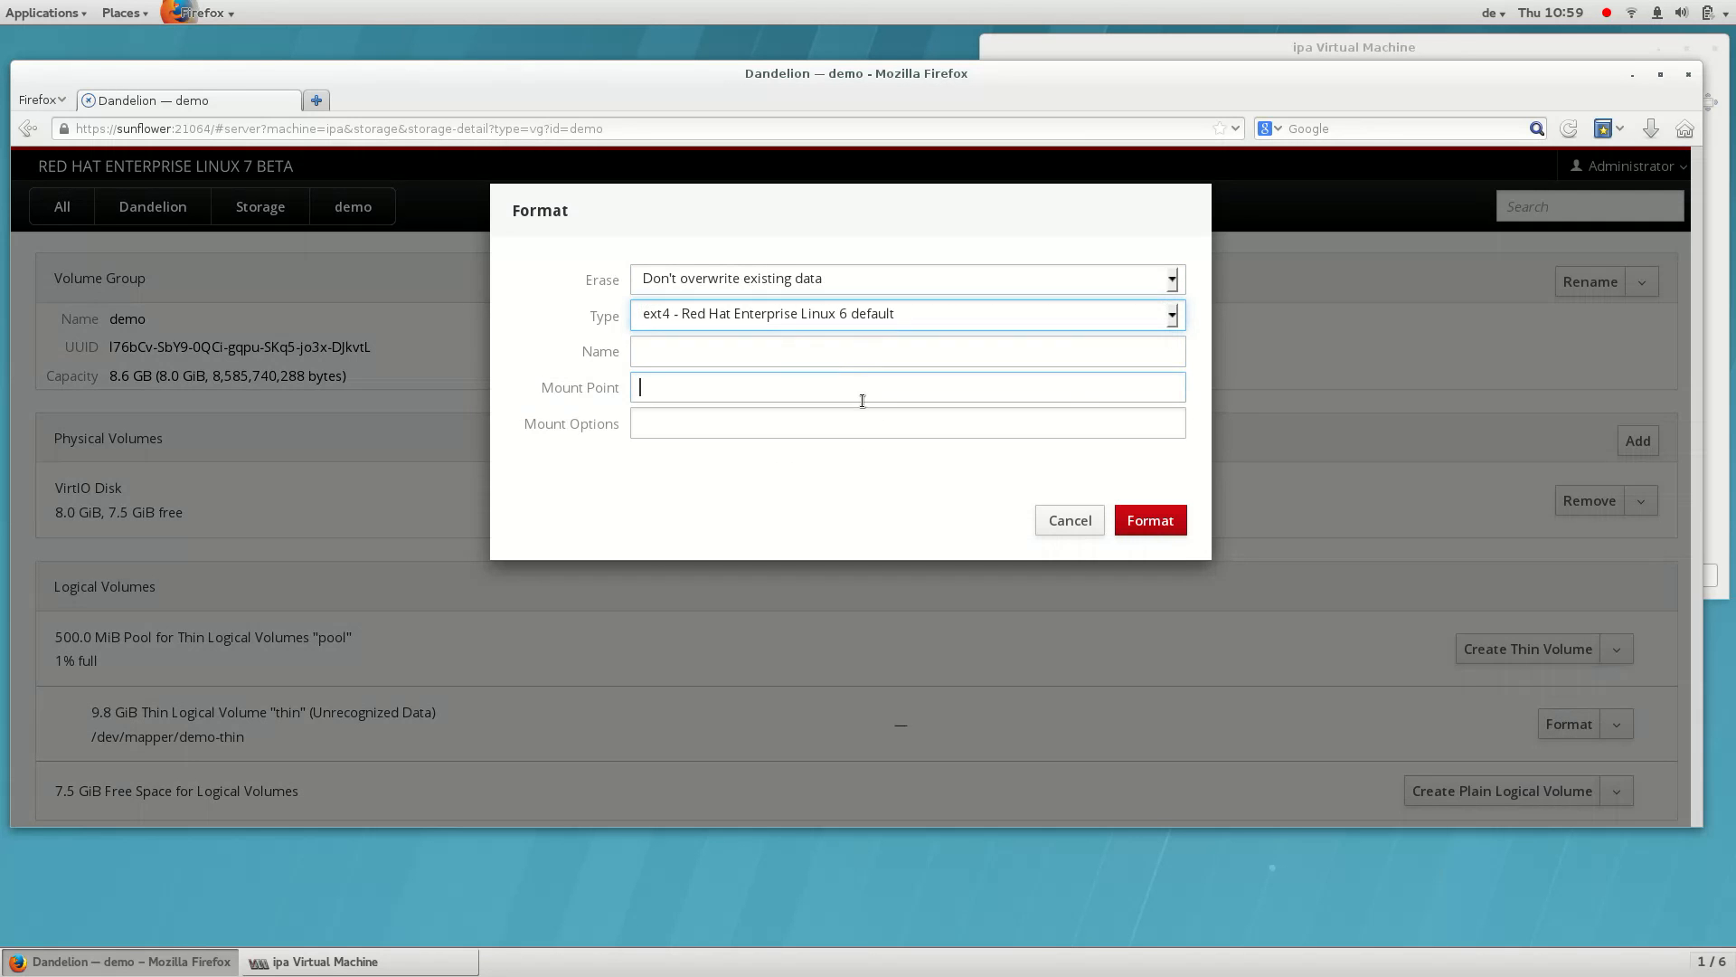
text(/demo)
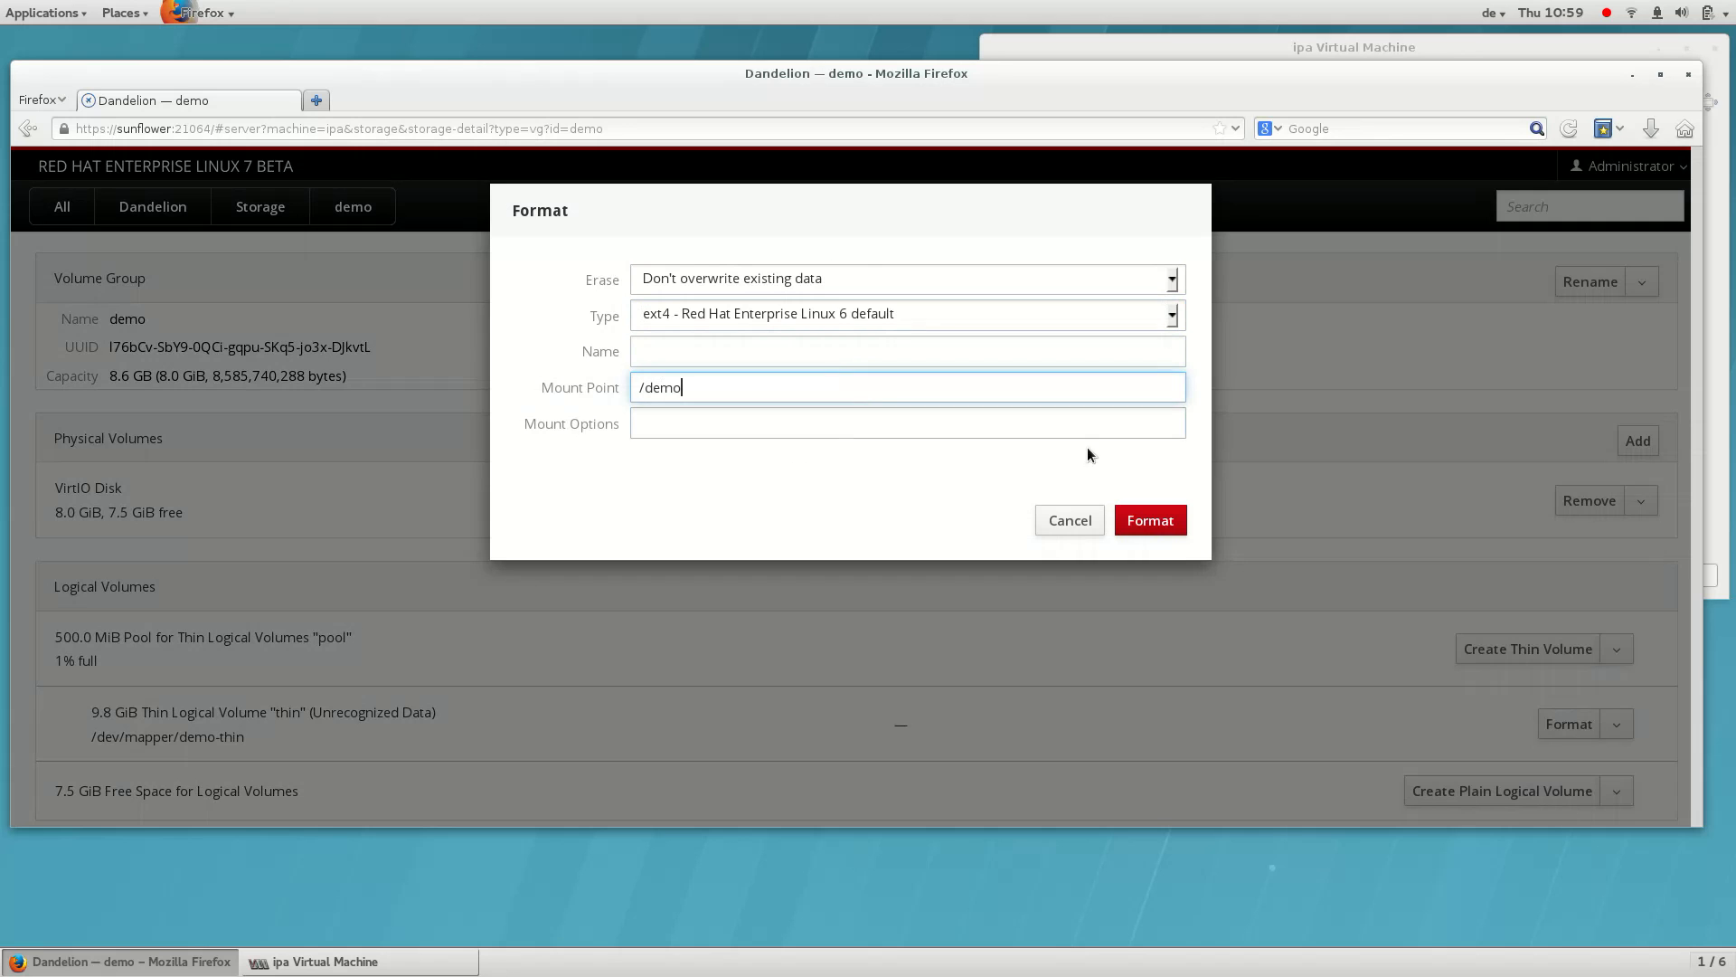
click(1149, 519)
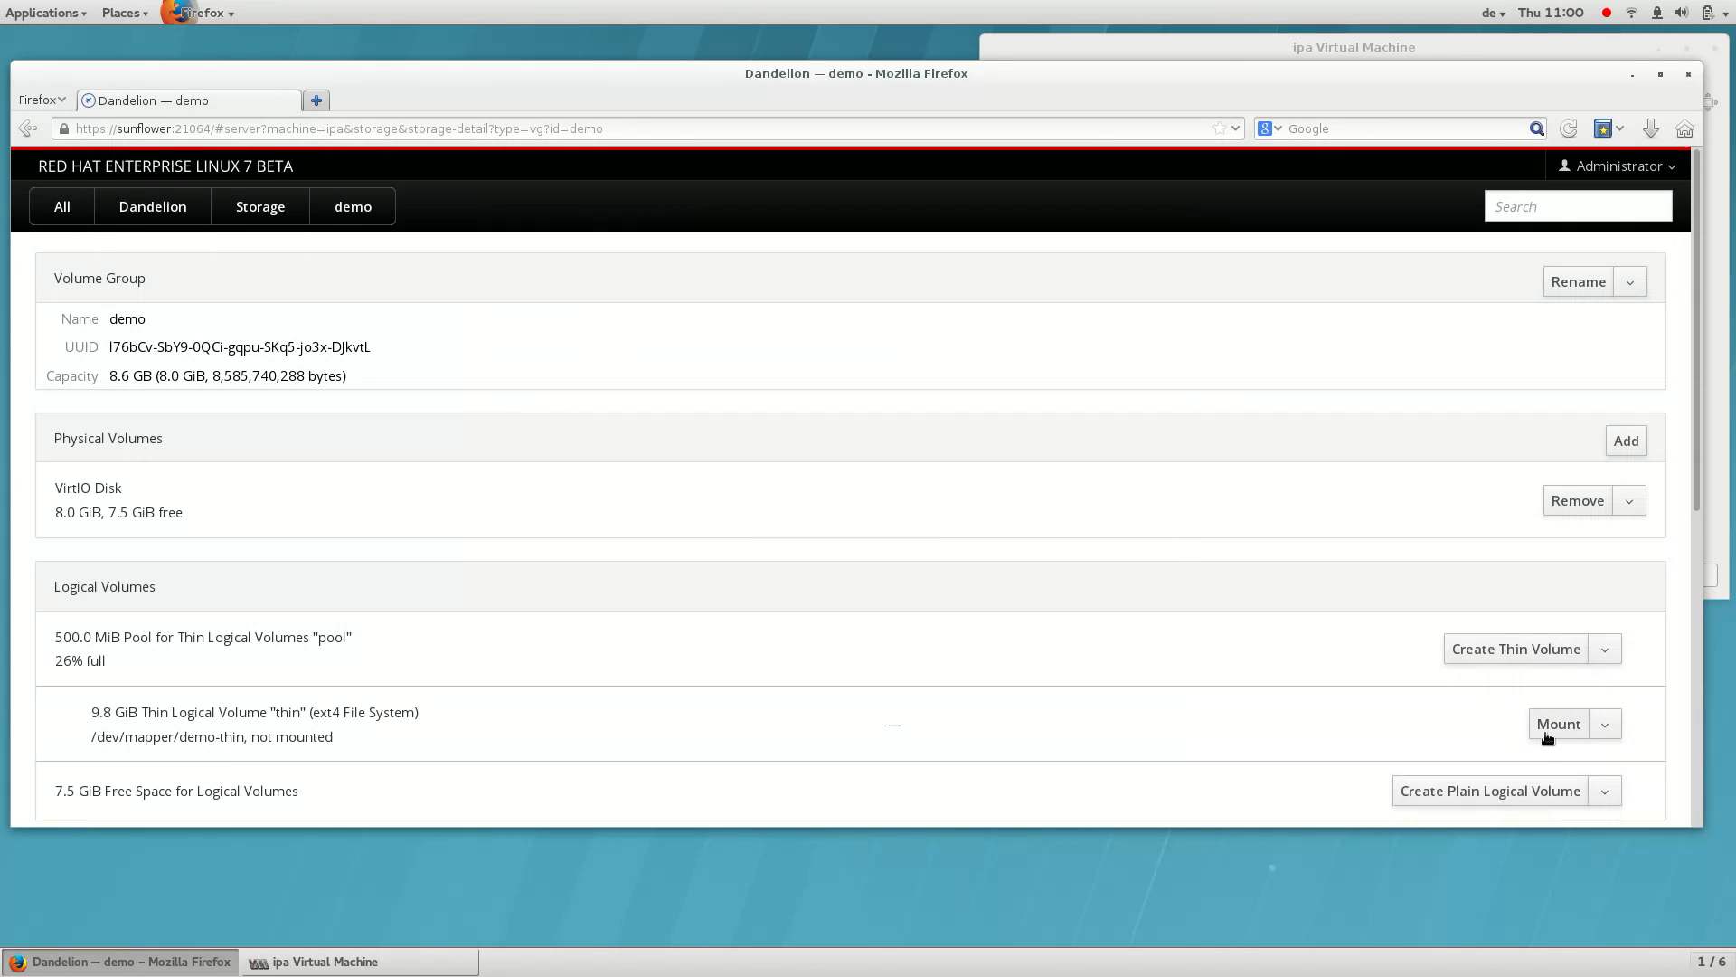
click(1558, 723)
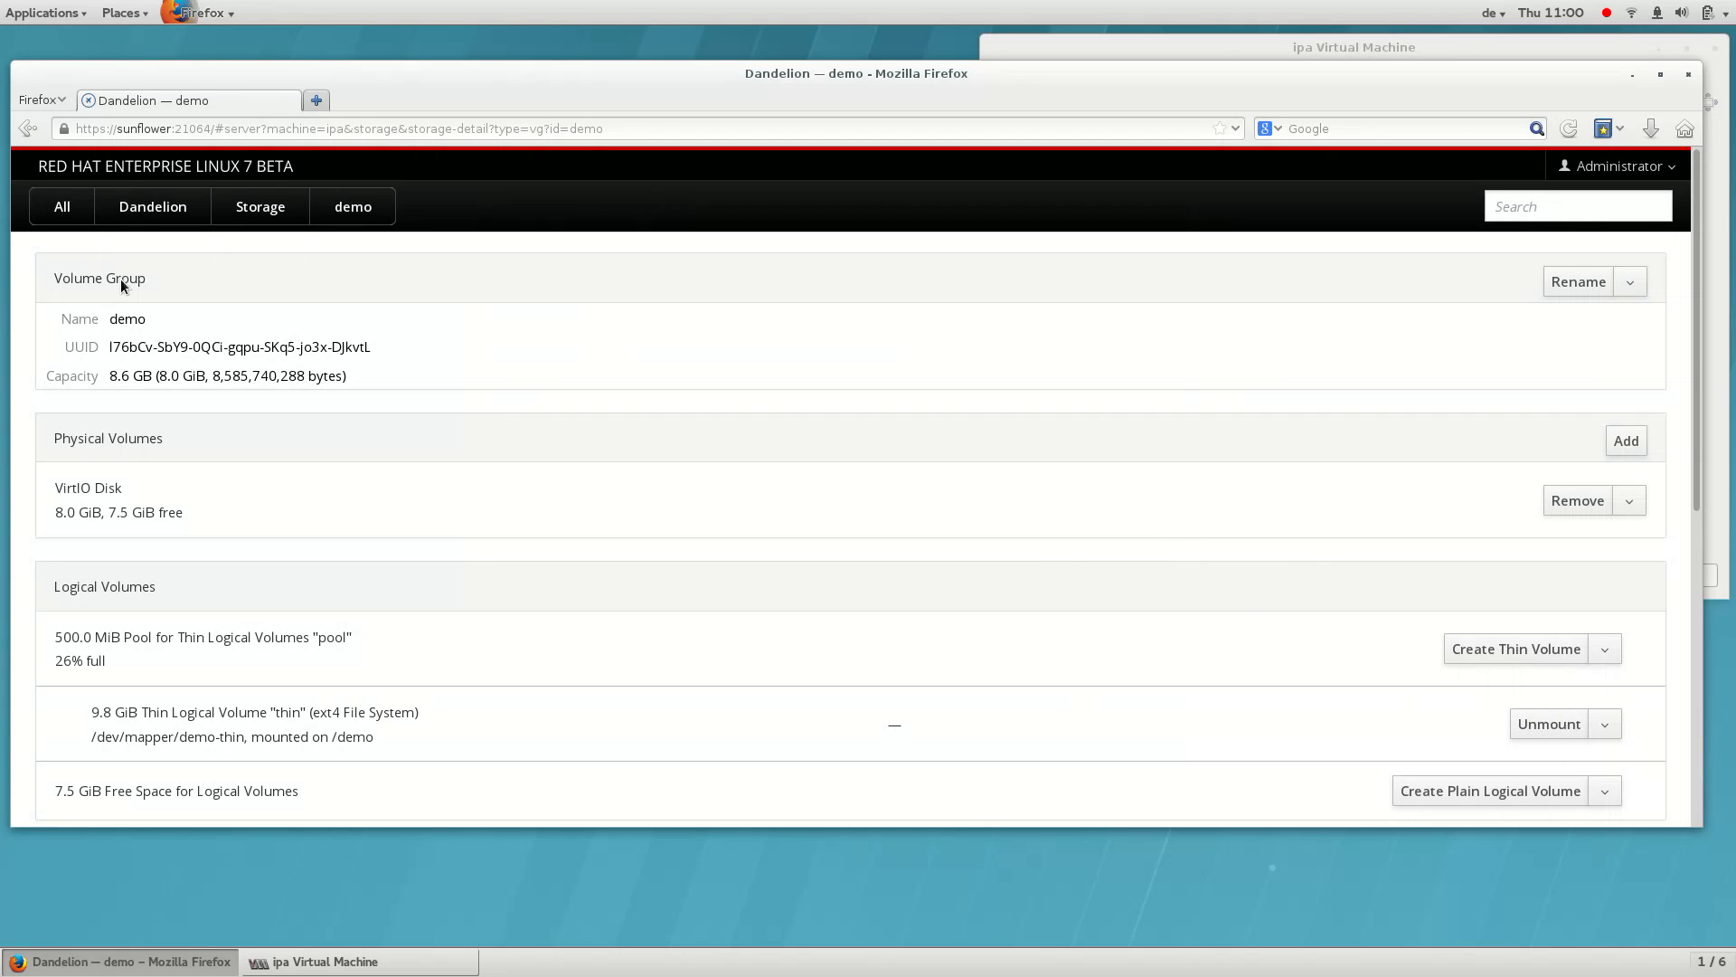
click(152, 206)
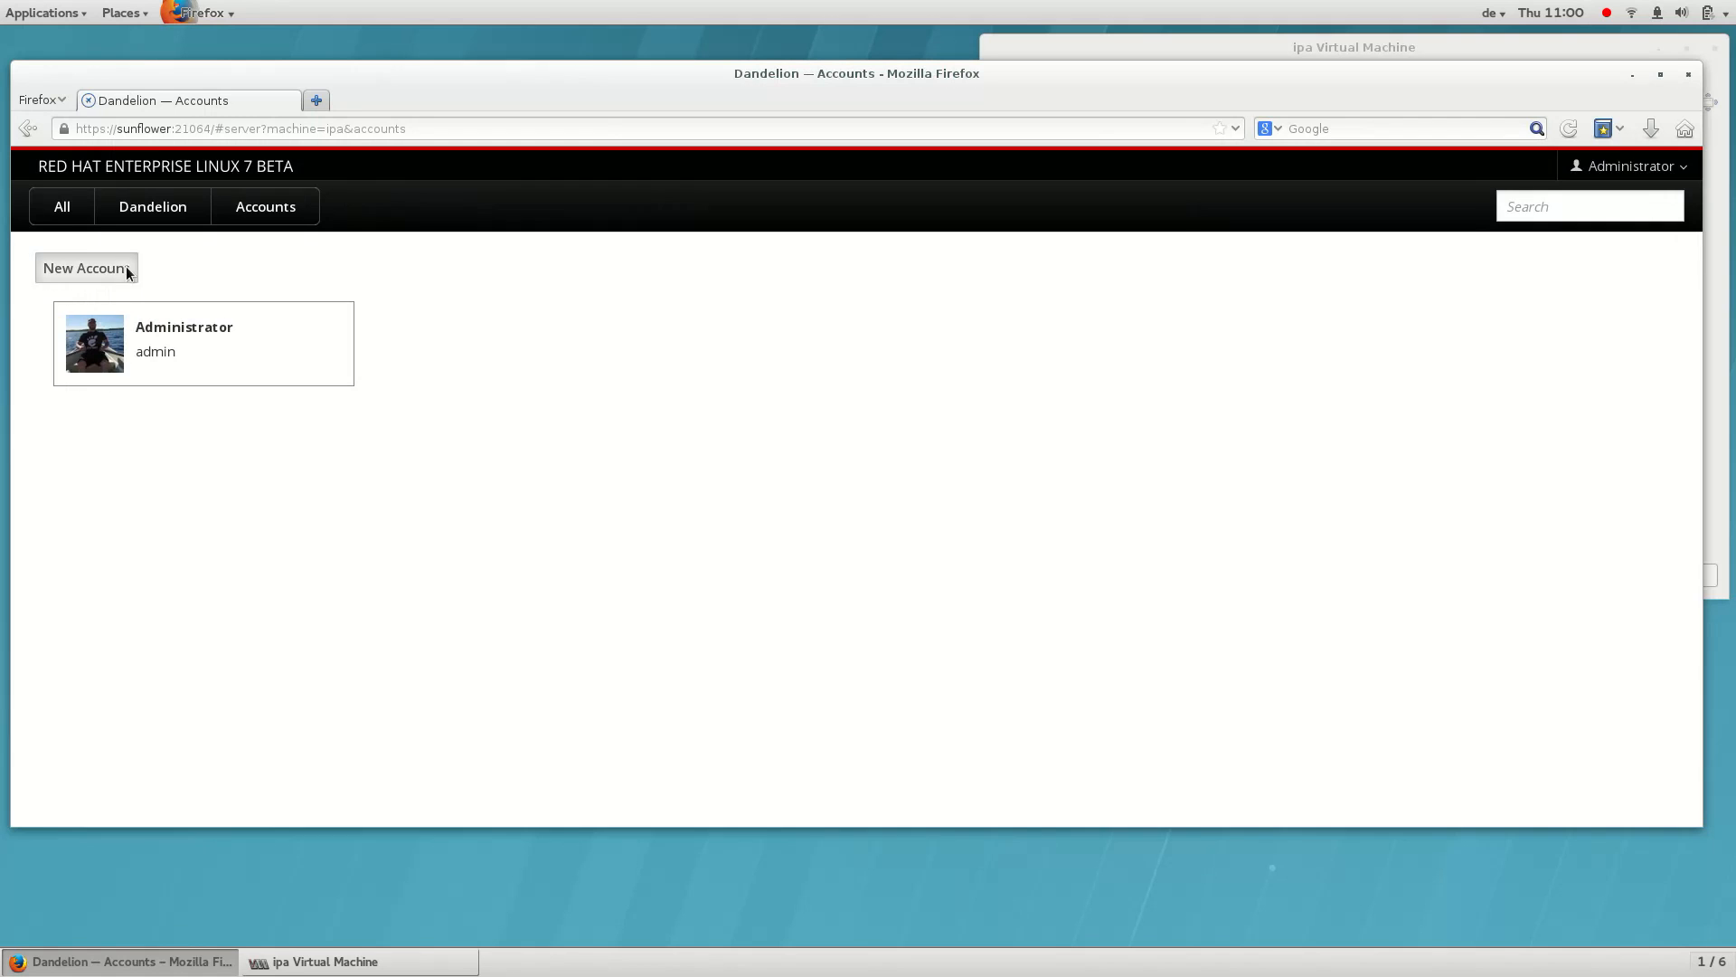
Step: Create the 'Junior' account with user name junior and a password
text(Junio)
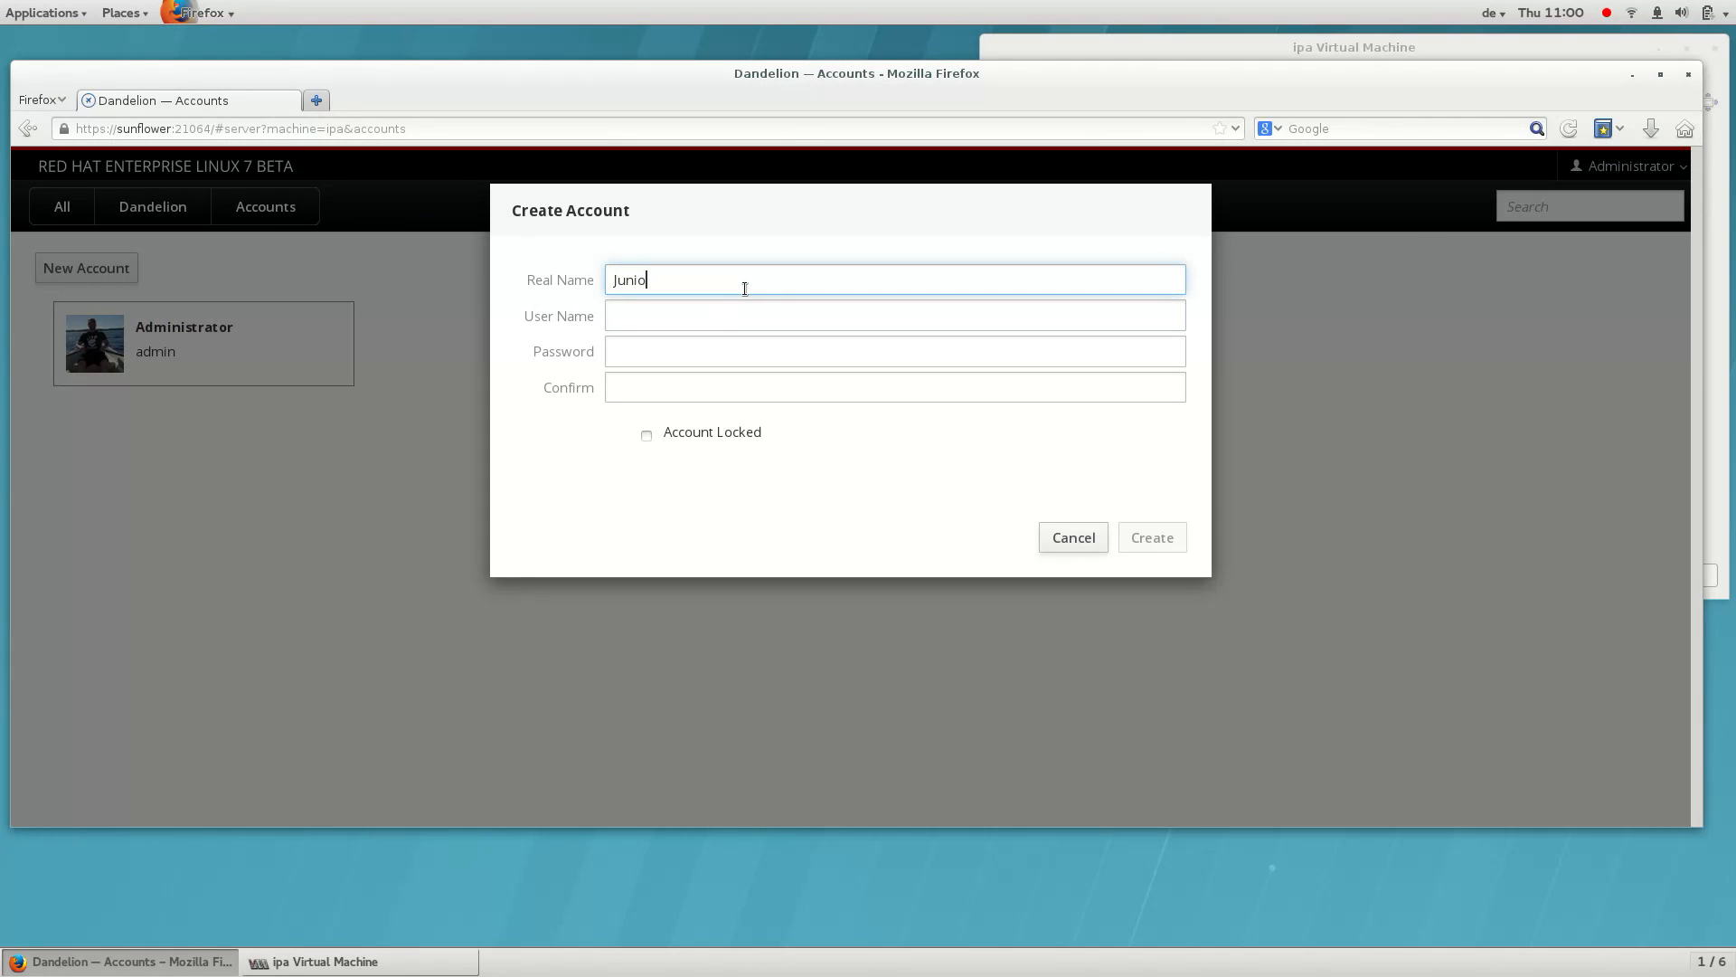
text(•)
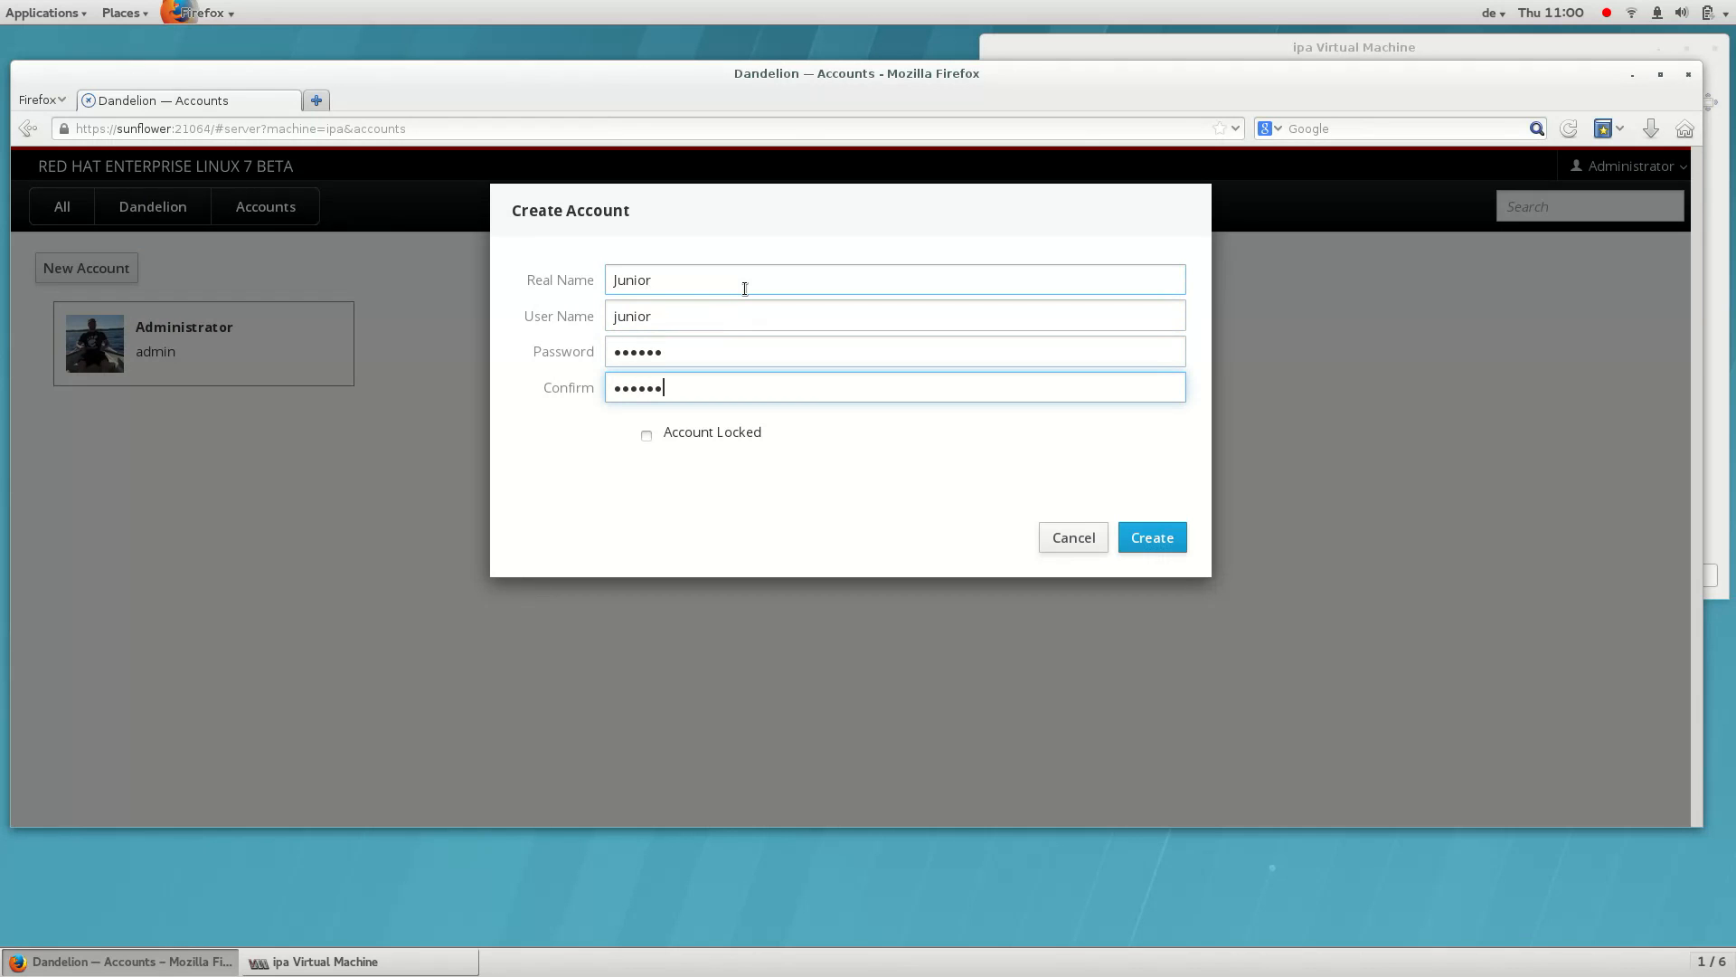
click(1151, 538)
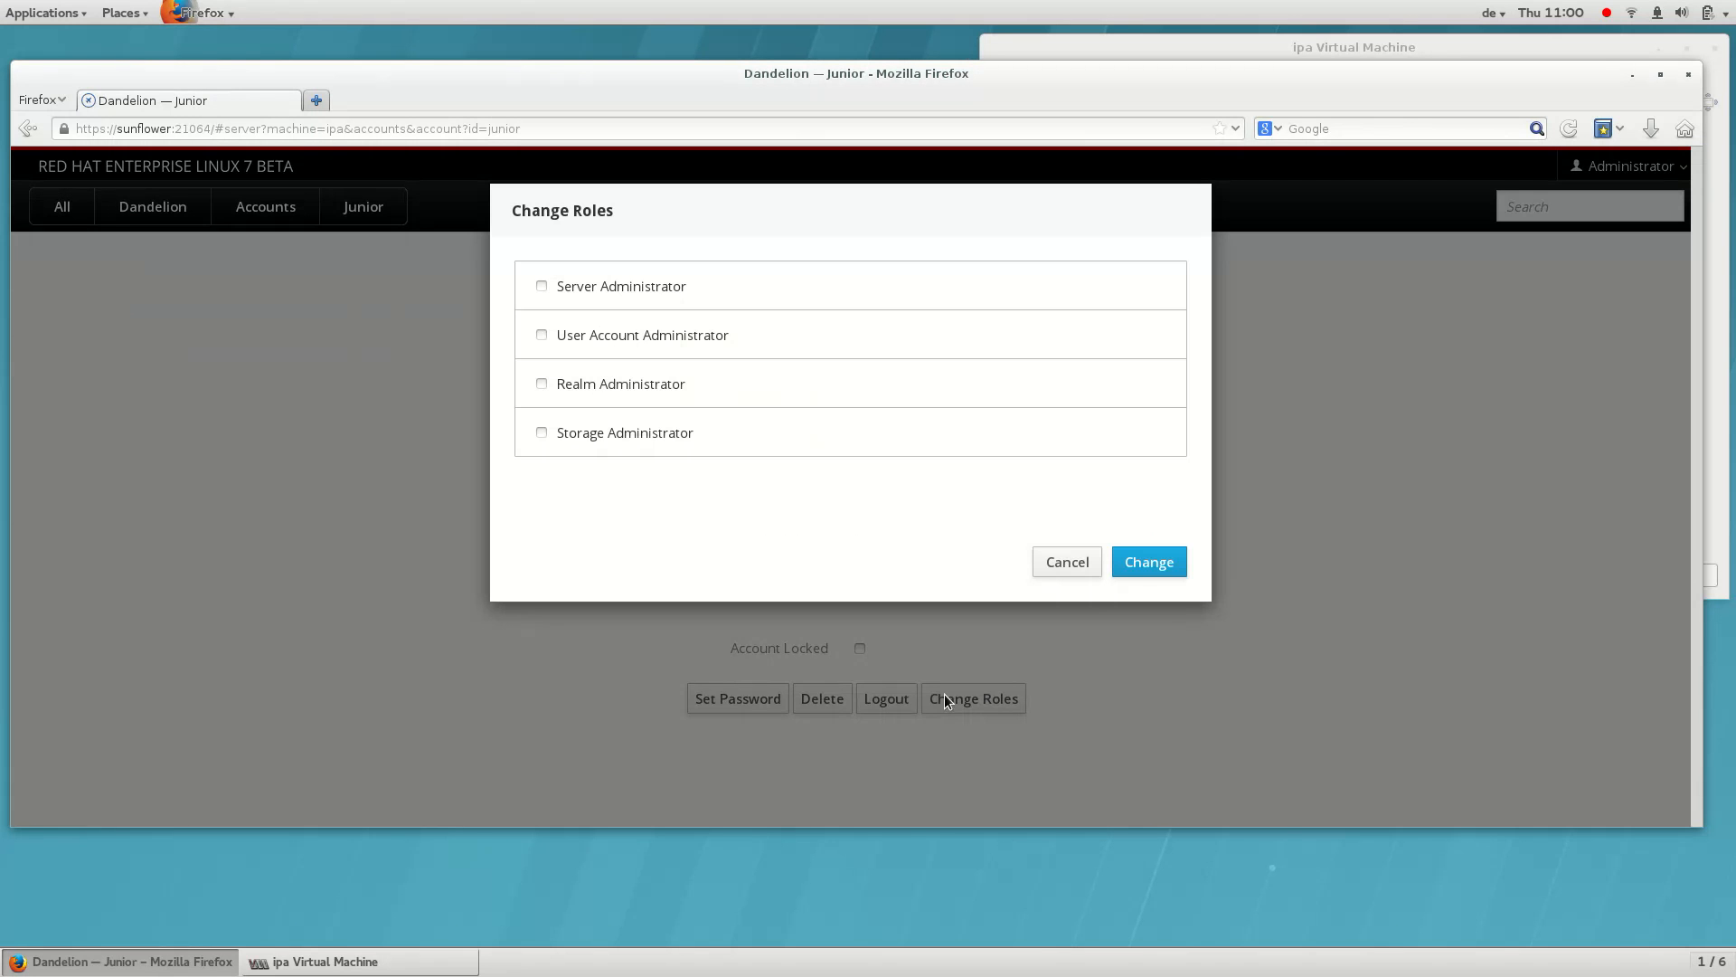
Step: Tick Storage Administrator as junior's only role and apply the change
click(542, 433)
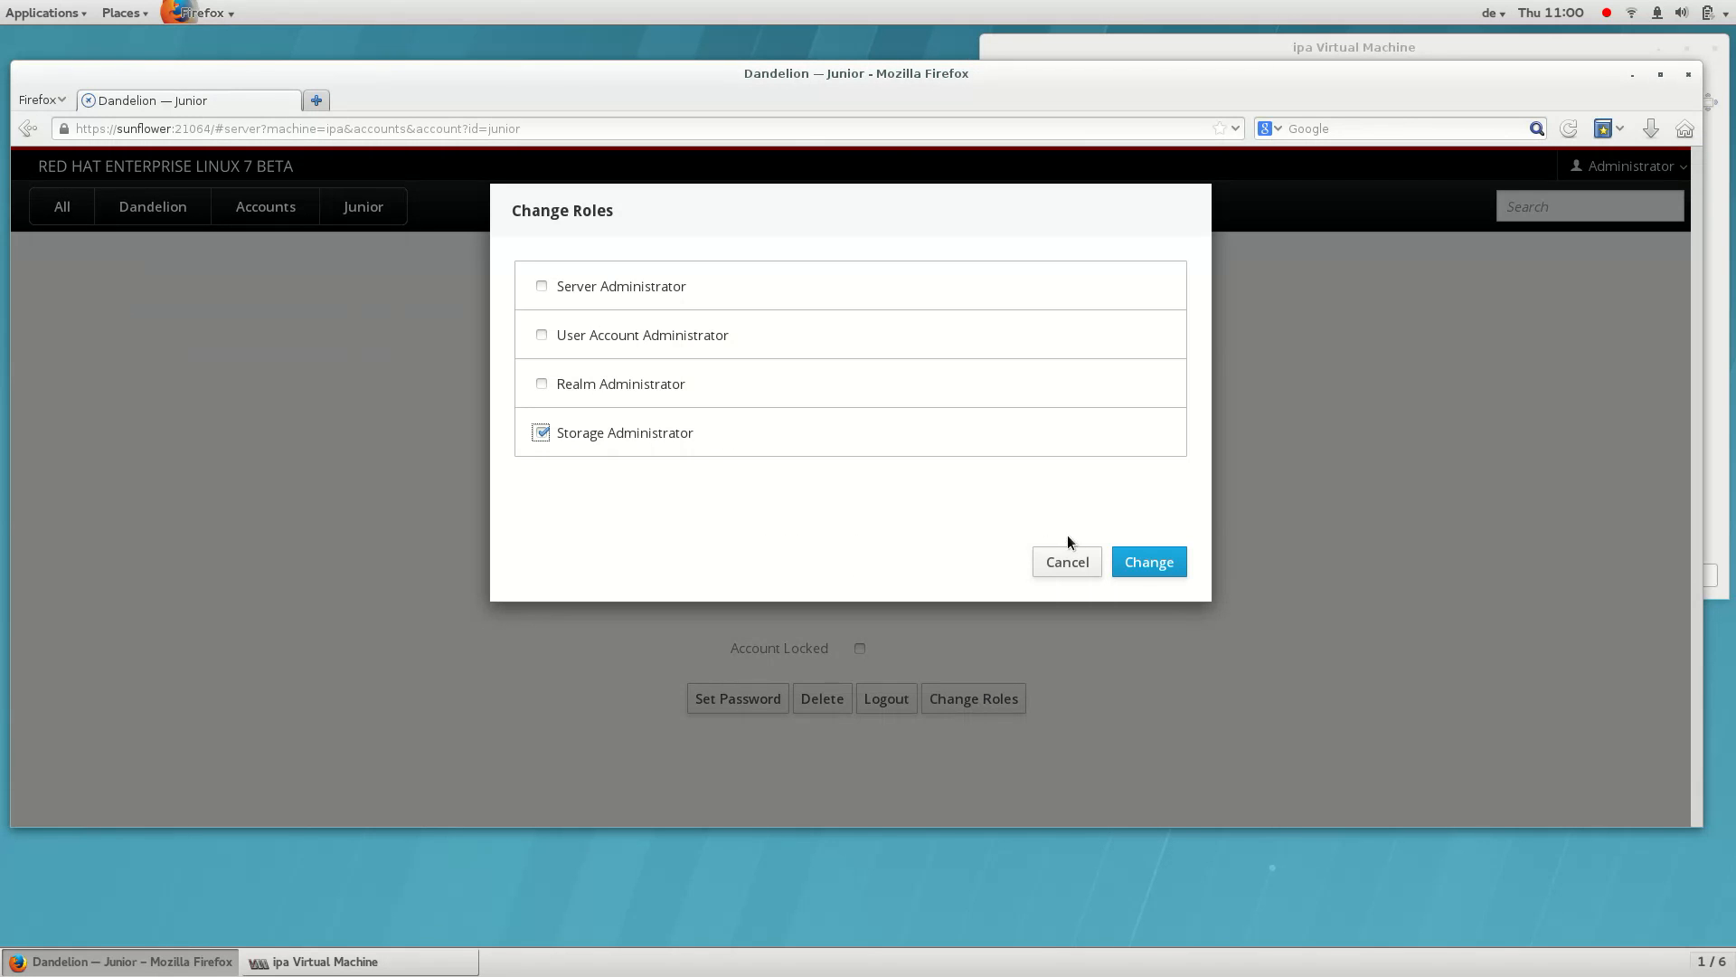
click(1148, 562)
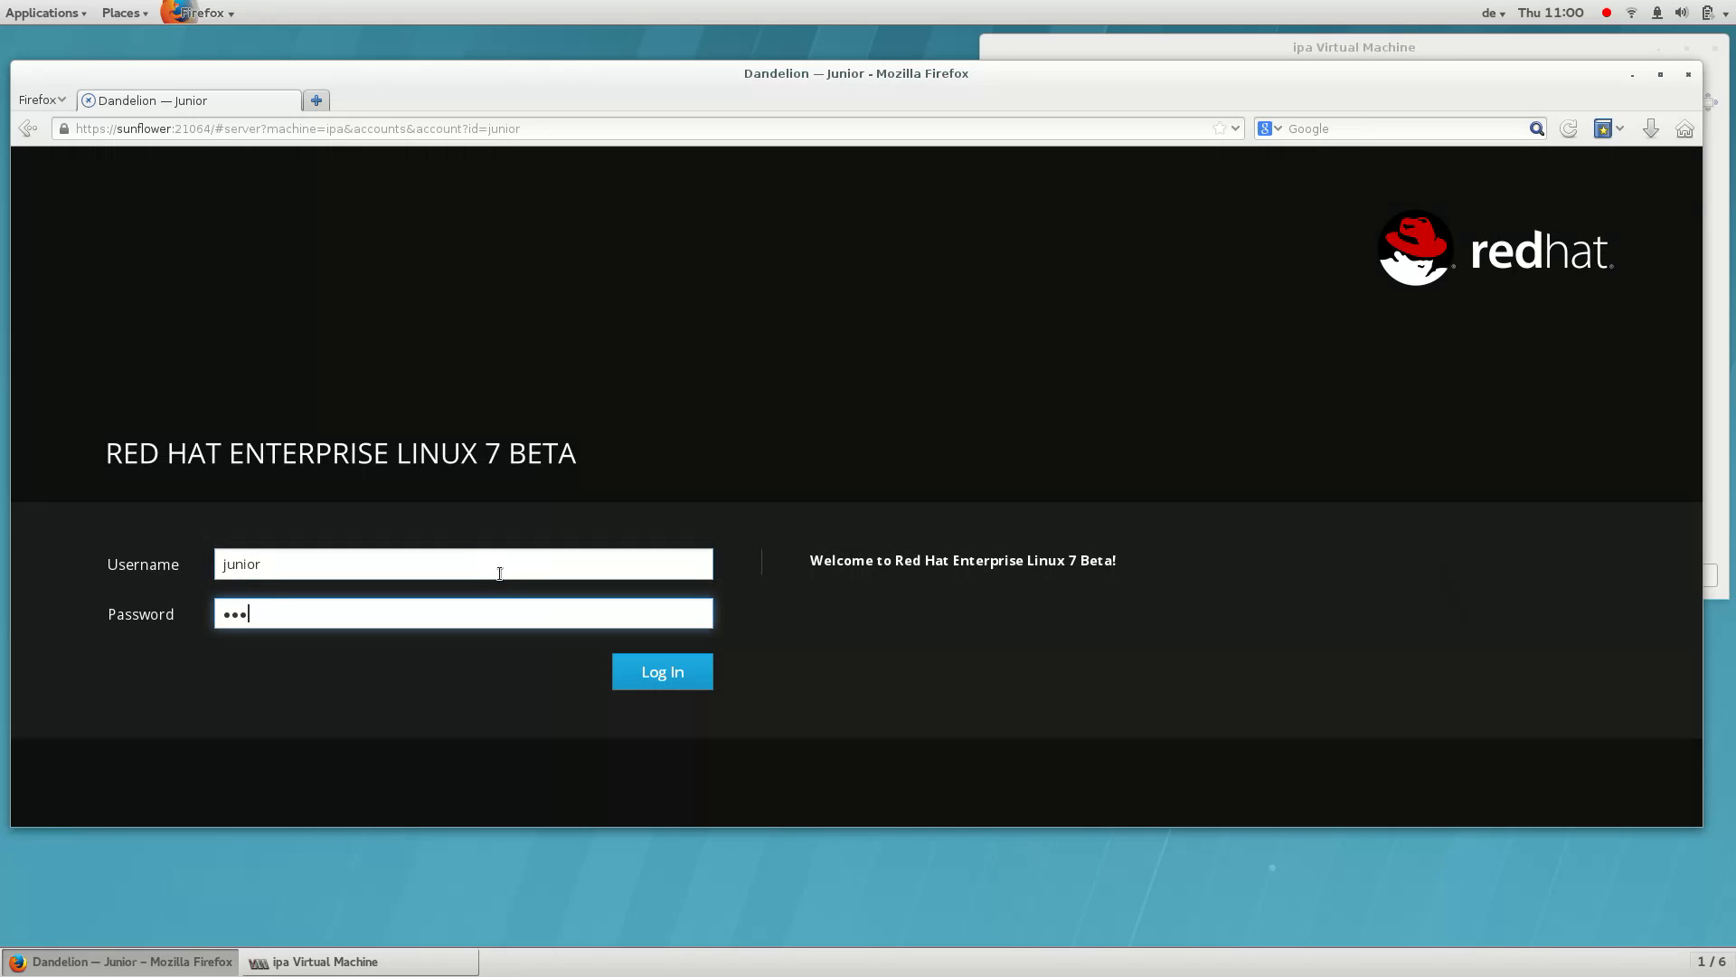
Step: Sign in as junior and view the ipa.service (Identity, Policy, Audit) details
click(661, 671)
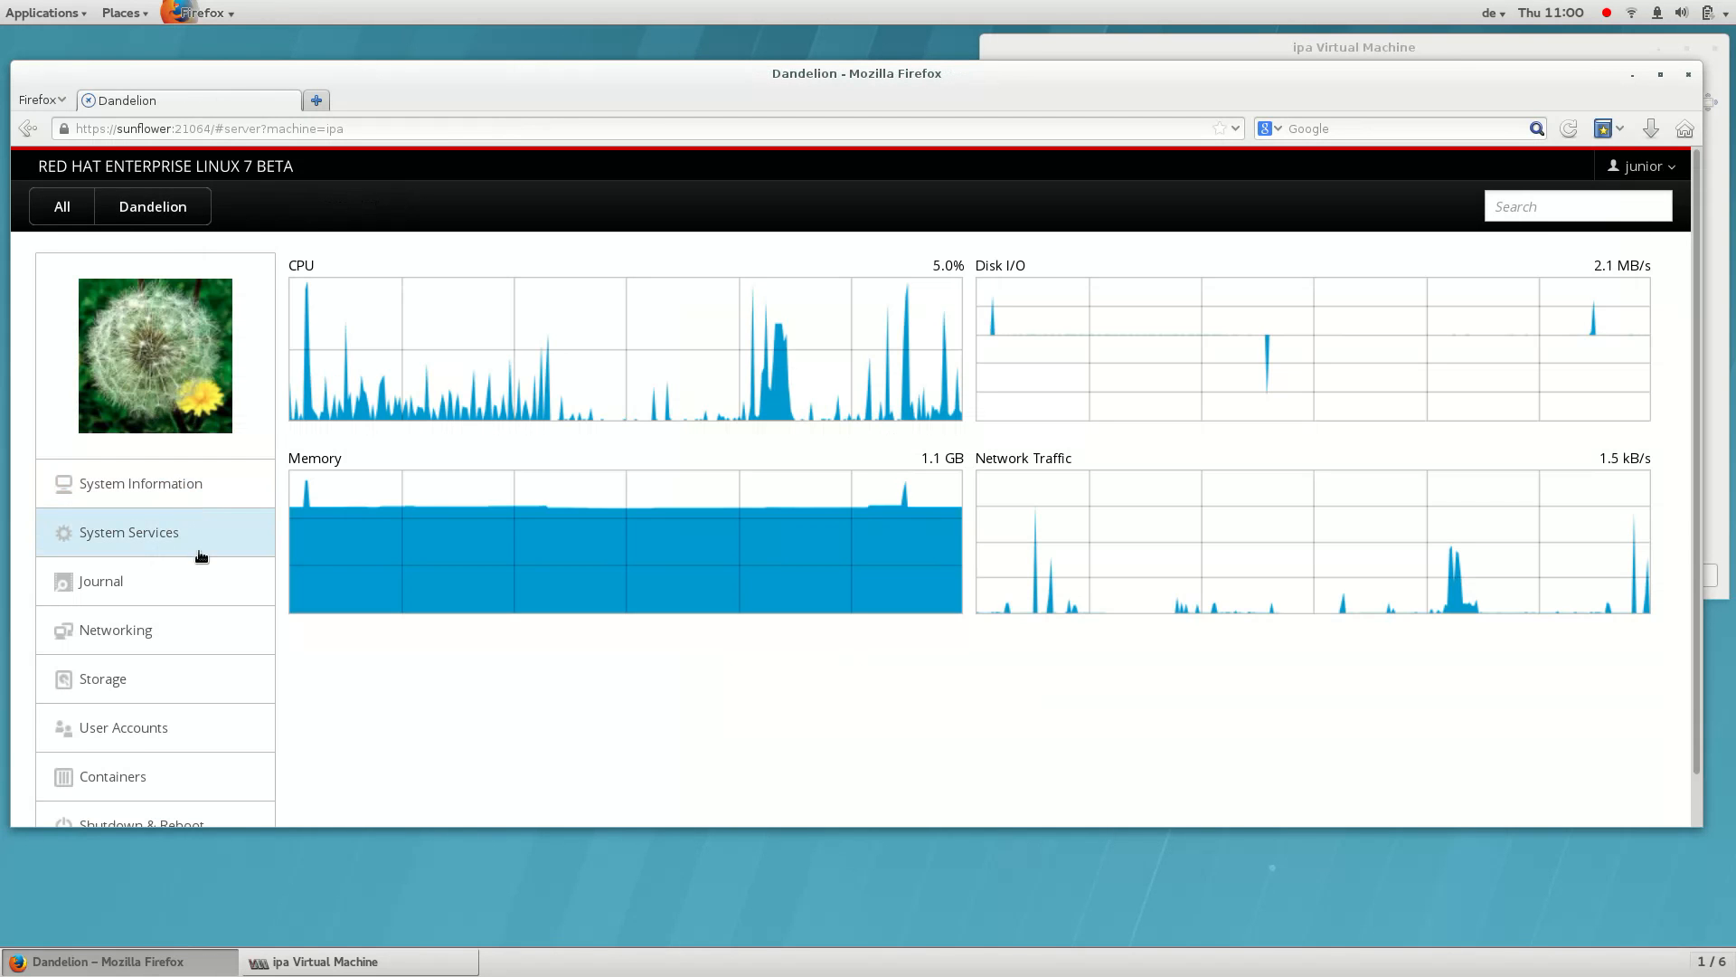
click(127, 532)
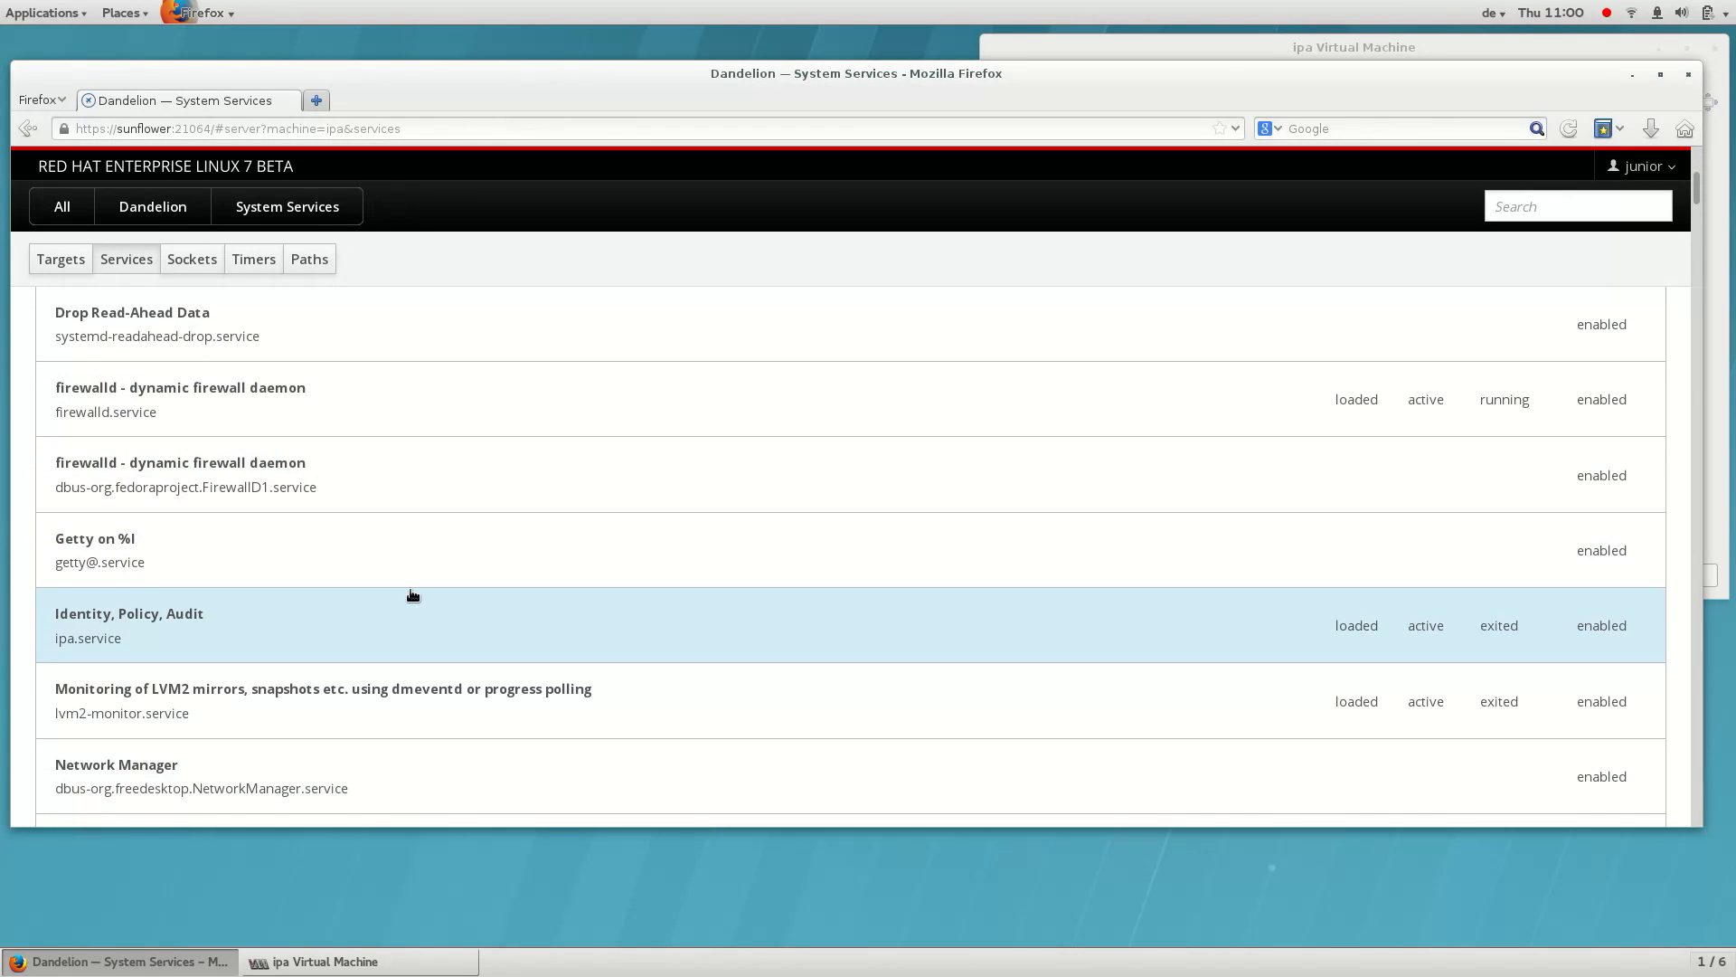
click(129, 625)
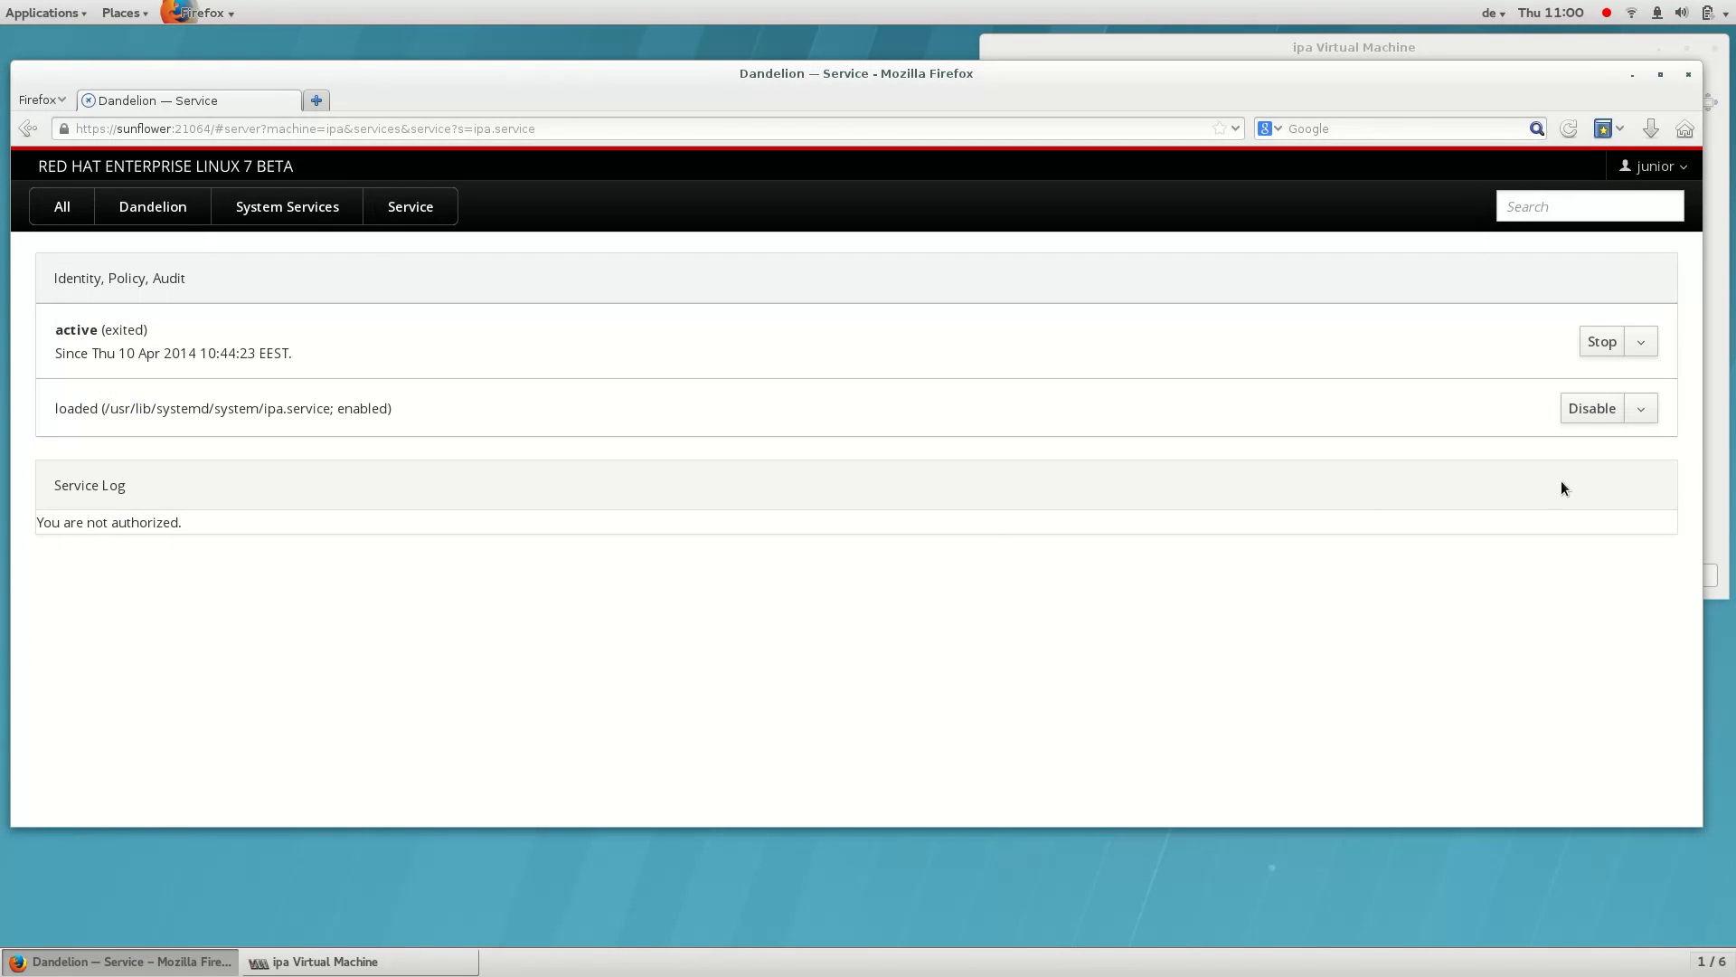